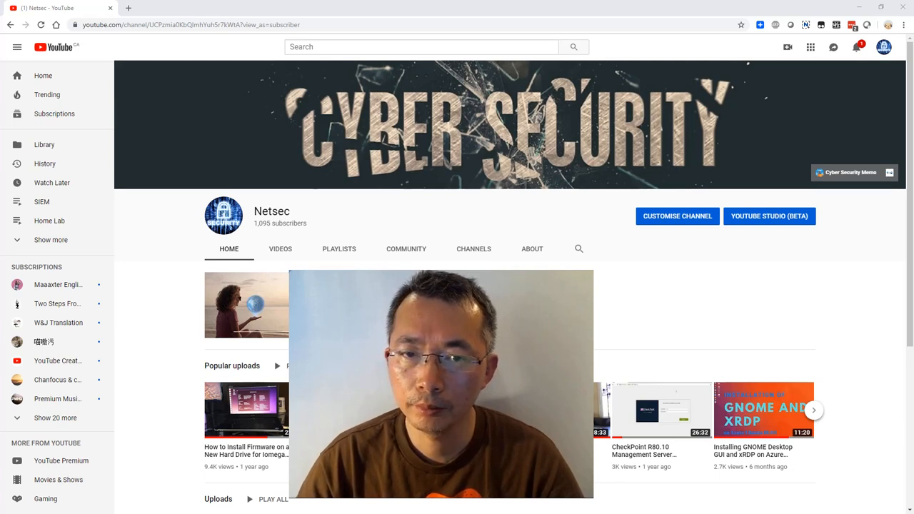
- Search Google for 'tpot honeypot installation' in a new tab and browse the results
left_click(857, 46)
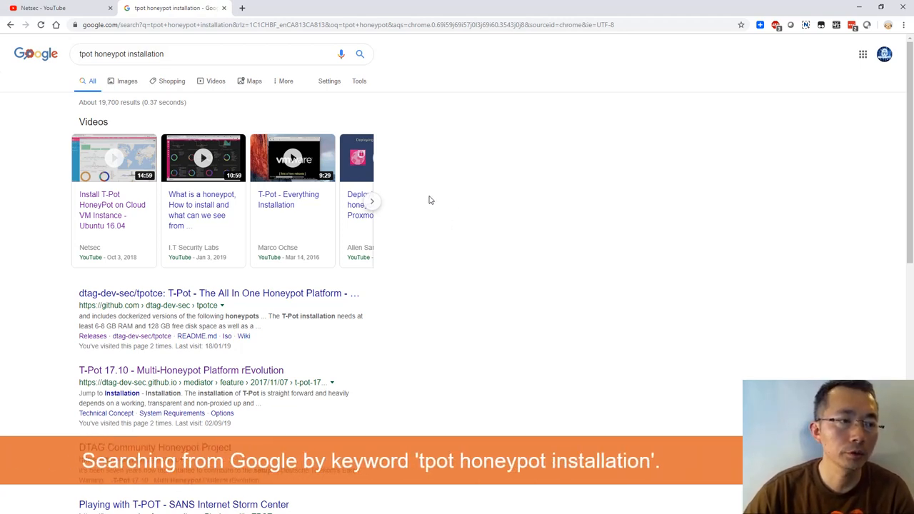
mouse_move(100, 209)
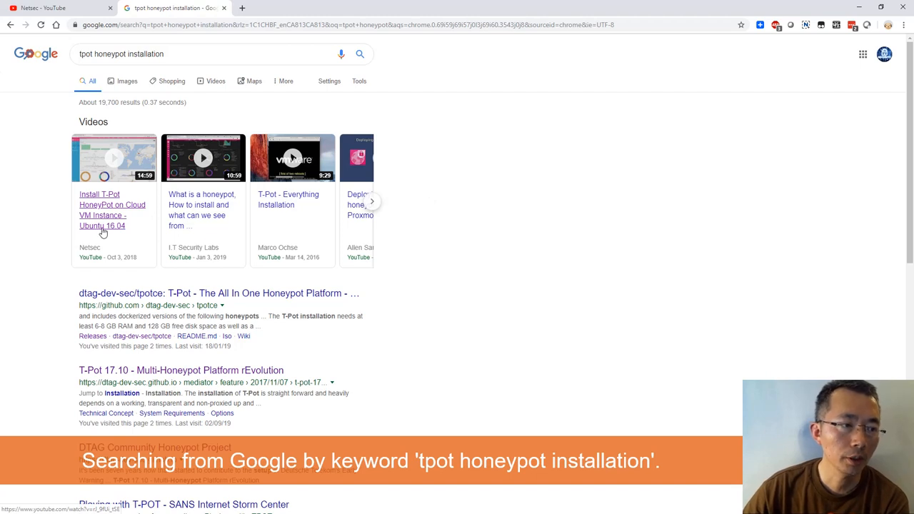
mouse_move(126, 250)
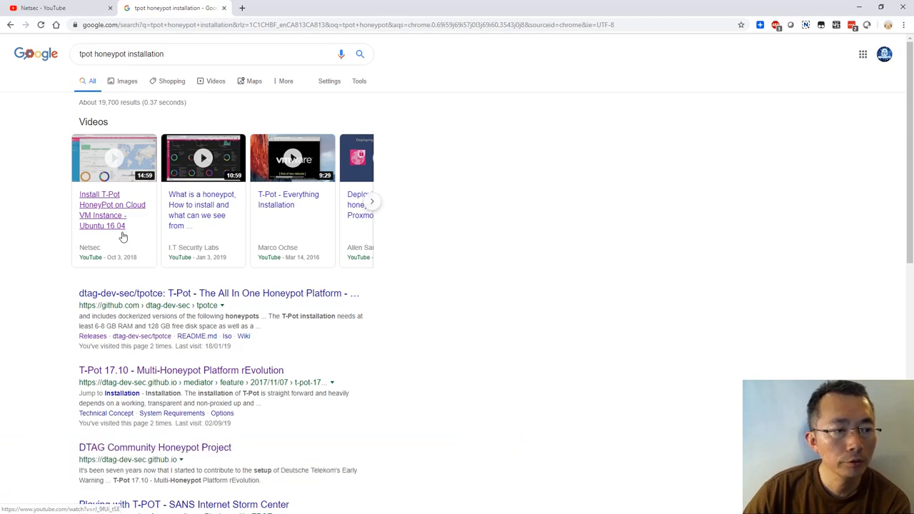
scroll("down", 3)
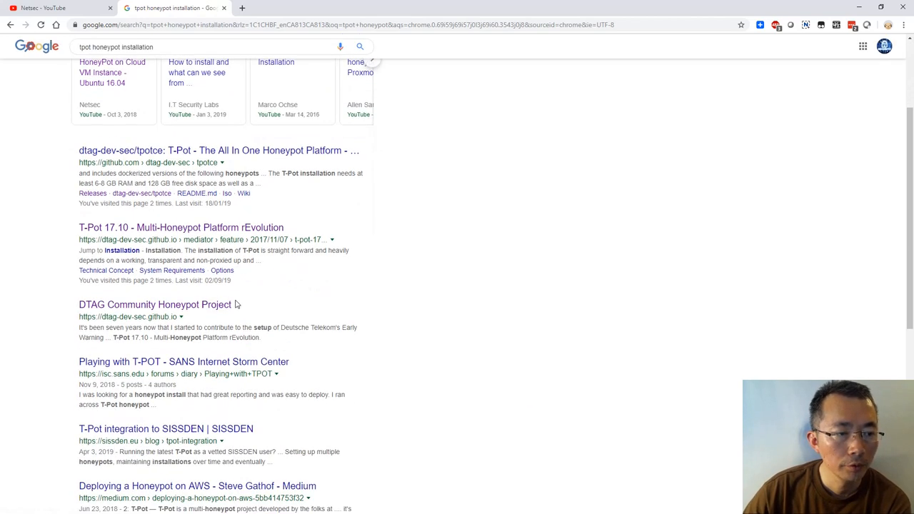
- Open the DTAG Community Honeypot Project site and its Release T-Pot 19.03 post
left_click(154, 304)
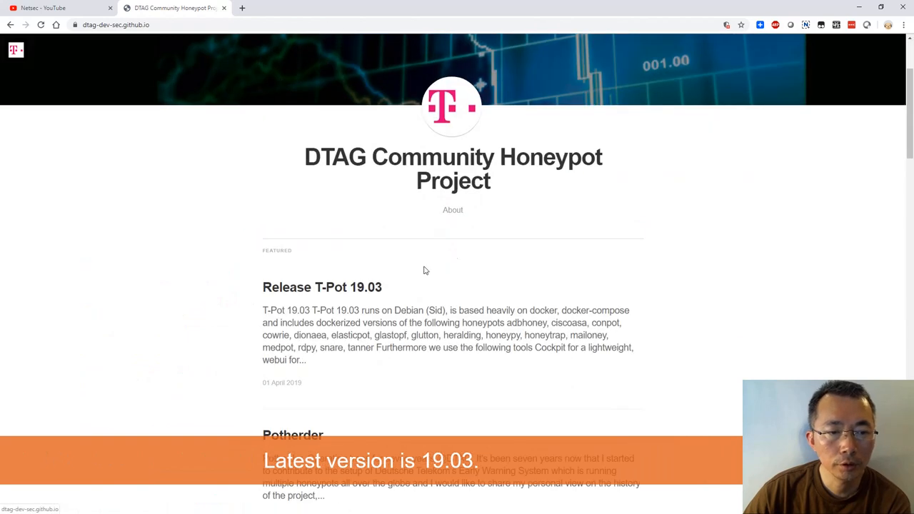
mouse_move(403, 294)
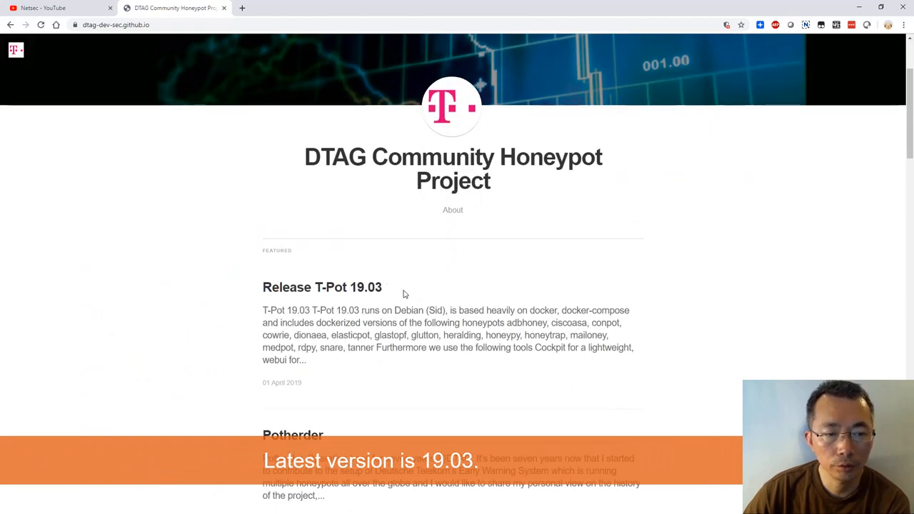
scroll("down", 3)
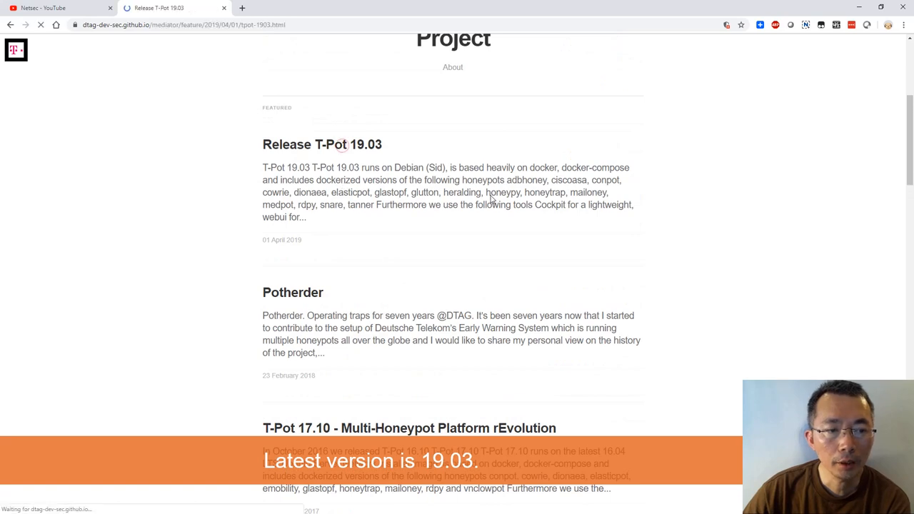
left_click(322, 145)
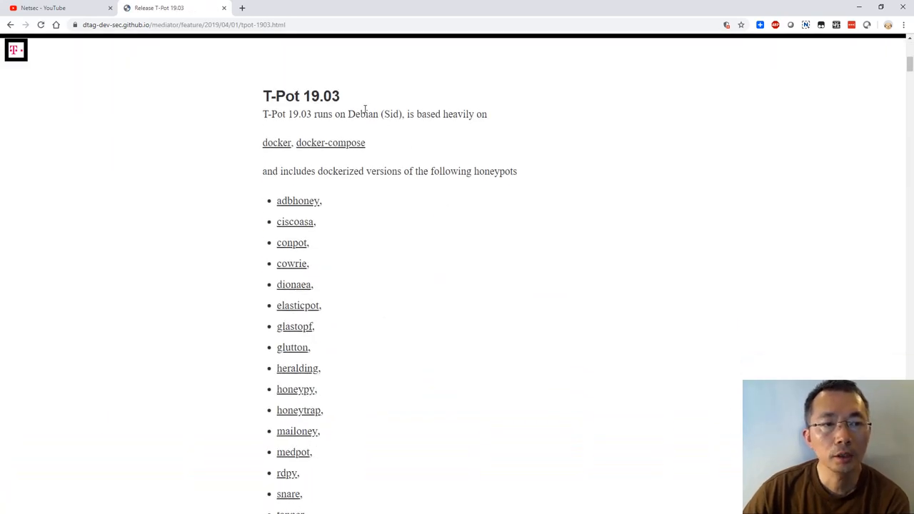
- Read through the T-Pot 19.03 release notes down the page
scroll("down", 3)
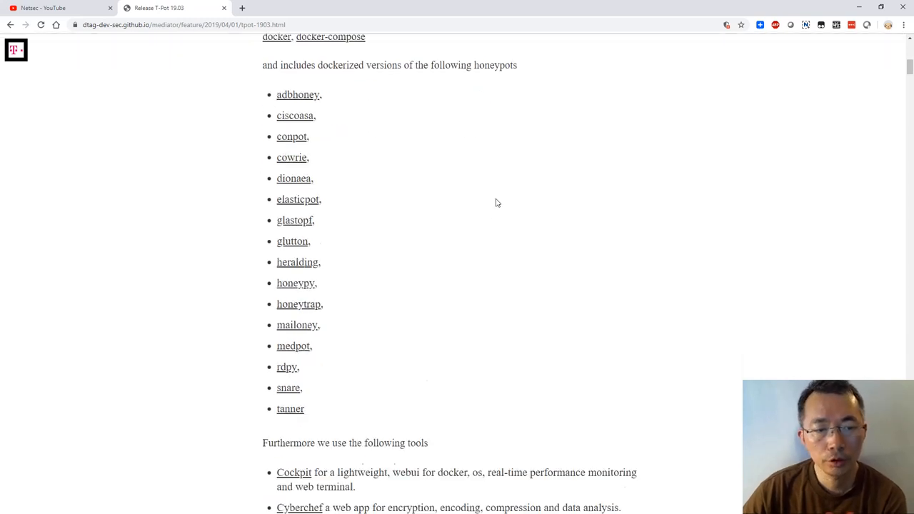
scroll("down", 3)
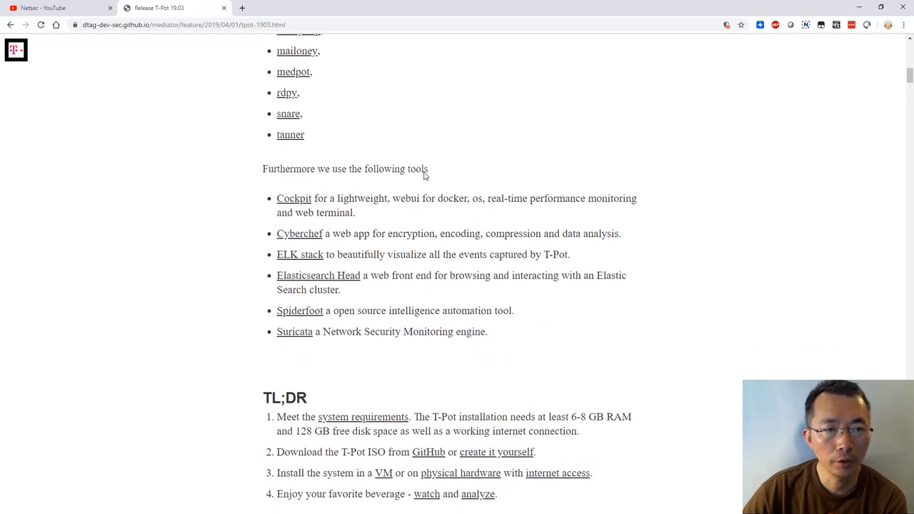
scroll("up", 3)
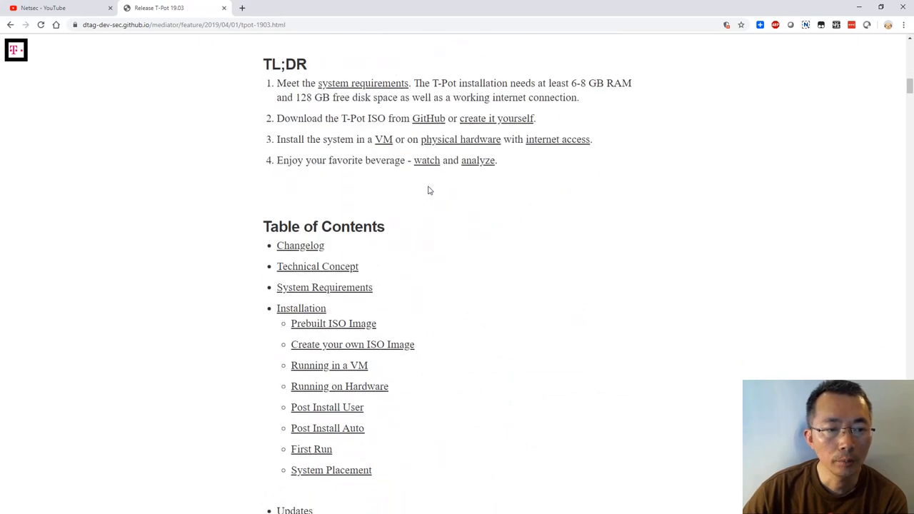
scroll("down", 3)
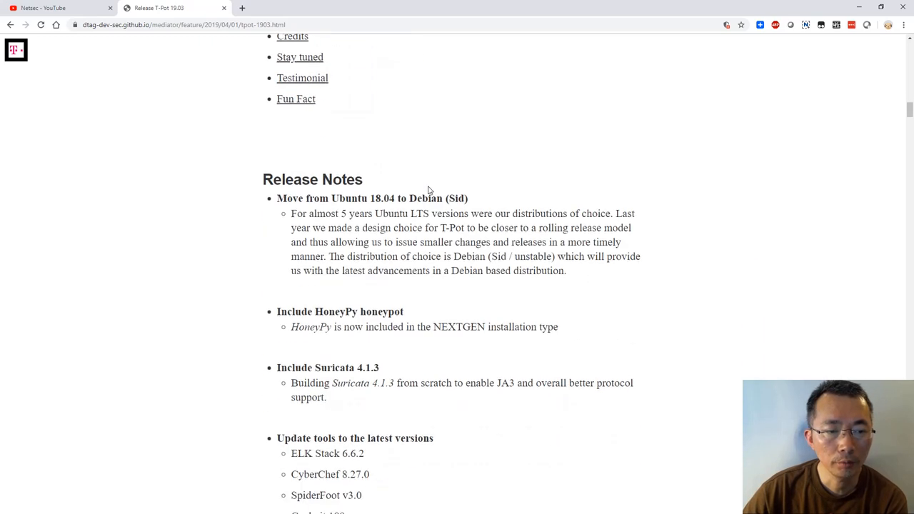
scroll("down", 3)
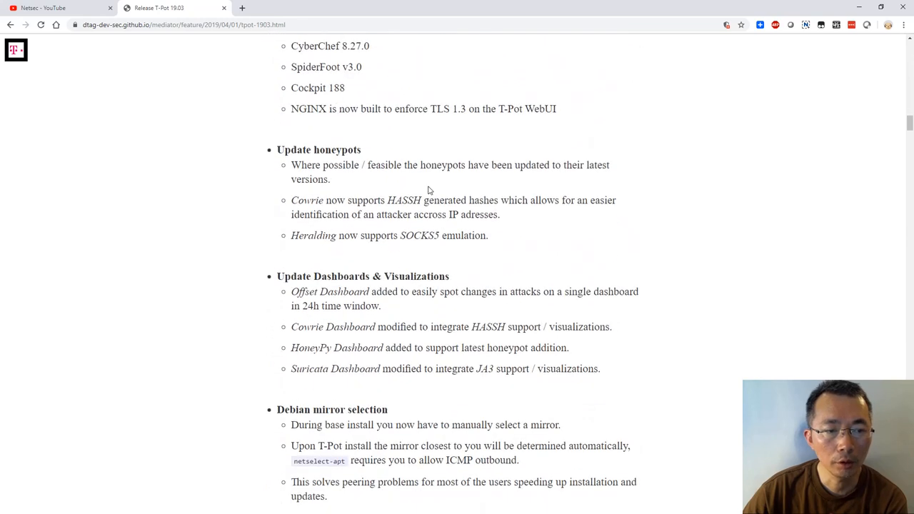
scroll("down", 3)
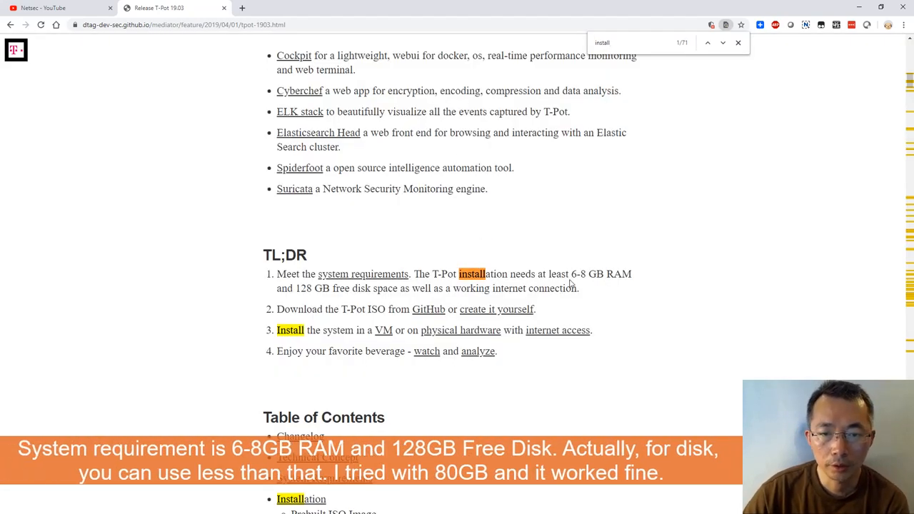
- Highlight the 'at least 6-8 GB RAM' requirement in the TL;DR section
left_click_drag(540, 274, 634, 274)
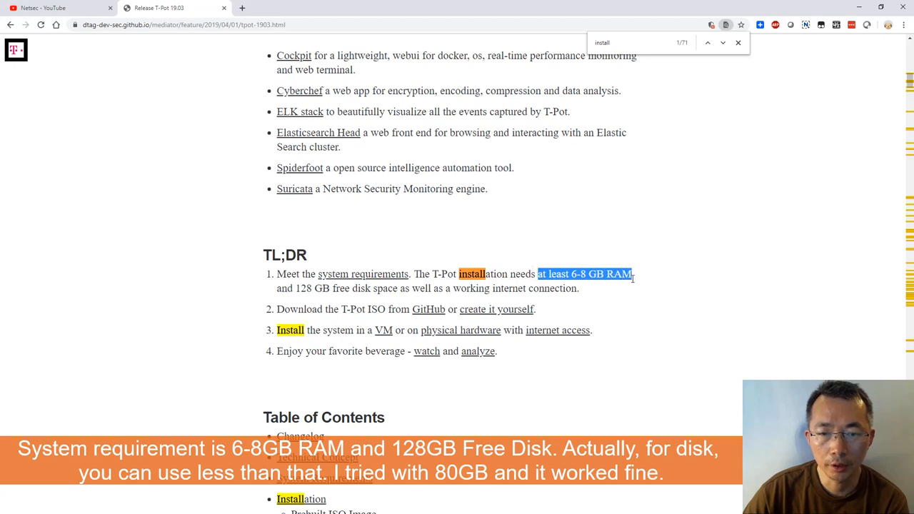
mouse_move(634, 254)
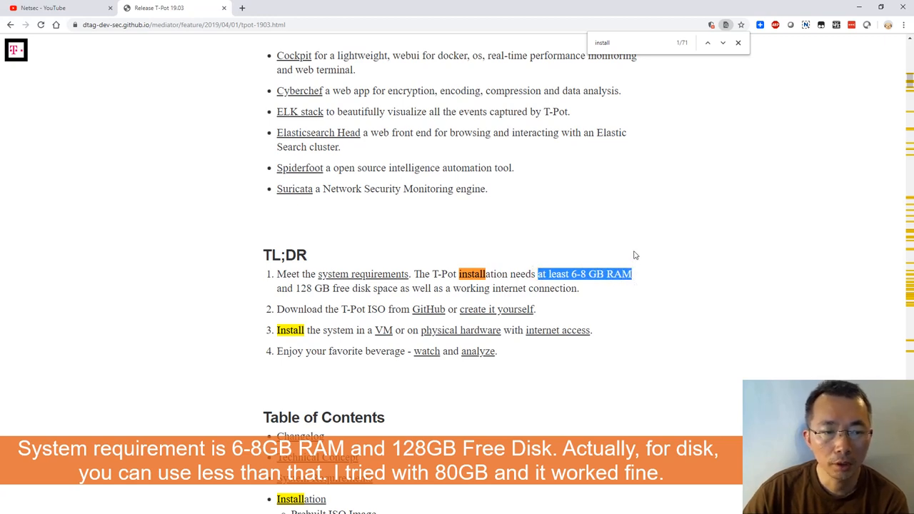
mouse_move(326, 286)
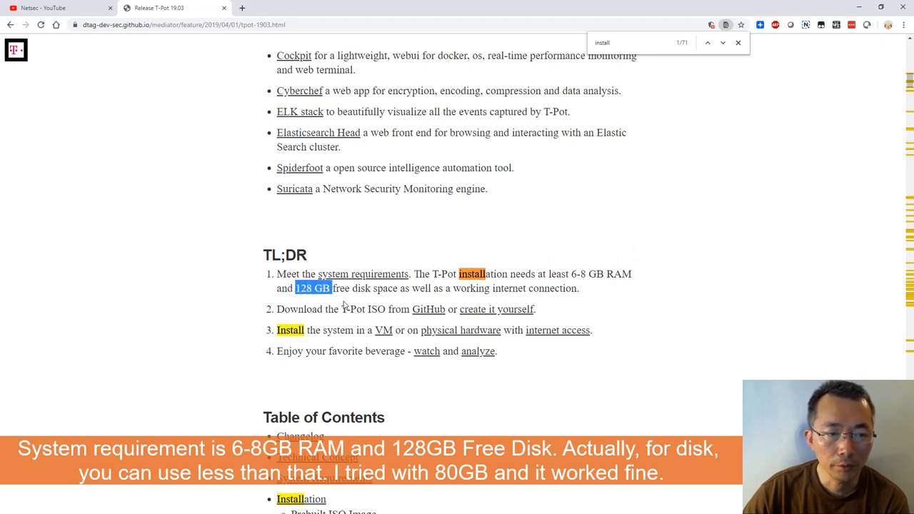
mouse_move(488, 292)
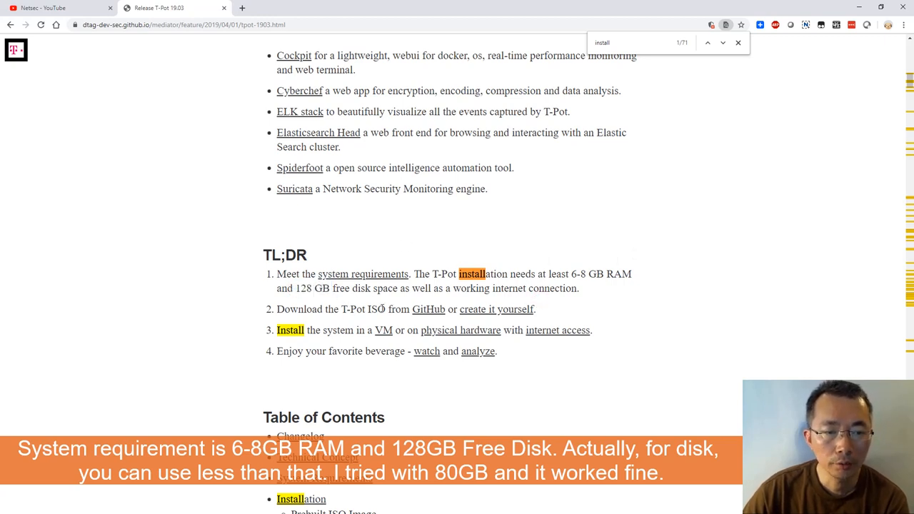
mouse_move(428, 308)
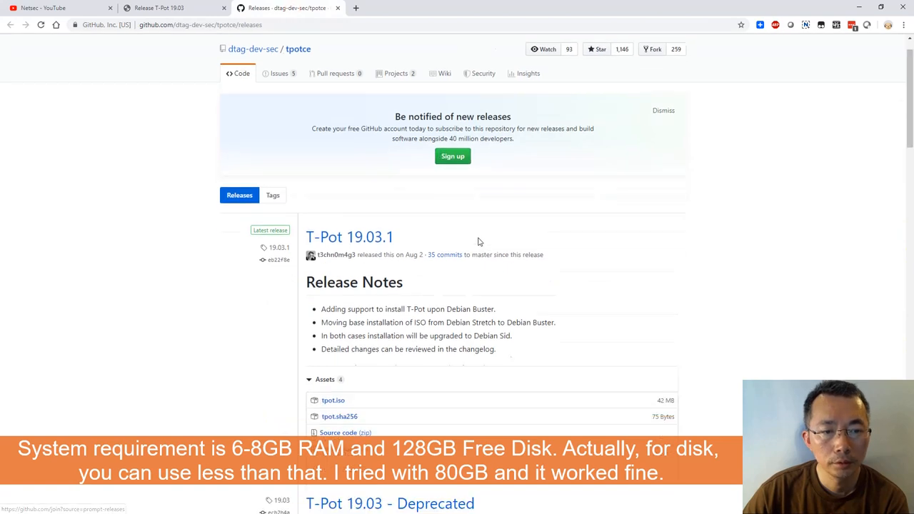
- Download the tpot.iso asset from the T-Pot 19.03.1 release
scroll("down", 3)
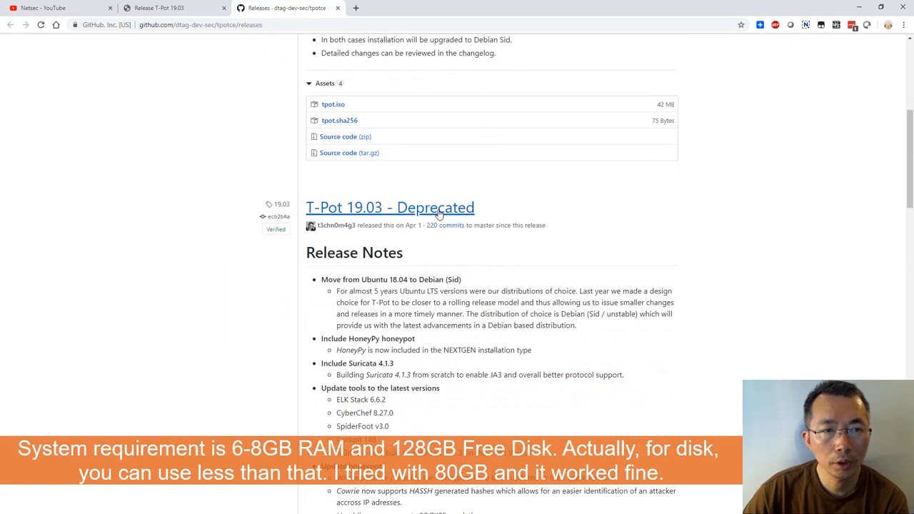
scroll("up", 3)
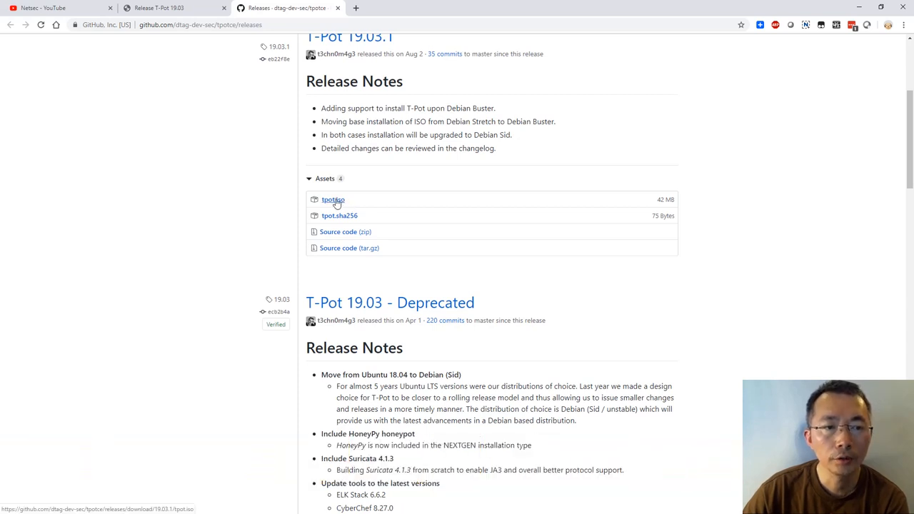
left_click(332, 200)
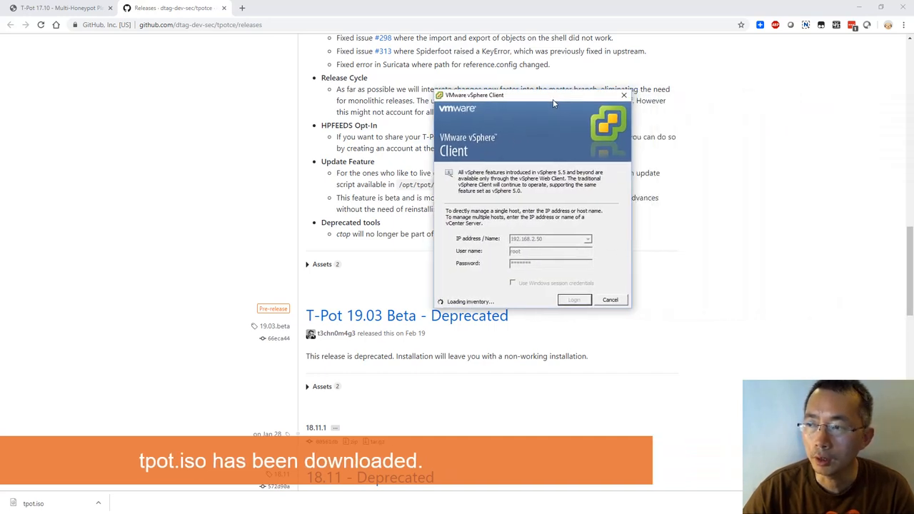
- Log in to the ESXi host and bring up the menu for creating new items
left_click_drag(550, 94, 464, 97)
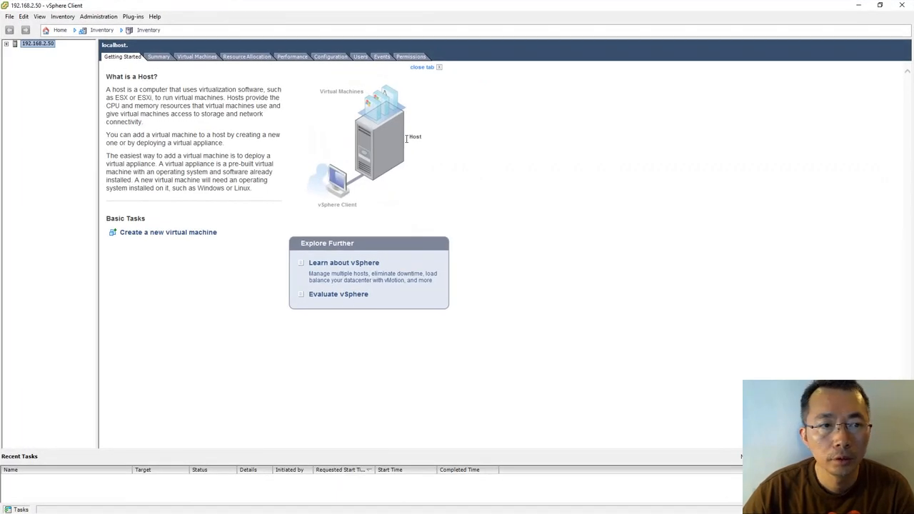
left_click(8, 17)
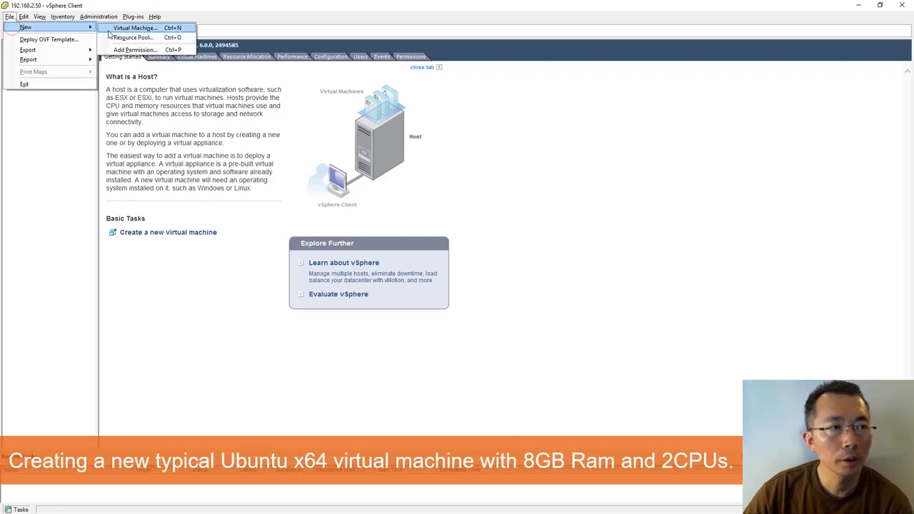
- Start a typical new VM named 'Tp03' on the default datastore
left_click(135, 27)
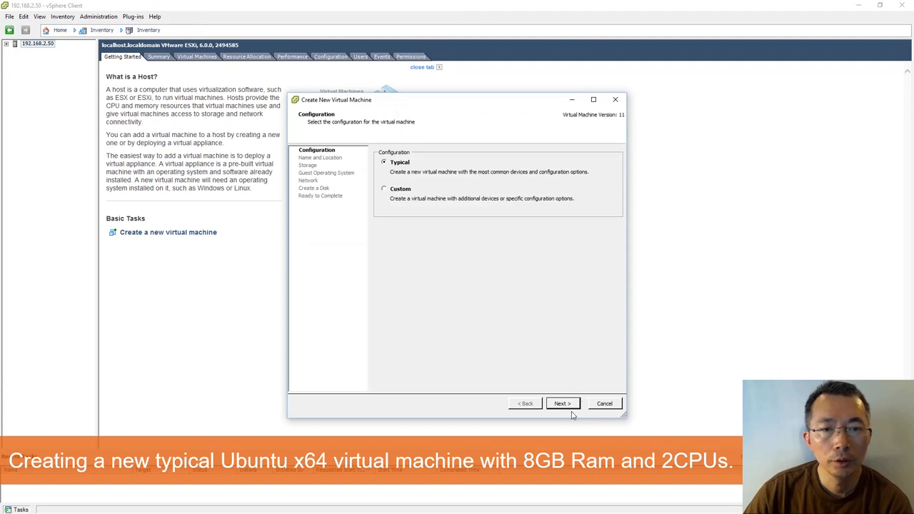
left_click(562, 403)
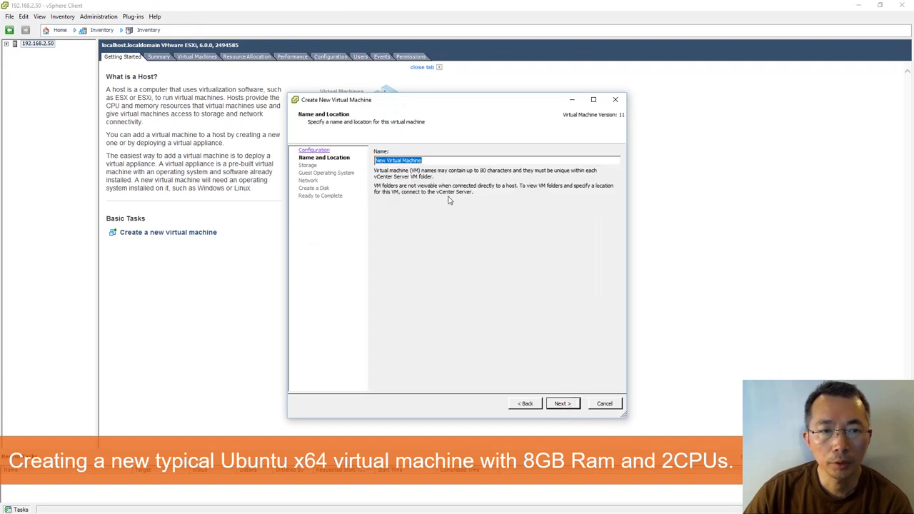
type("Tpot19.")
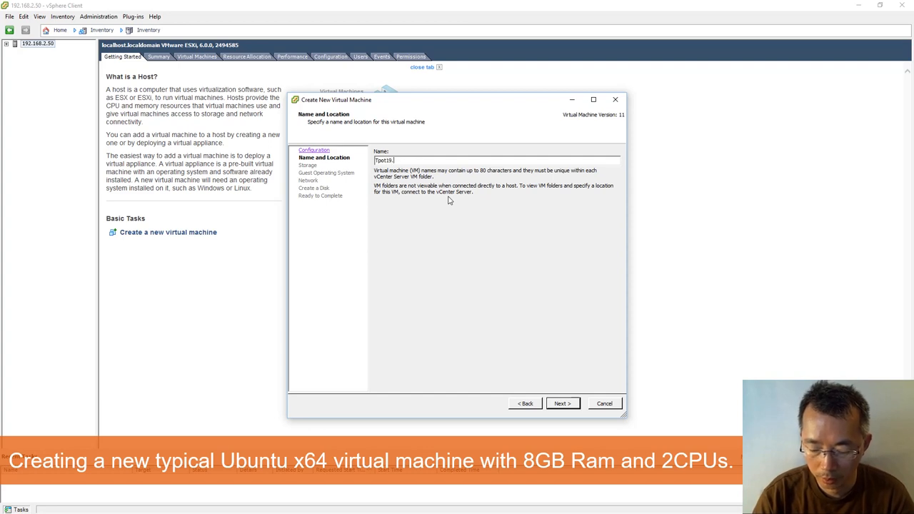
type("03")
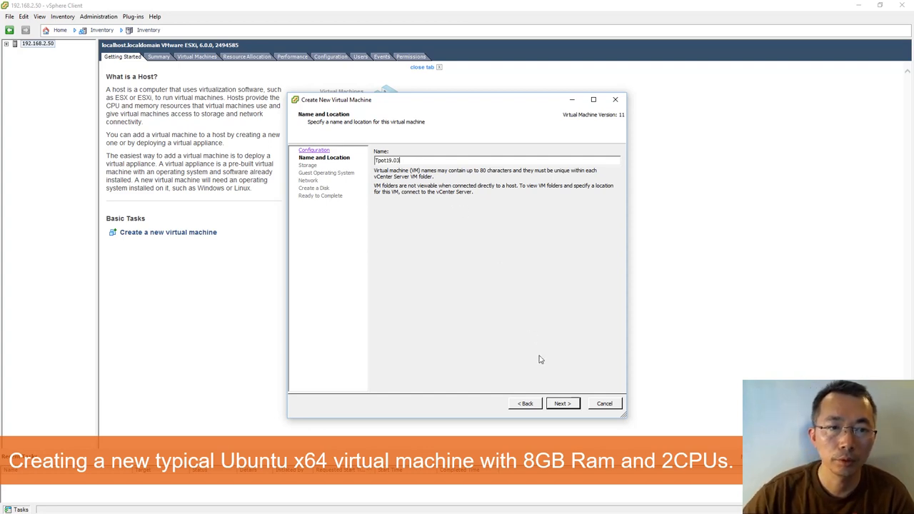
left_click(562, 402)
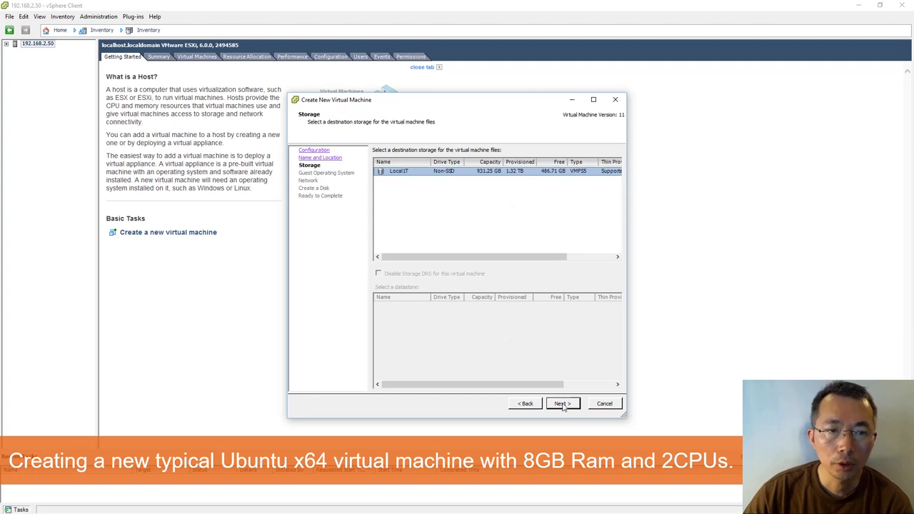
left_click(563, 403)
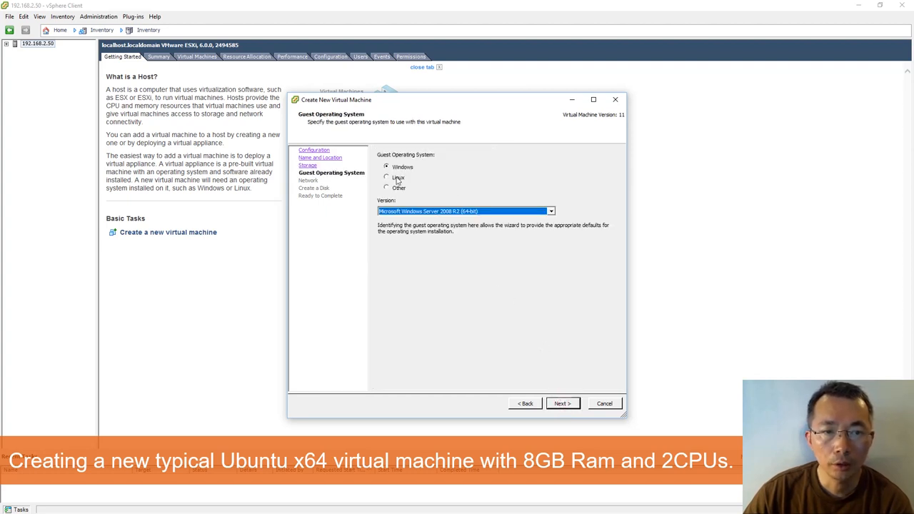
- Choose Ubuntu Linux (64-bit), one NIC and an 80 GB disk, editing hardware before completion
left_click(386, 177)
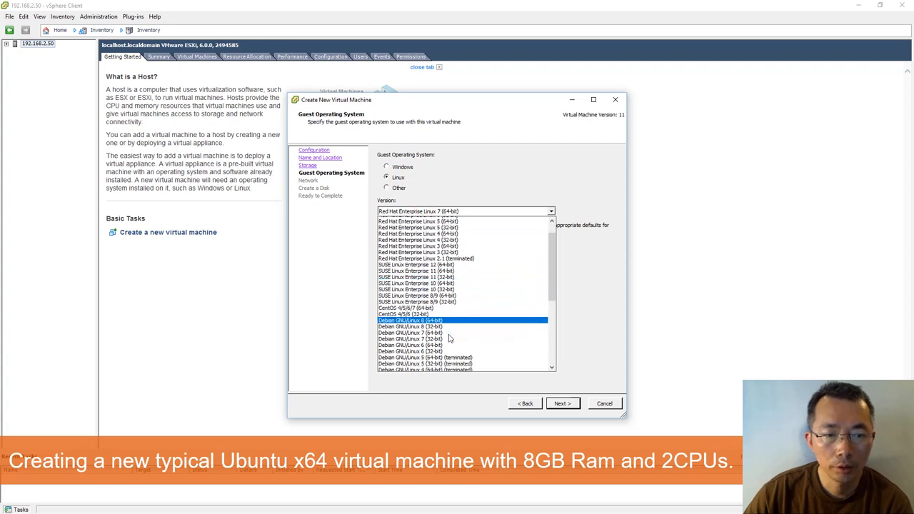
scroll("down", 3)
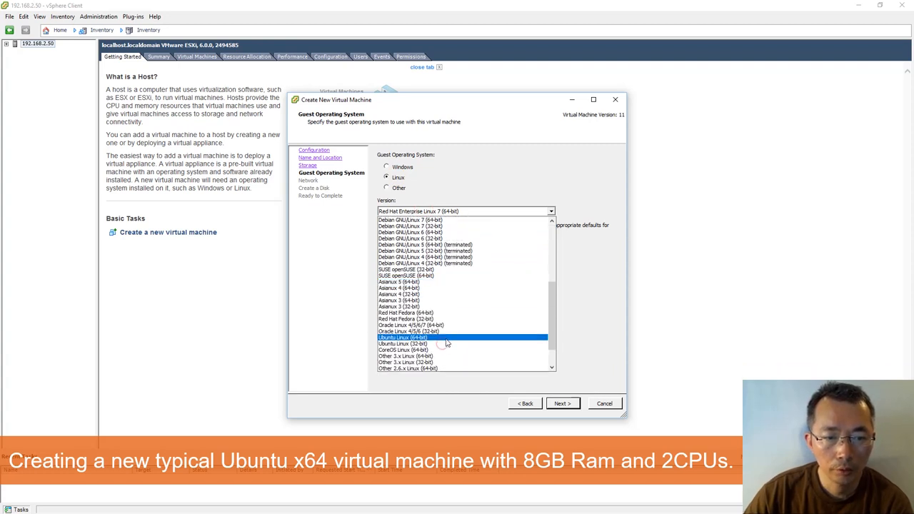
left_click(563, 403)
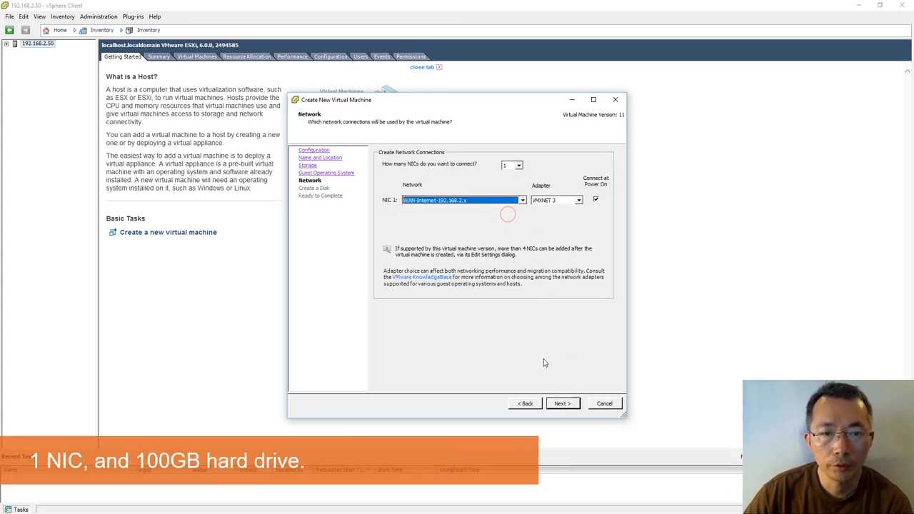
left_click(563, 403)
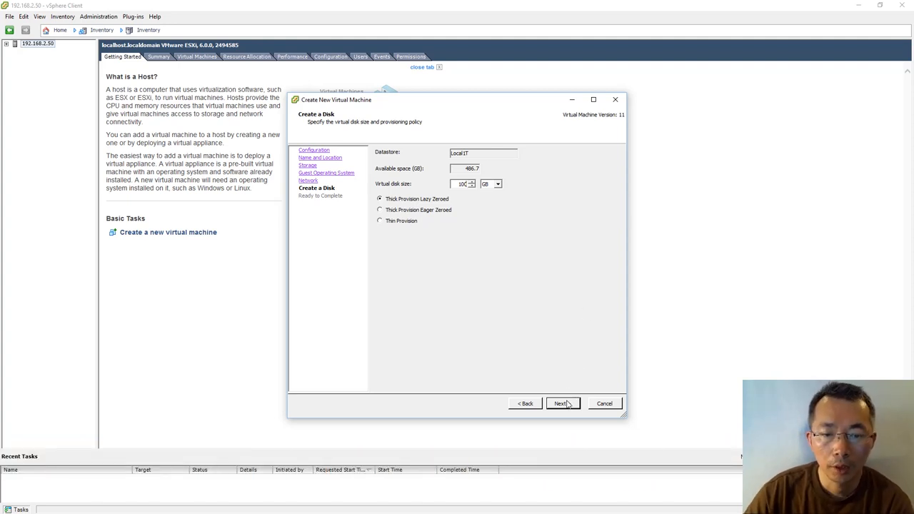
left_click(561, 403)
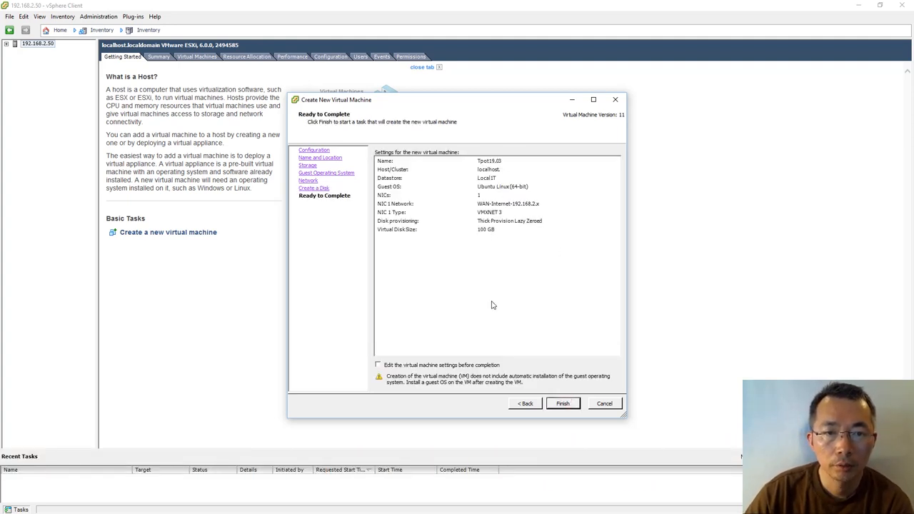
left_click(378, 366)
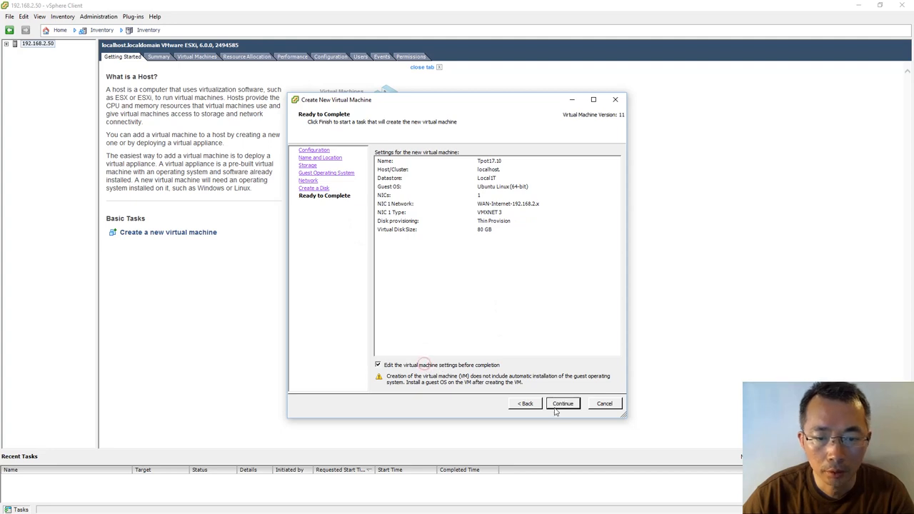
- Set the VM memory to about 8 GB and the CPU count to 4 cores
left_click(562, 402)
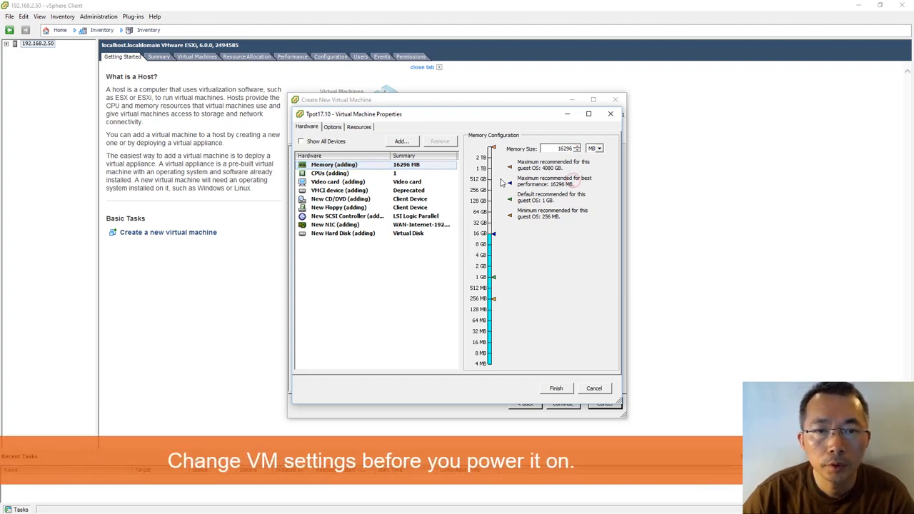
triple_click(564, 149)
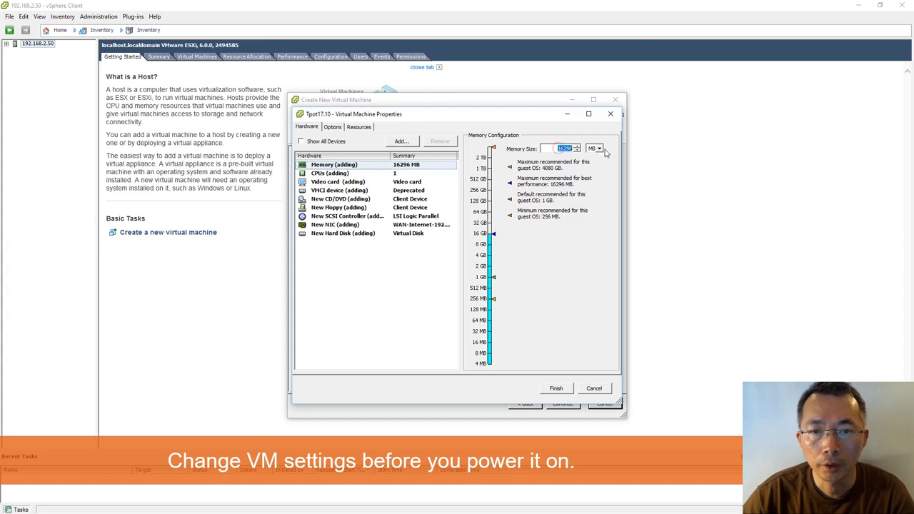
mouse_move(497, 203)
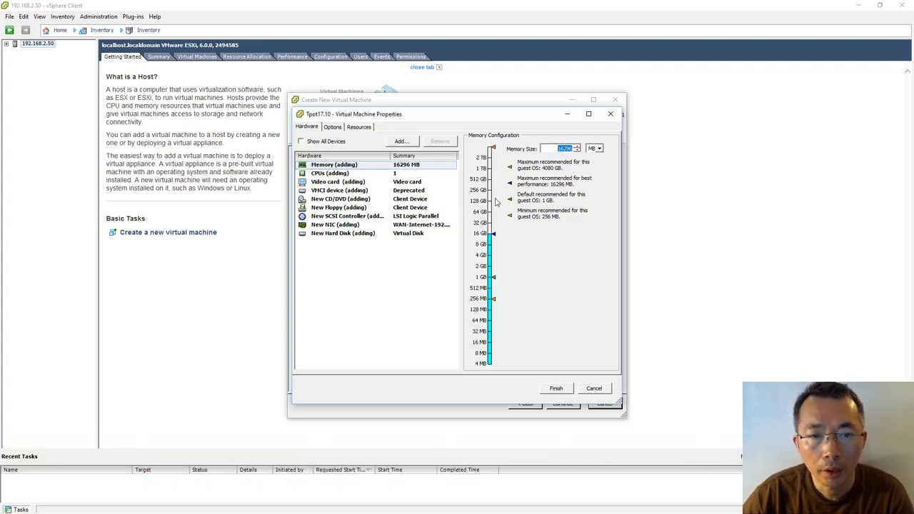
left_click_drag(491, 234, 491, 244)
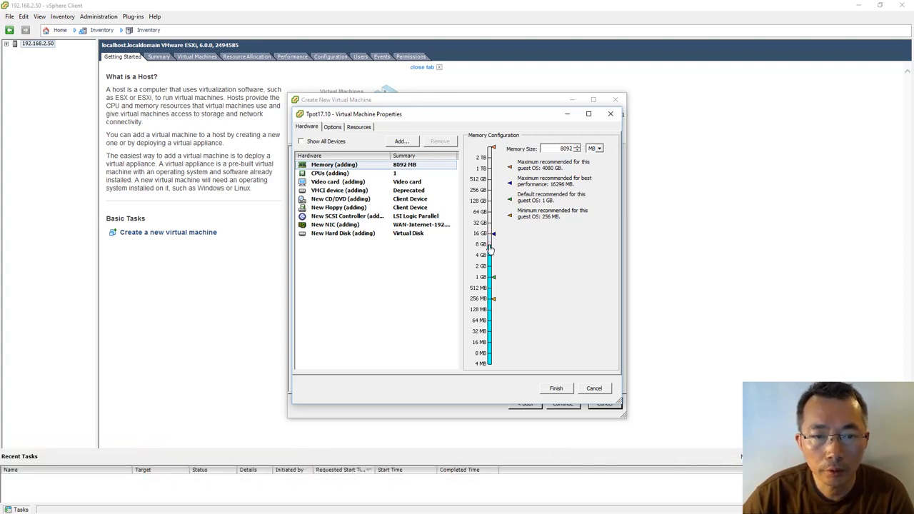
left_click(330, 172)
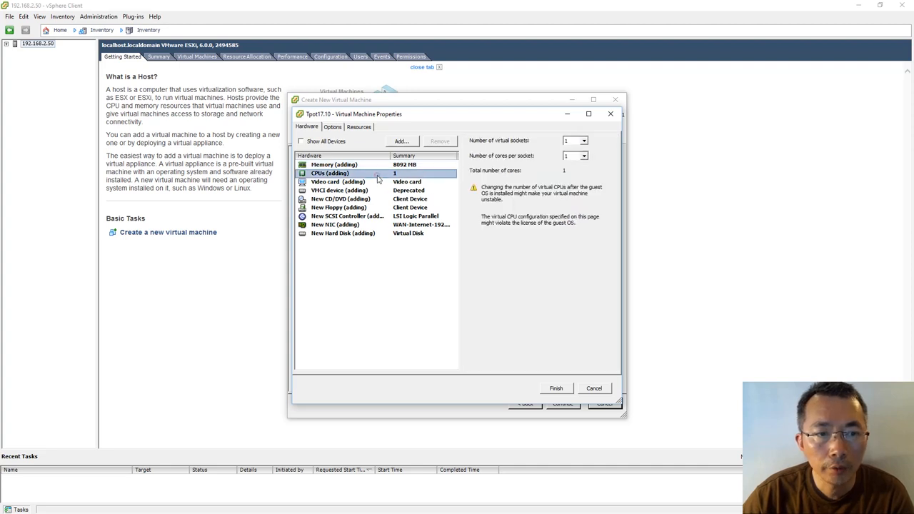
left_click(583, 141)
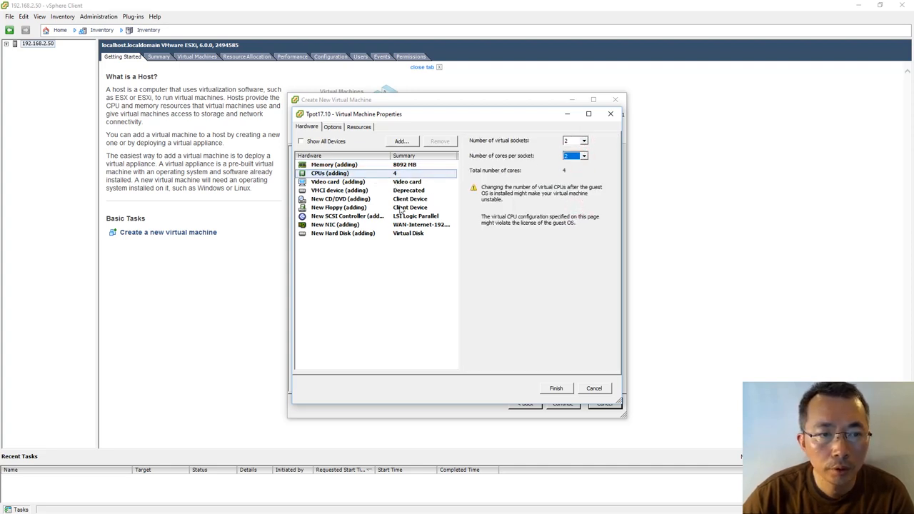
- Review the VMCI, floppy and CD/DVD devices and finish creating the VM
left_click(340, 190)
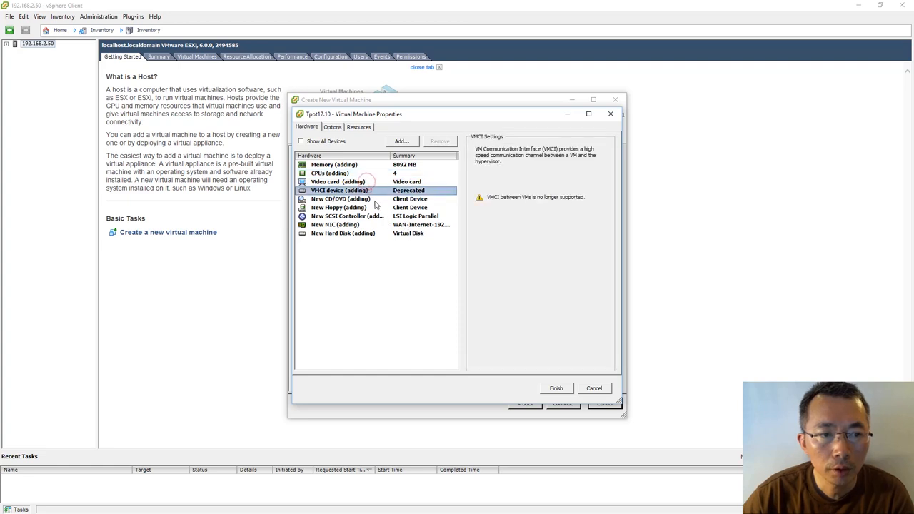
left_click(338, 207)
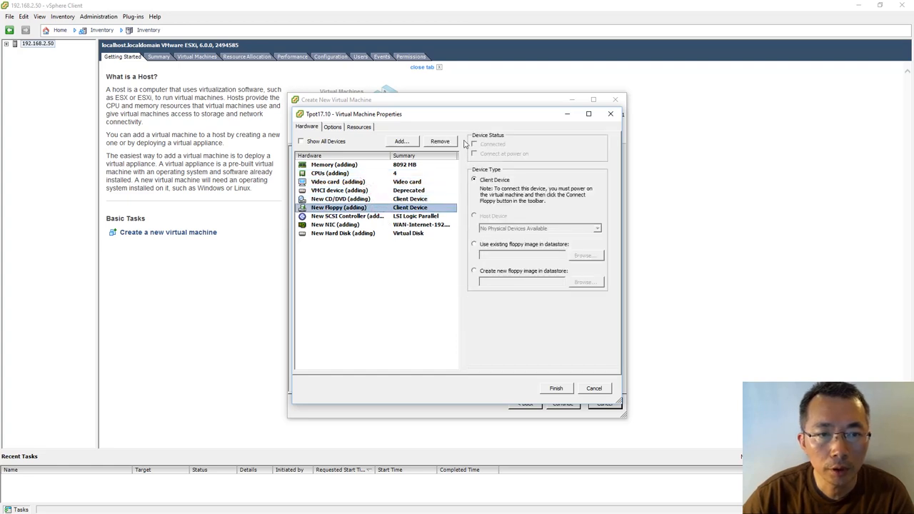
left_click(340, 198)
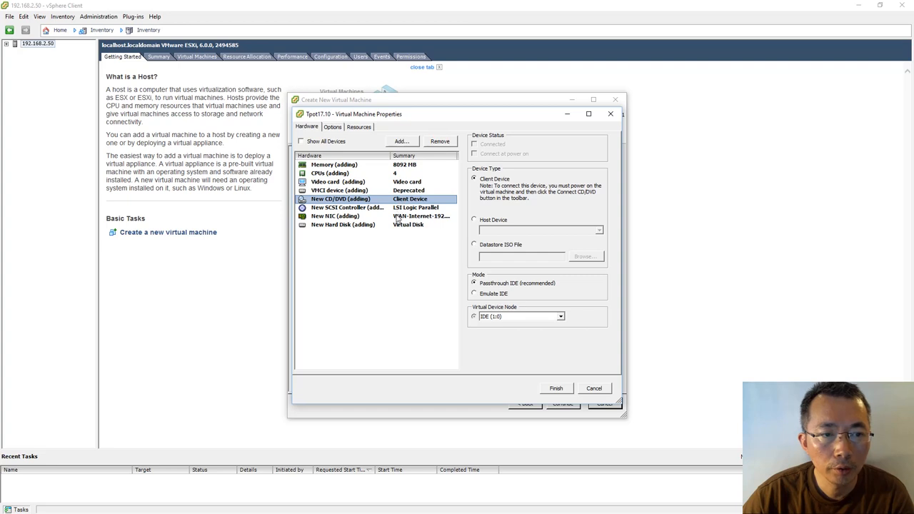
mouse_move(389, 217)
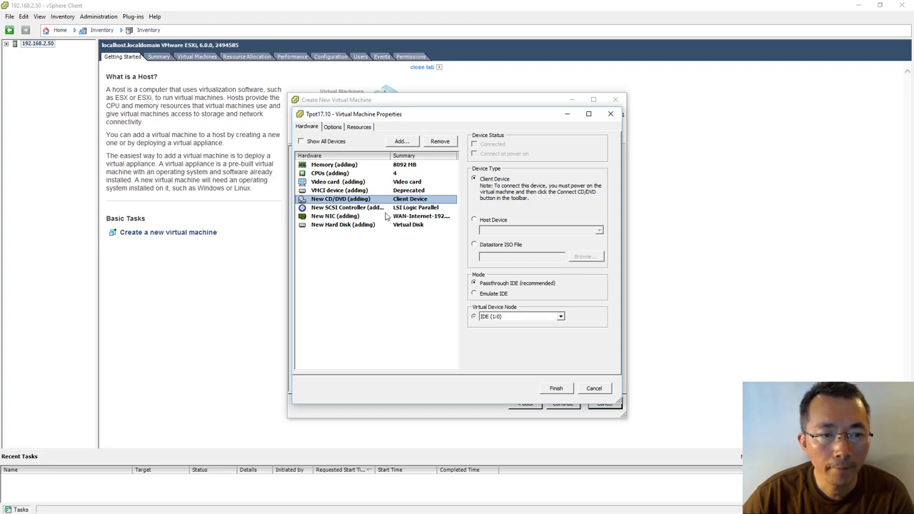
mouse_move(459, 214)
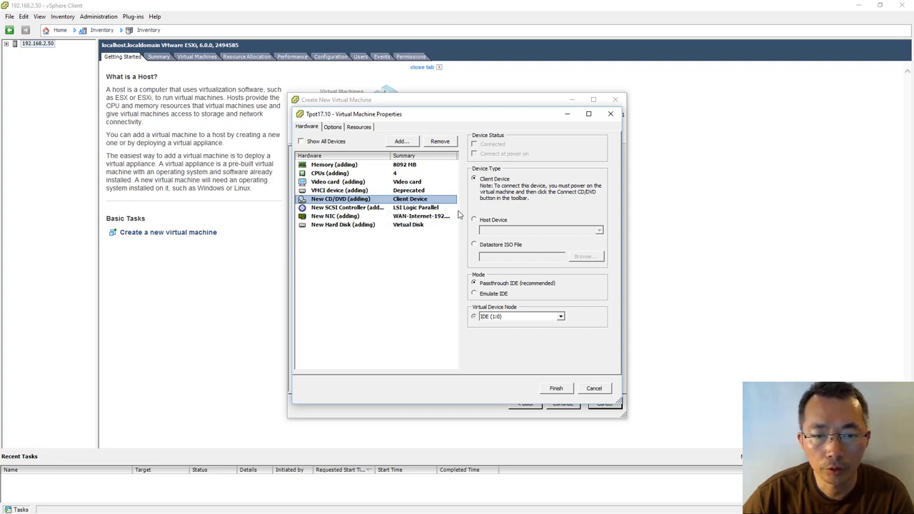
left_click(556, 388)
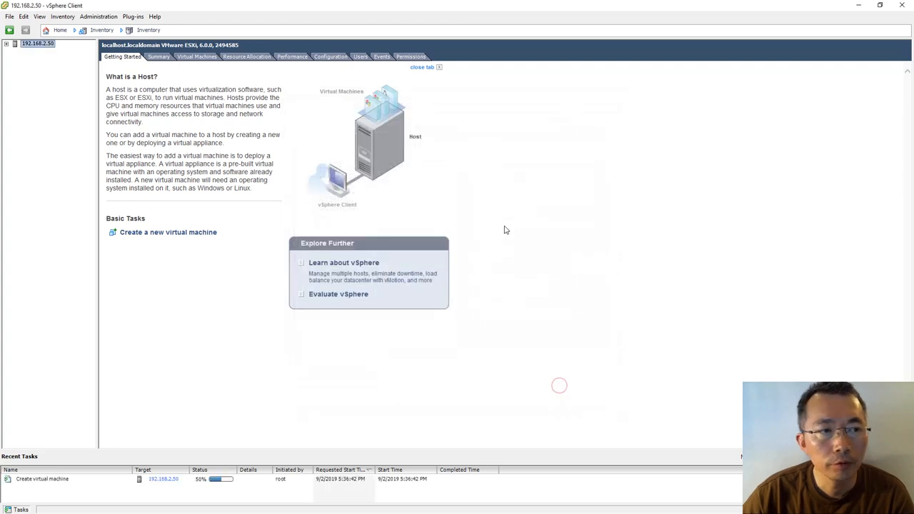
- Select the new Tpot VM and connect its CD/DVD drive to an ISO image on the local disk
left_click(6, 42)
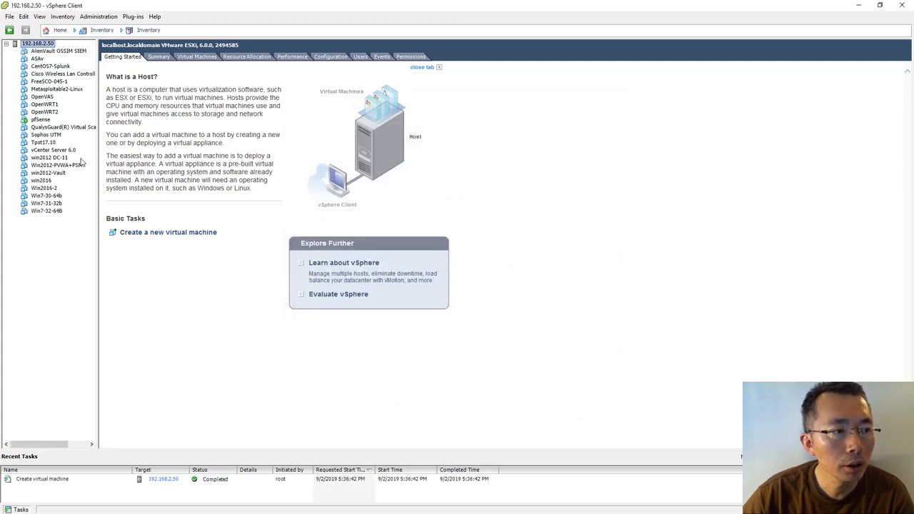
left_click(43, 143)
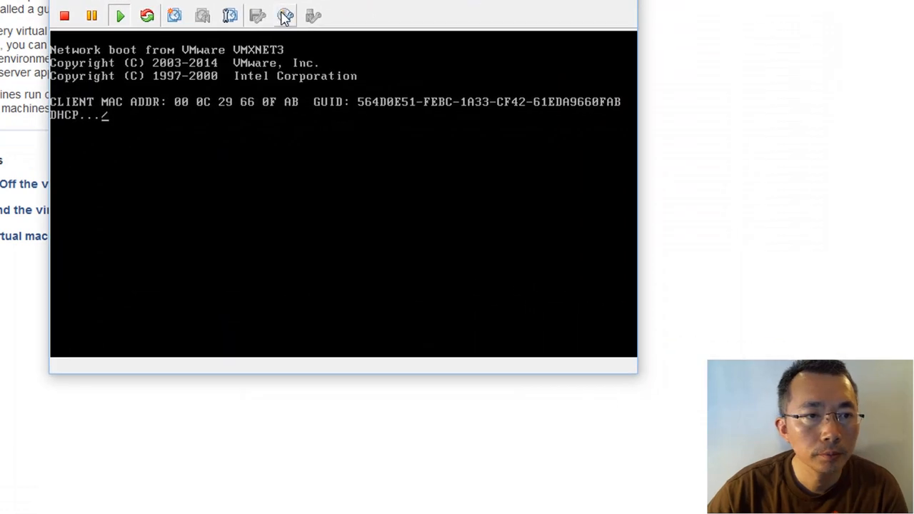
left_click(284, 16)
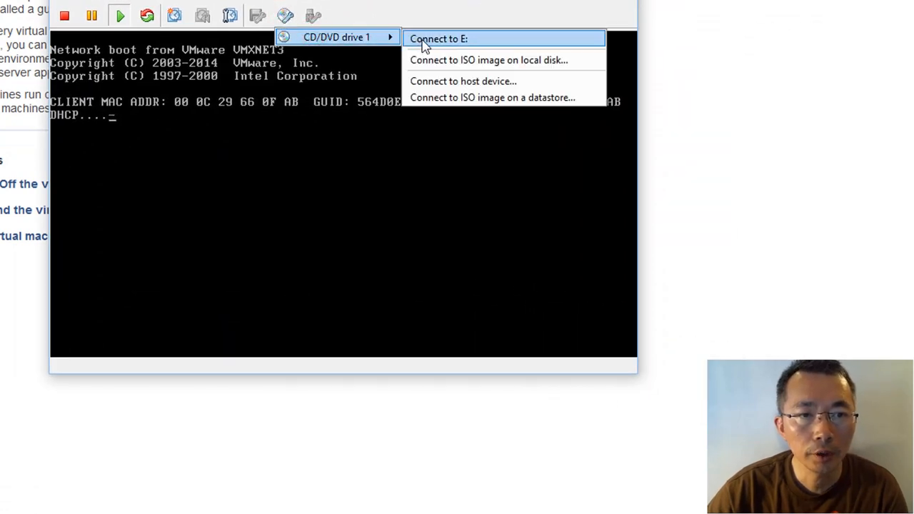
mouse_move(442, 60)
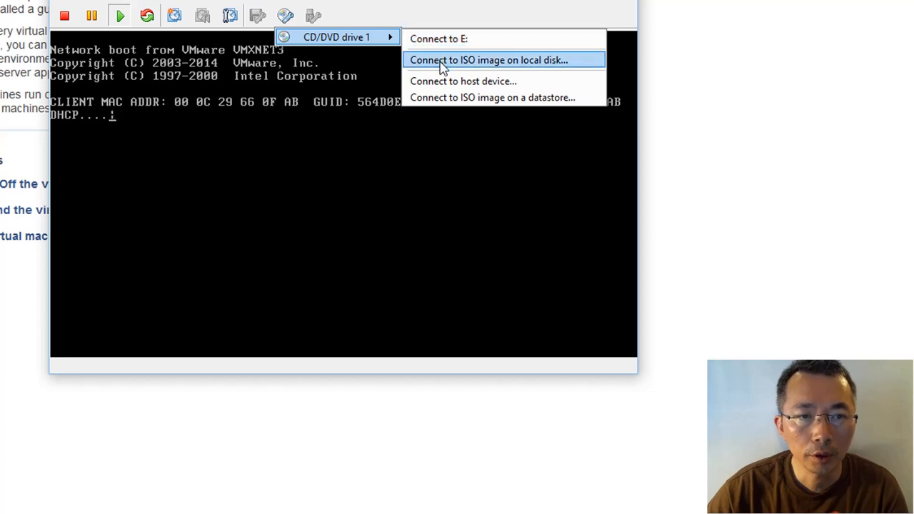
left_click(488, 60)
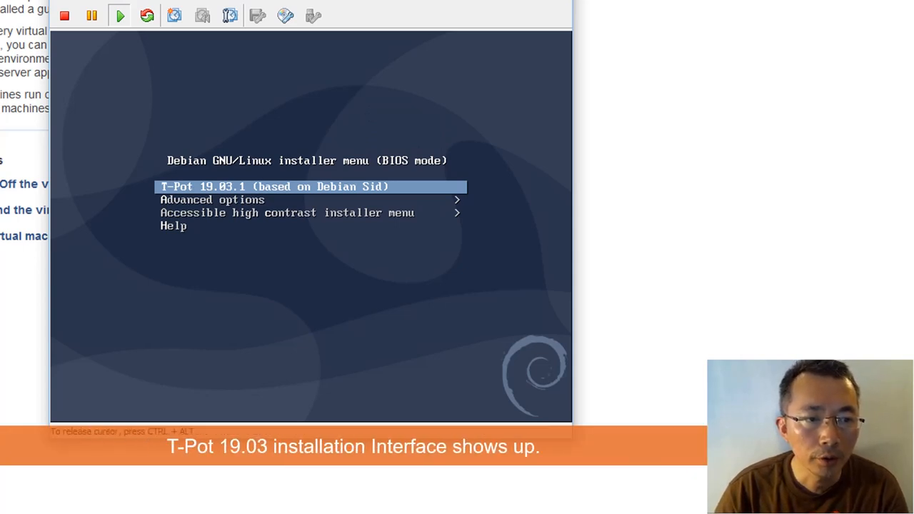
- Start the T-Pot 19.03.1 install with United States locale and mirror, no HTTP proxy
key("Return")
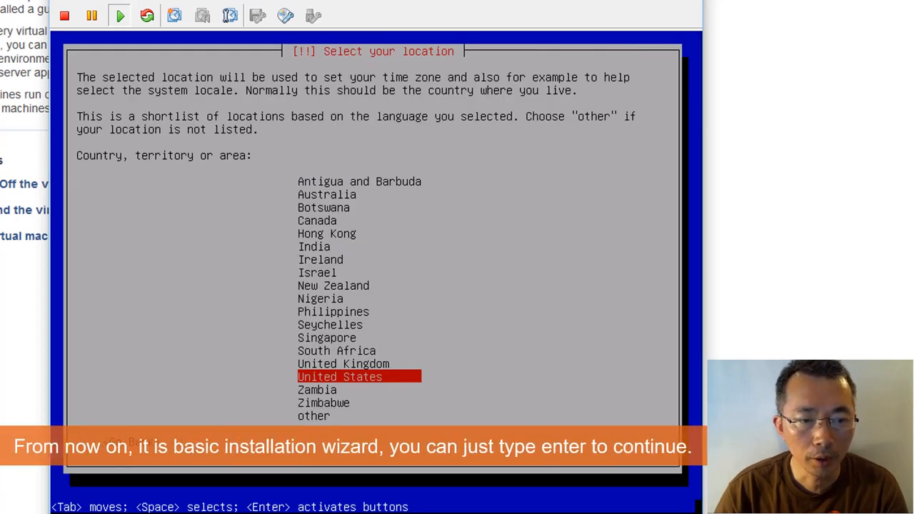
key("Return")
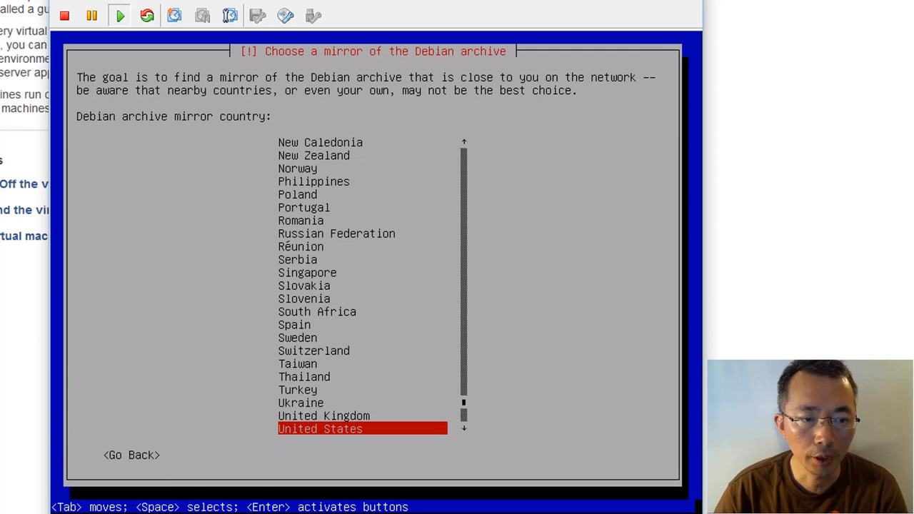
key("Return")
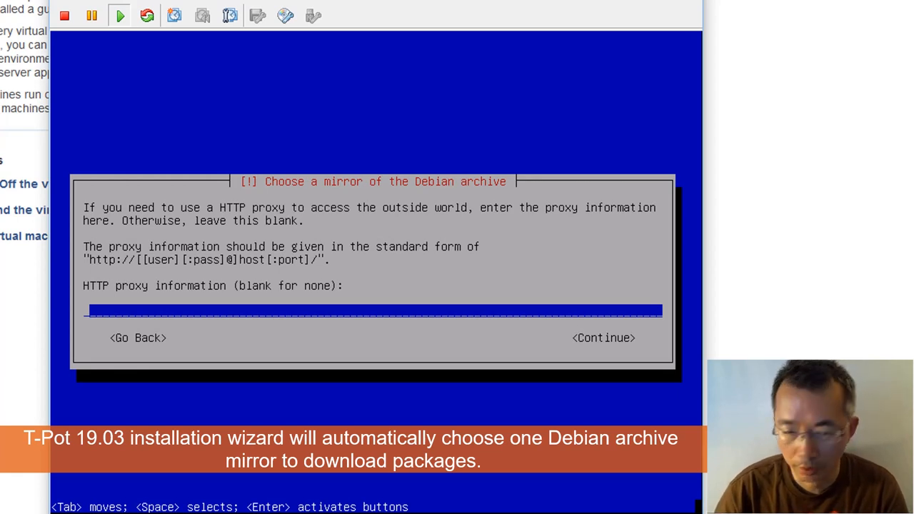
left_click(603, 337)
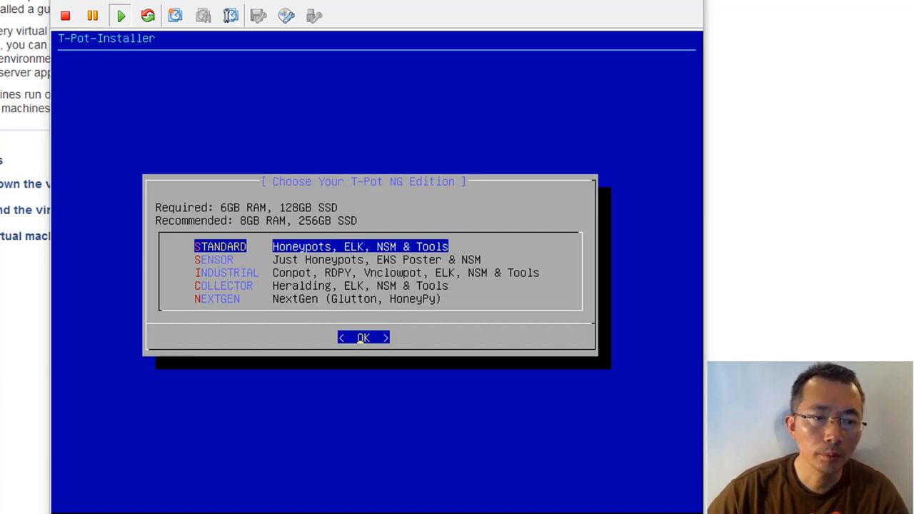
mouse_move(399, 192)
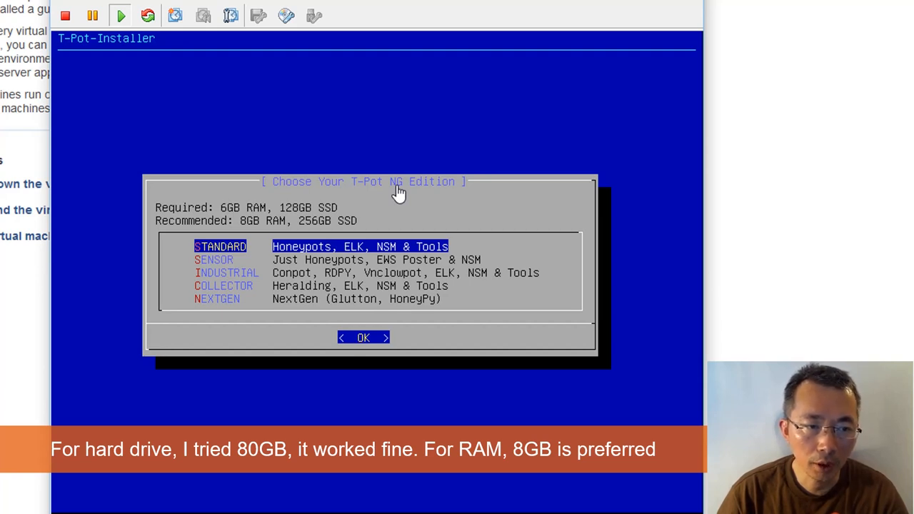
- Confirm the STANDARD T-Pot edition in the installer
left_click(363, 337)
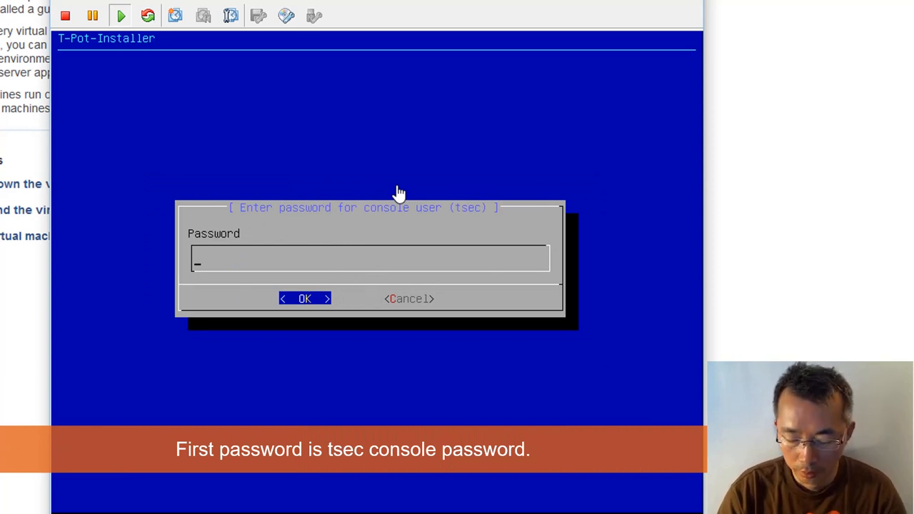
- Confirm the tsec password, set web username 'johnyan' and its password, starting the installation
left_click(304, 299)
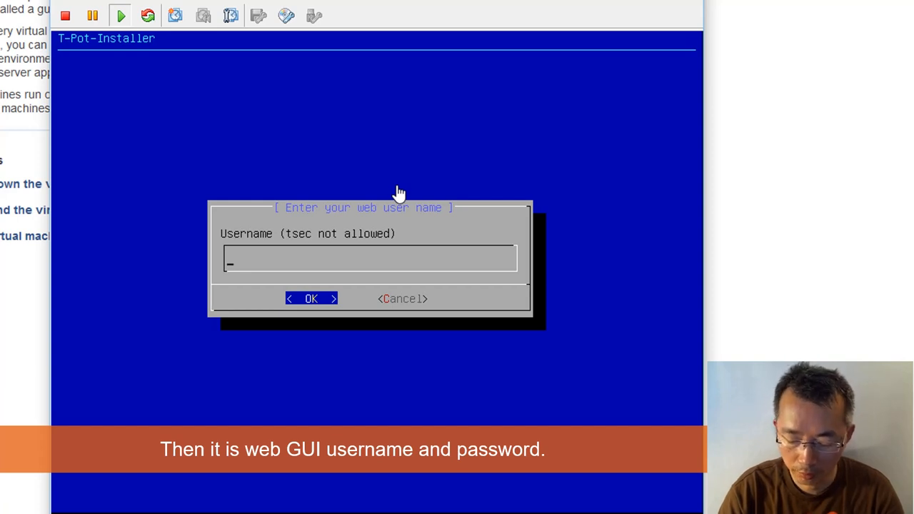
type("johnyan")
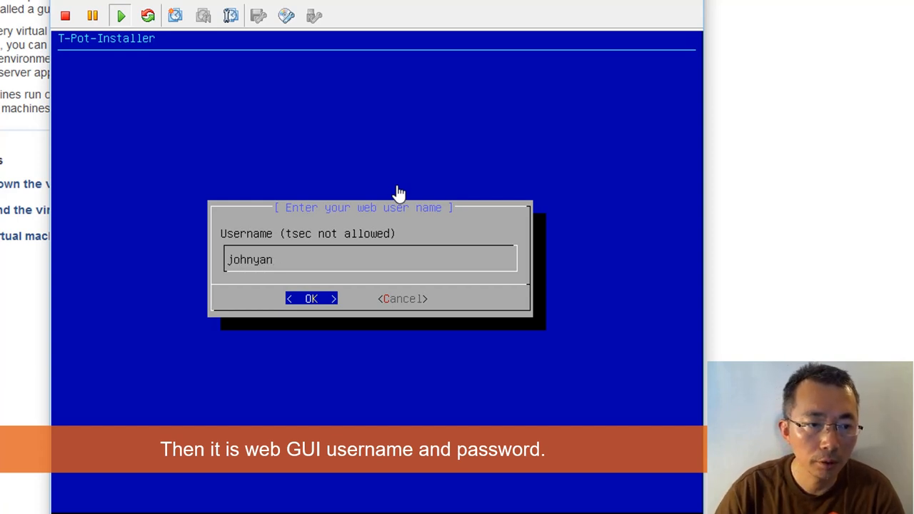
left_click(312, 298)
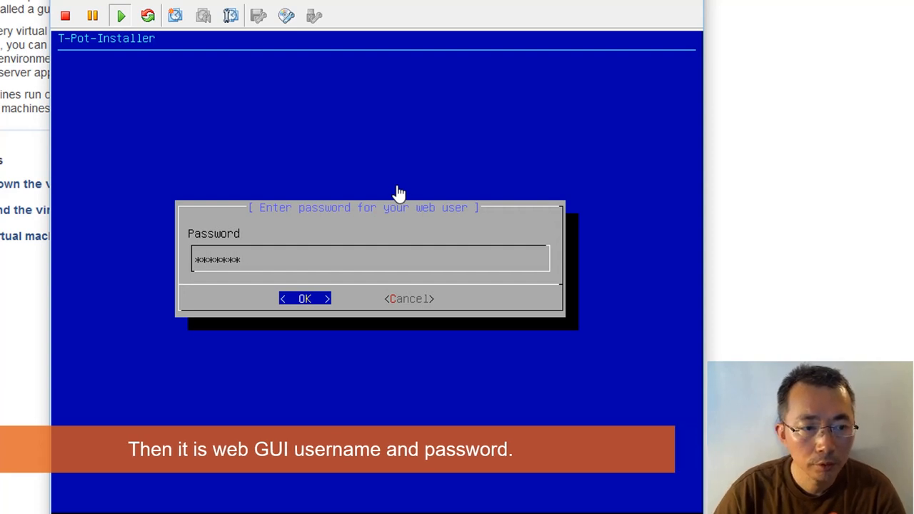
left_click(304, 299)
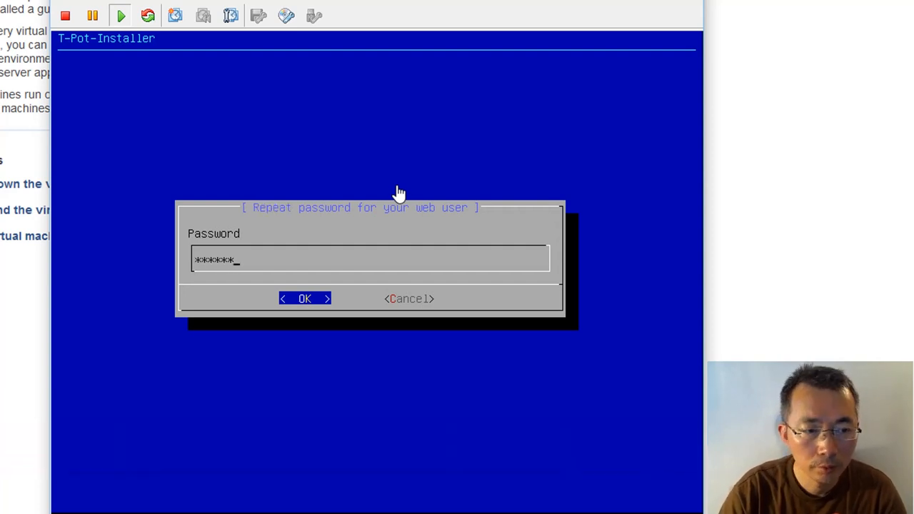
left_click(304, 298)
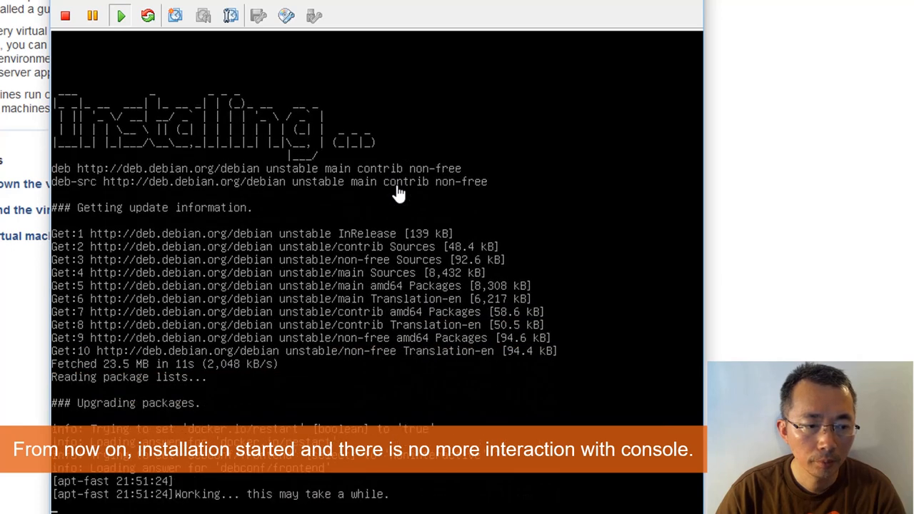
scroll("down", 3)
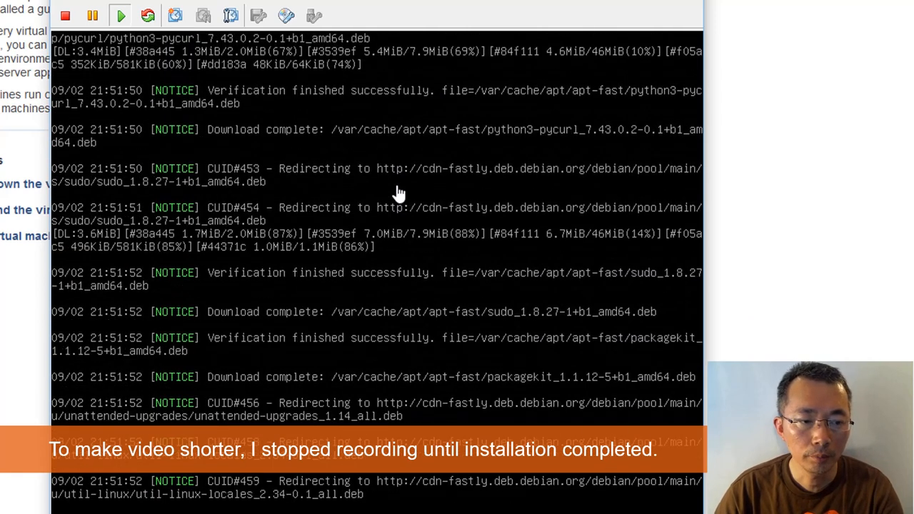
scroll("down", 3)
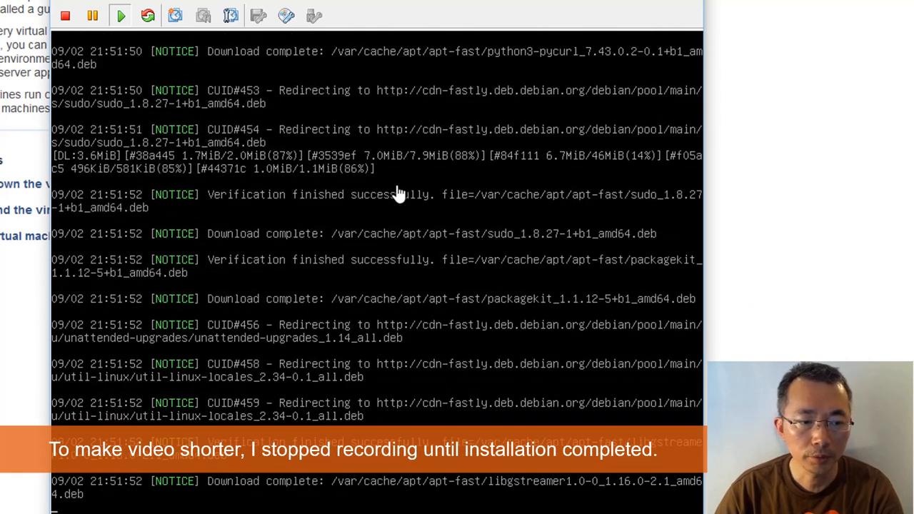
scroll("down", 3)
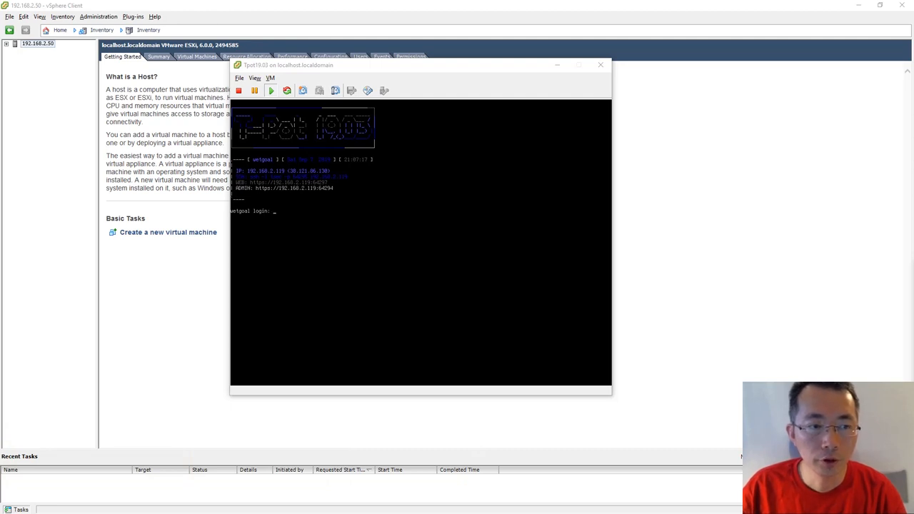
mouse_move(709, 191)
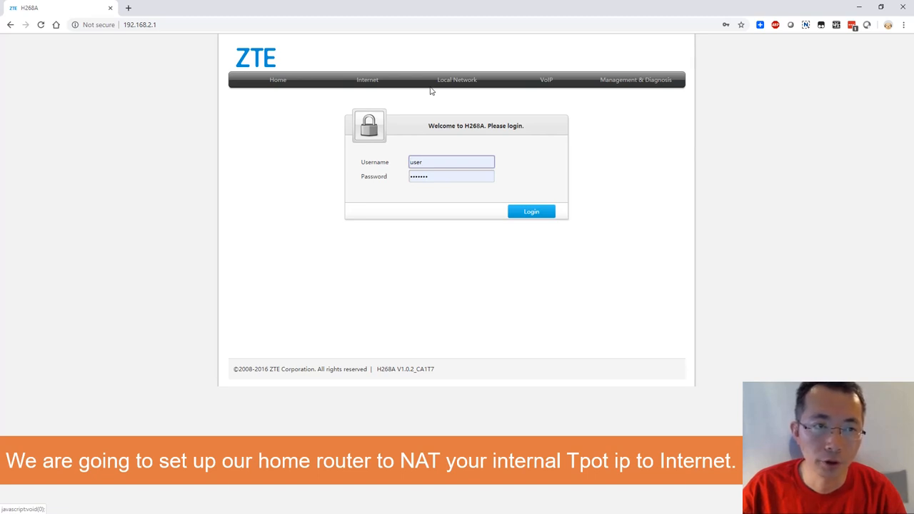
mouse_move(481, 138)
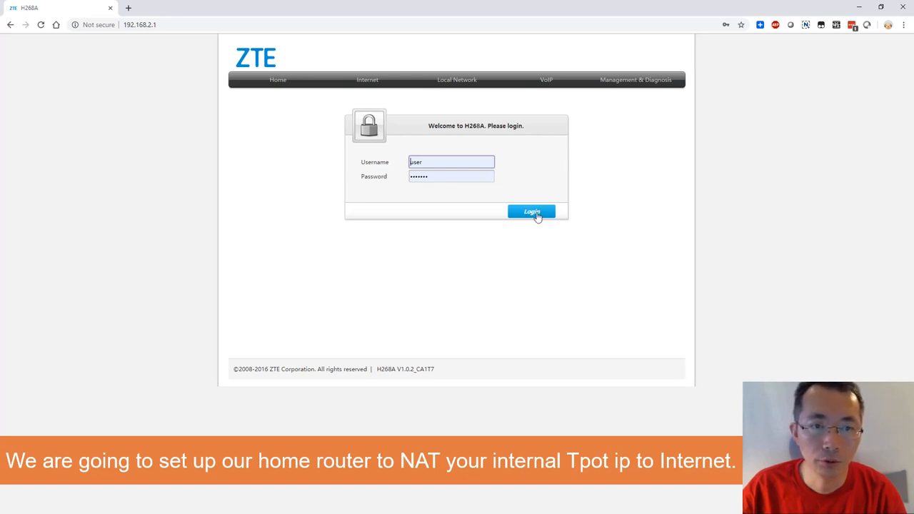
- Log in to the router admin page at 192.168.2.1
left_click(531, 211)
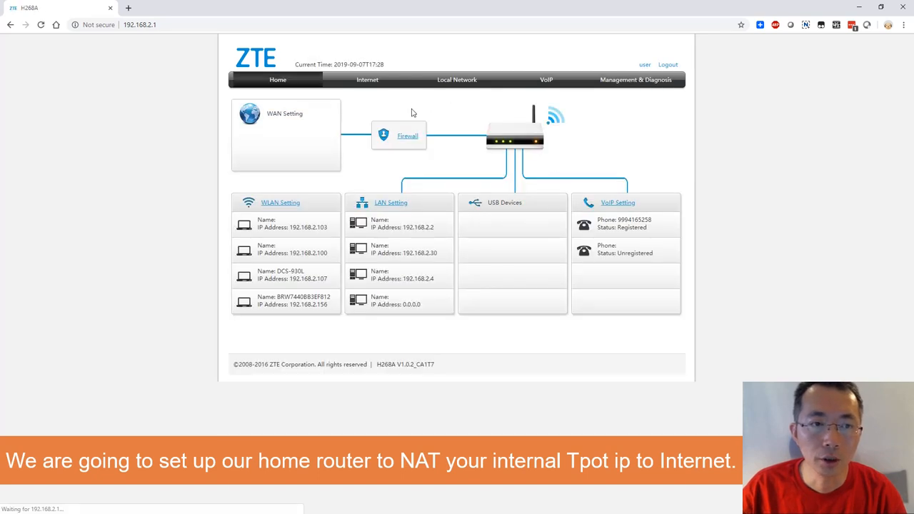
- Enable DMZ in internet security settings with LAN host 192.168.2.119 and apply
left_click(407, 136)
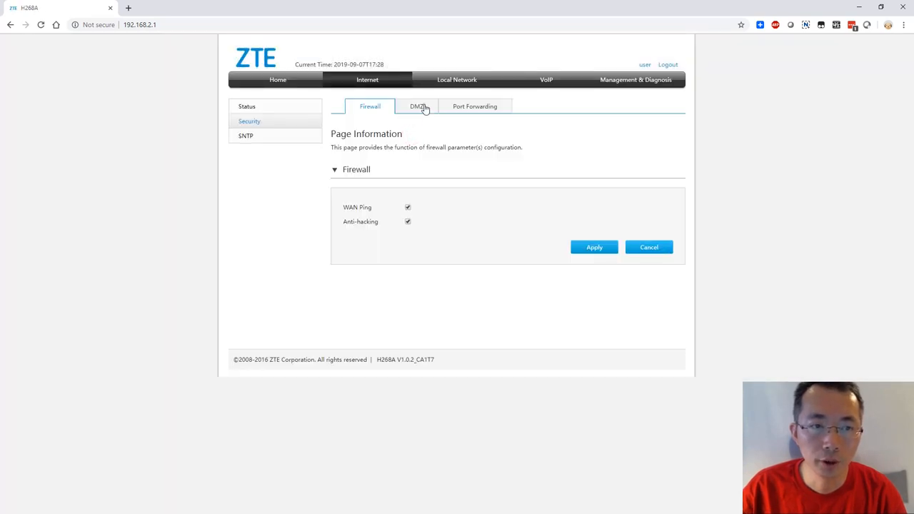
left_click(417, 106)
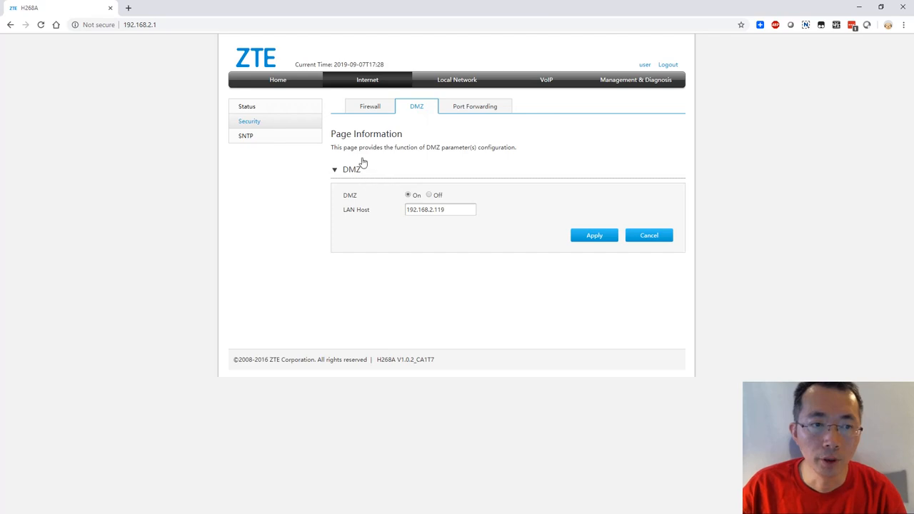
mouse_move(412, 203)
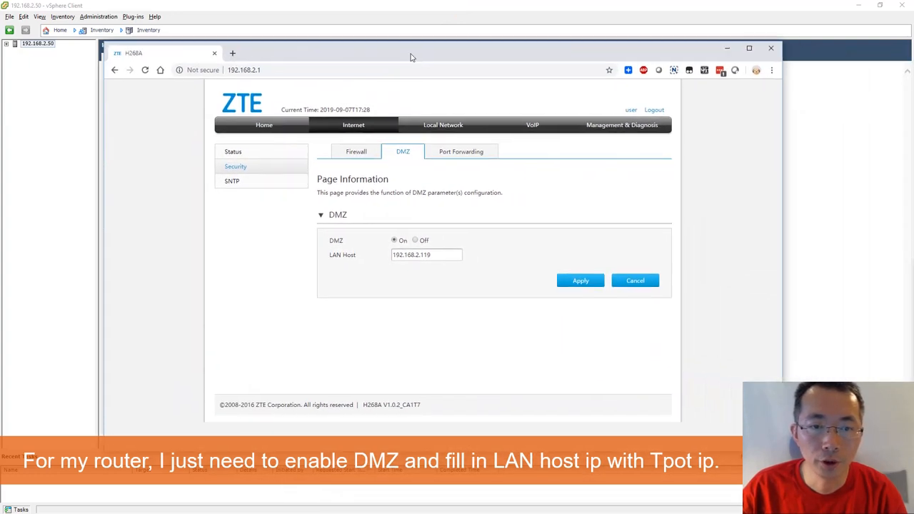
left_click(425, 255)
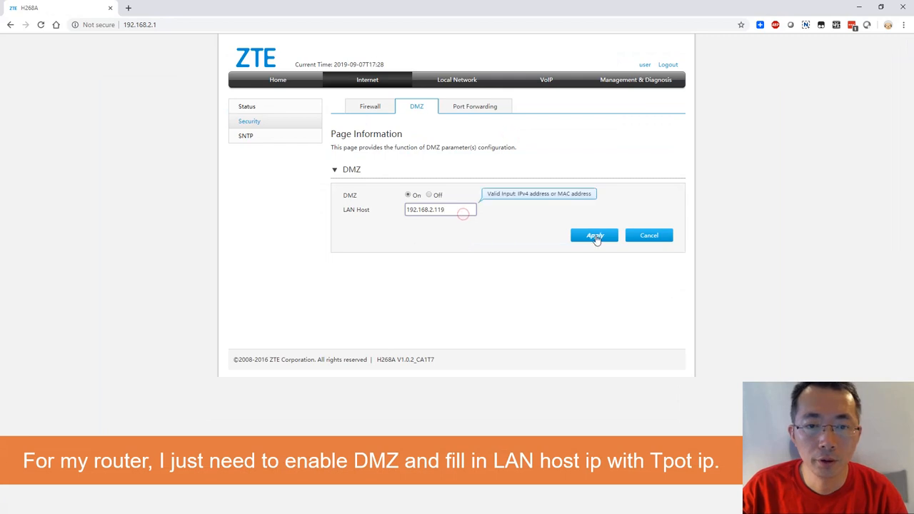
left_click(594, 236)
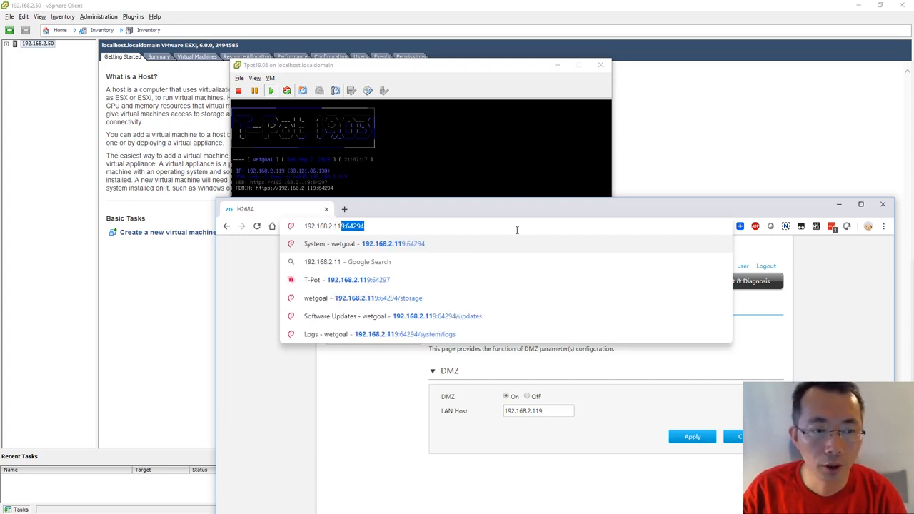
- Load the admin page at 192.168.2.119:64294 maximized and inspect hardware and system time
key("Return")
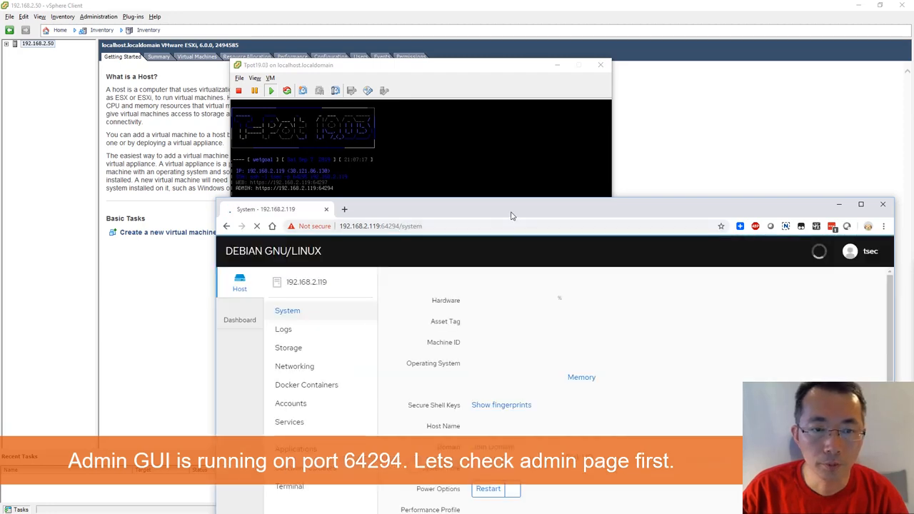
left_click(860, 205)
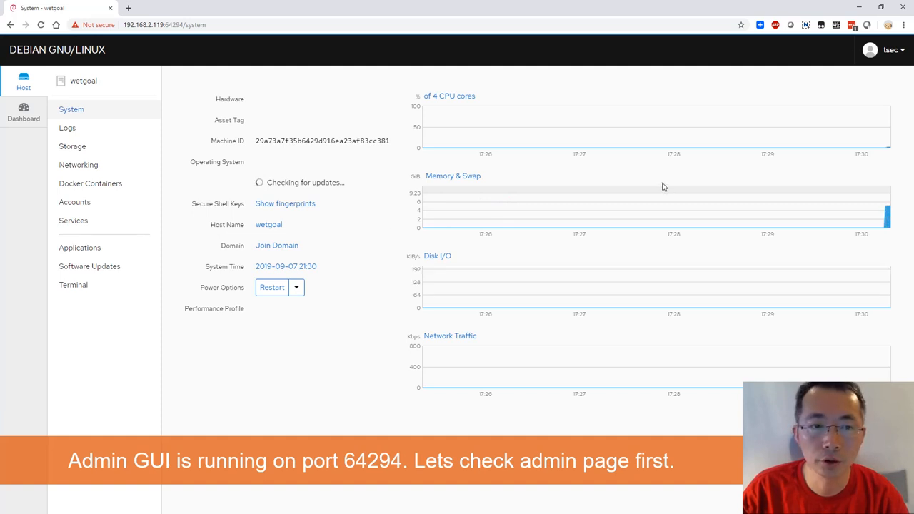
mouse_move(486, 97)
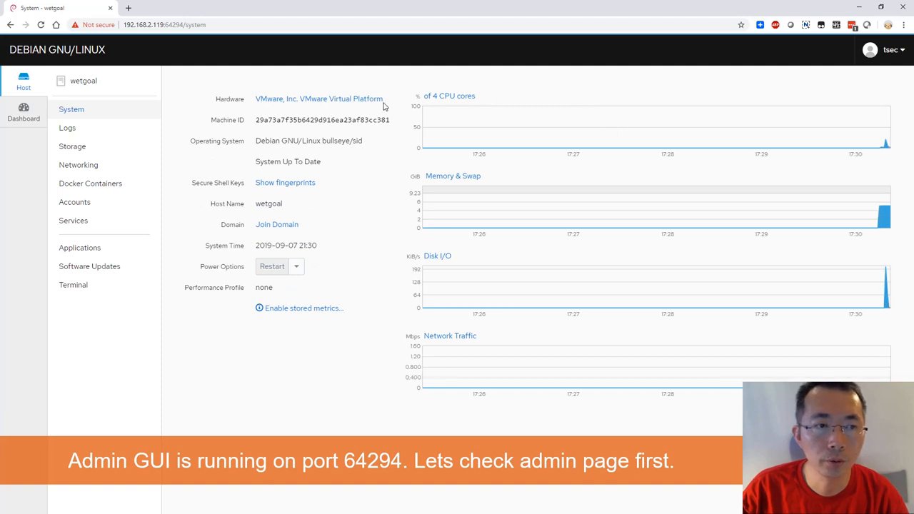
double_click(318, 99)
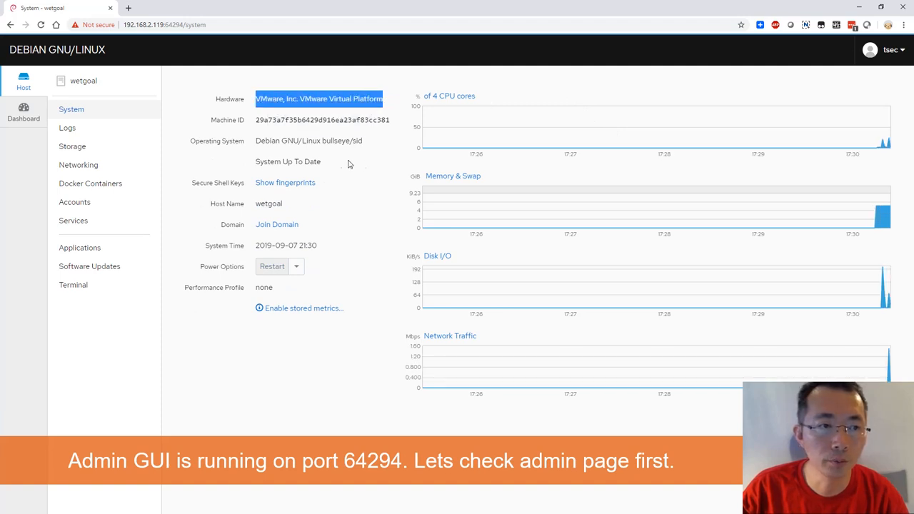
mouse_move(371, 145)
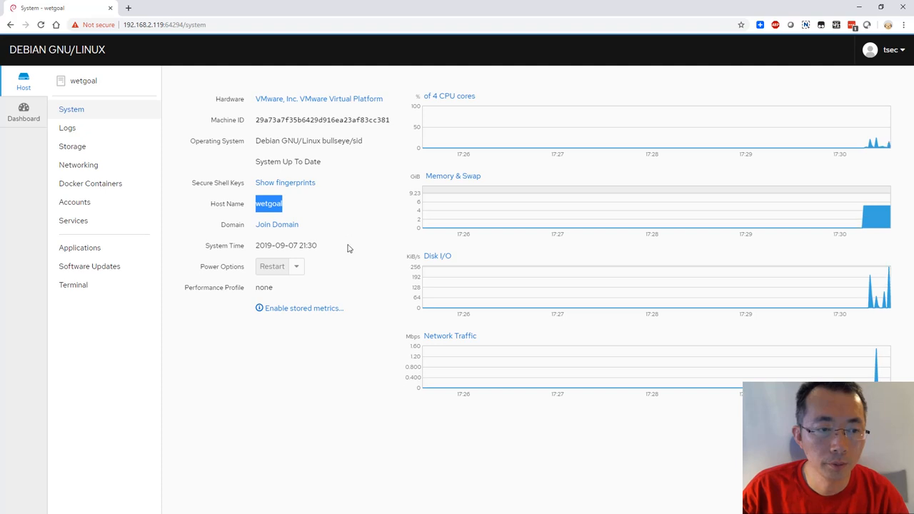
double_click(286, 246)
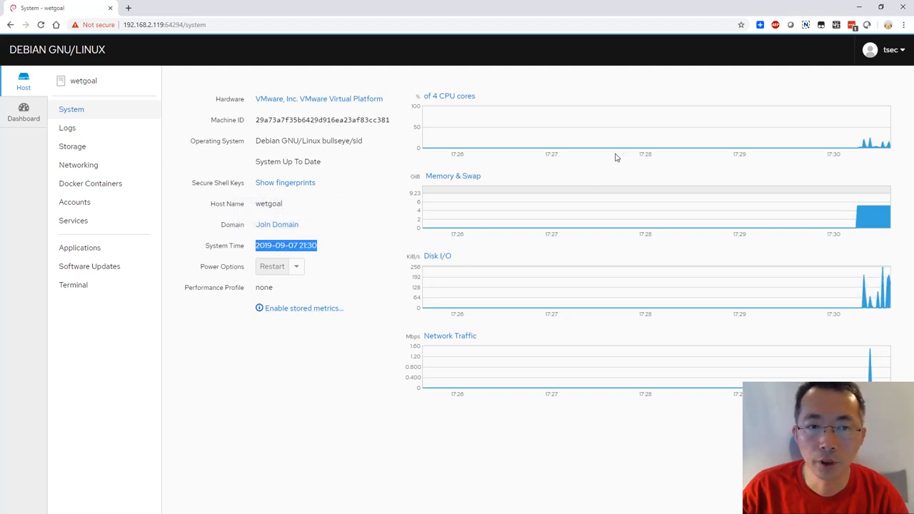
mouse_move(588, 205)
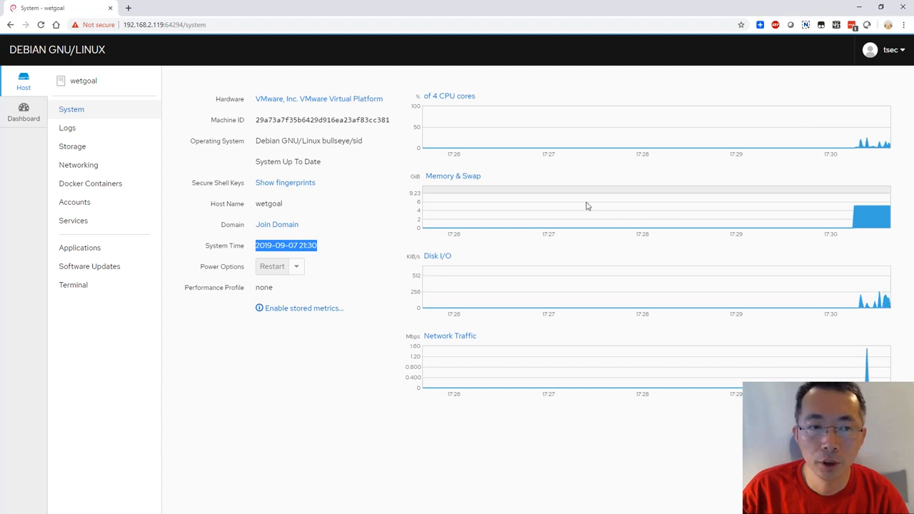
mouse_move(554, 291)
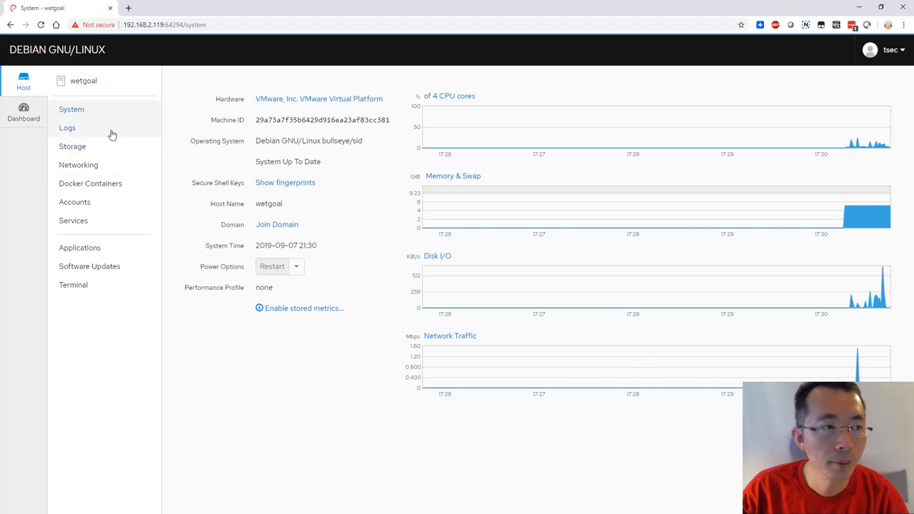
- Review the Logs, Storage, Networking and Accounts pages
left_click(67, 127)
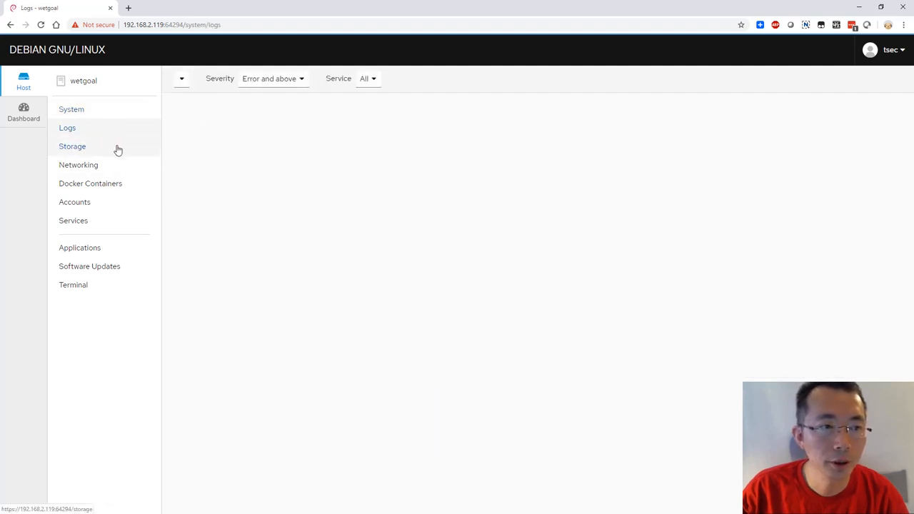
left_click(71, 146)
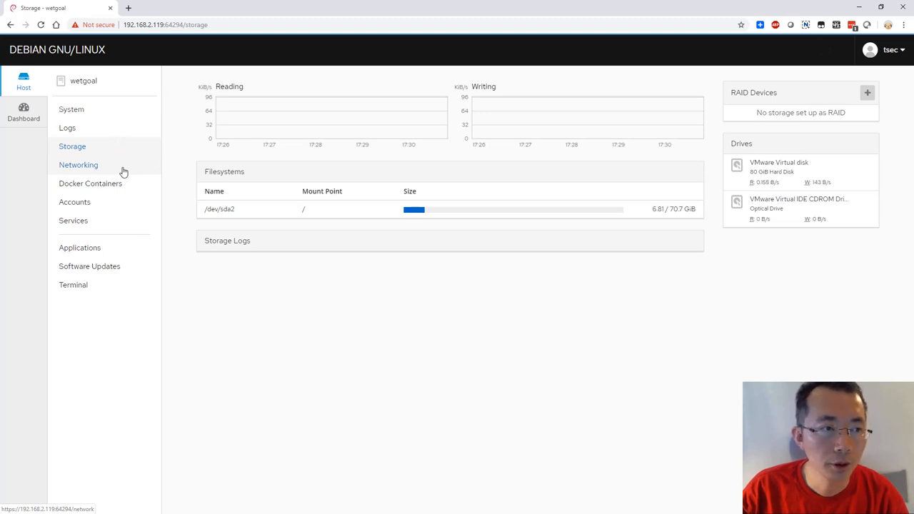
left_click(90, 183)
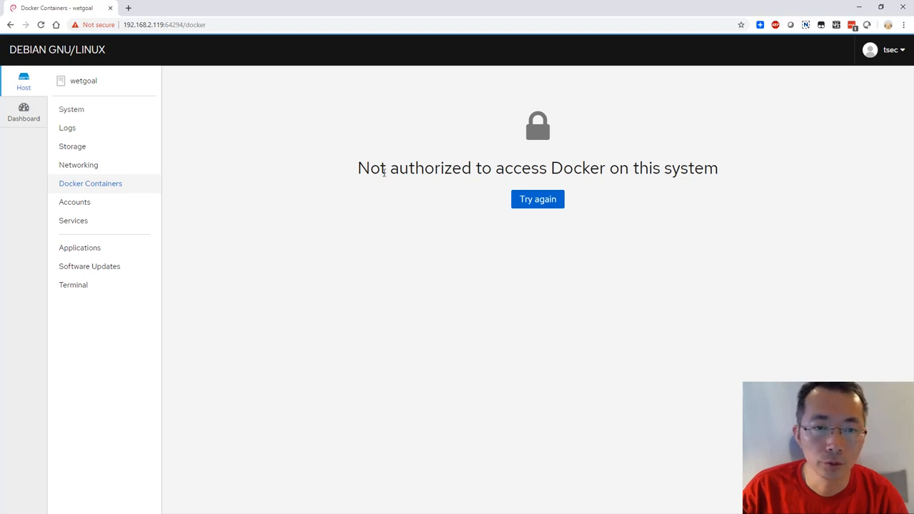
left_click(75, 201)
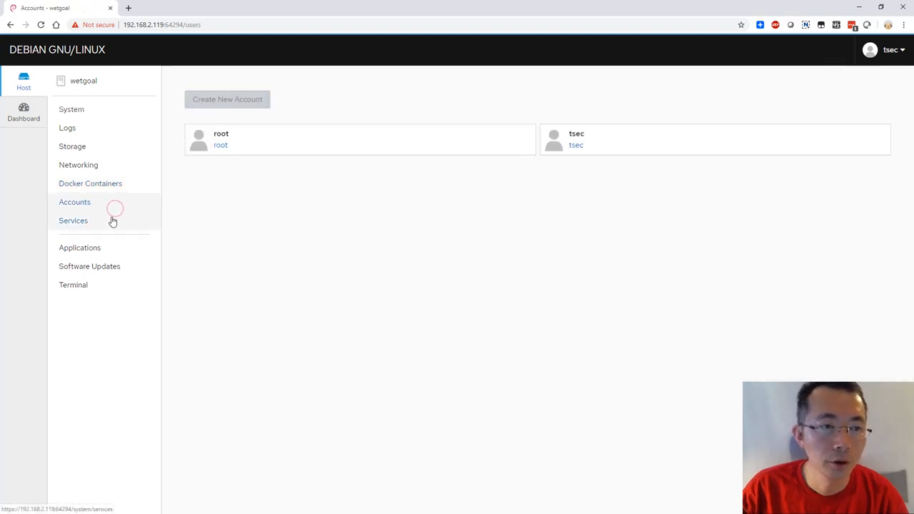
- Review Services and Software Updates, then return to the System overview
left_click(73, 219)
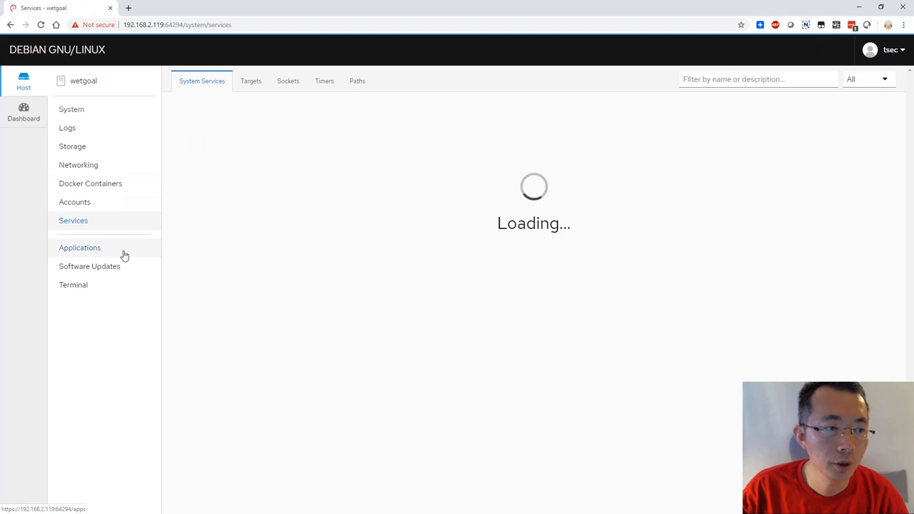
left_click(88, 267)
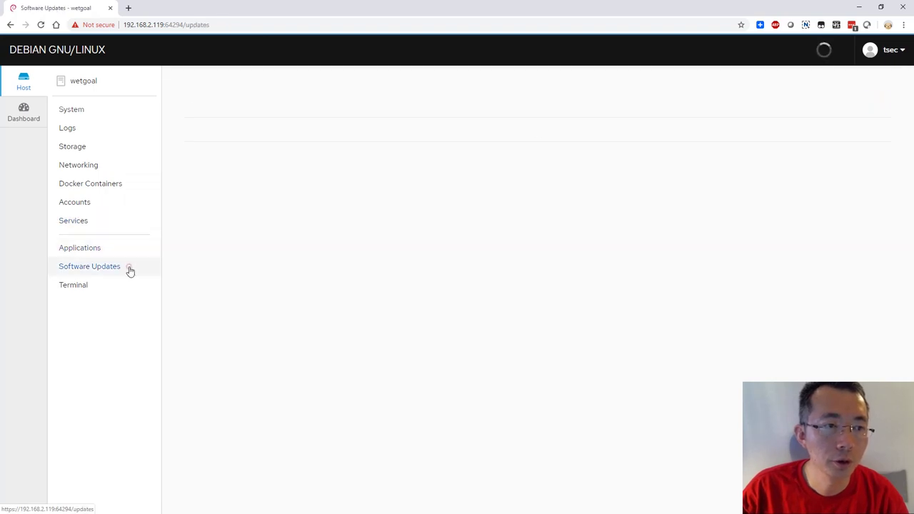
left_click(88, 266)
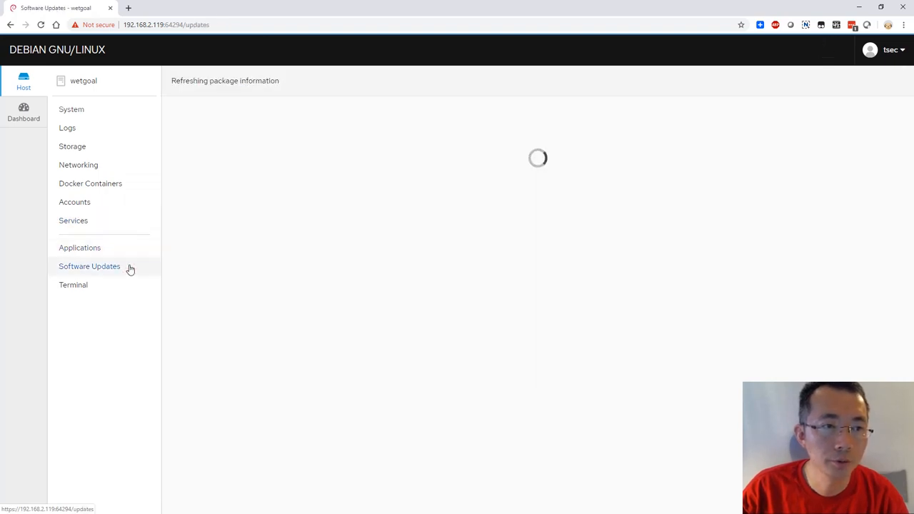
left_click(23, 113)
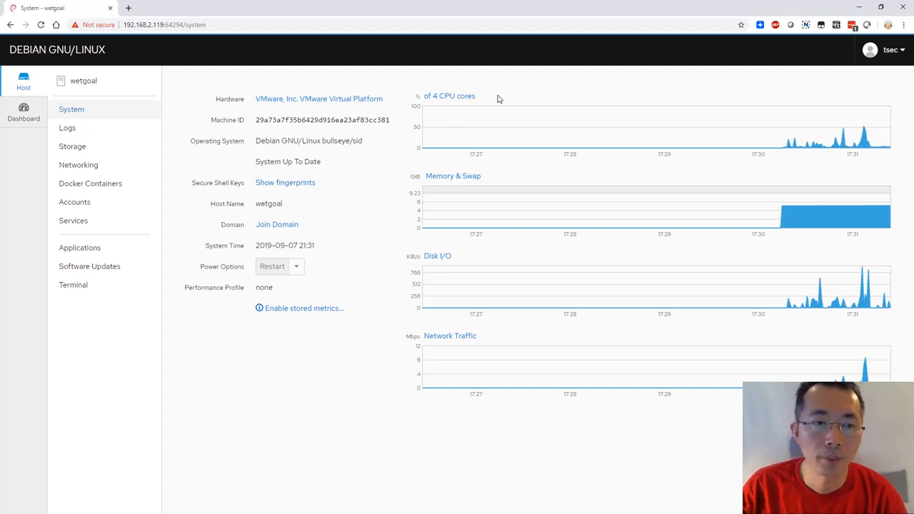
mouse_move(500, 285)
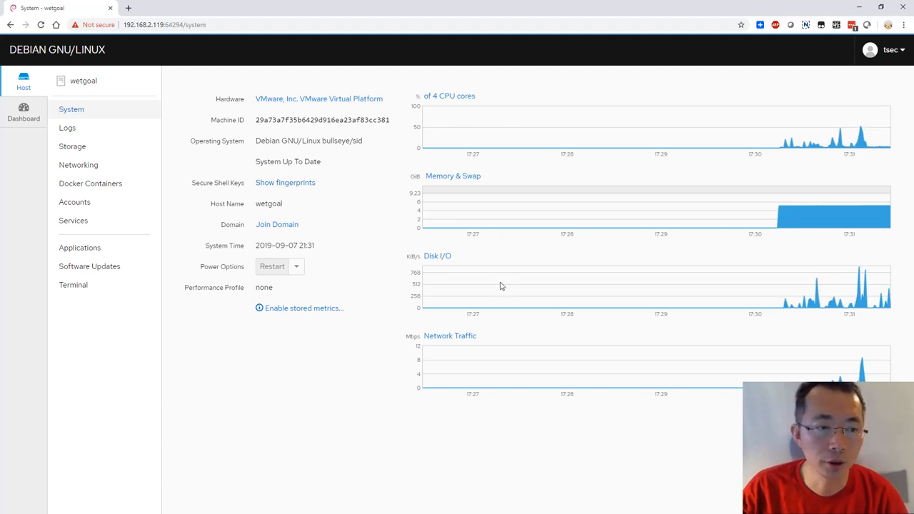
mouse_move(71, 146)
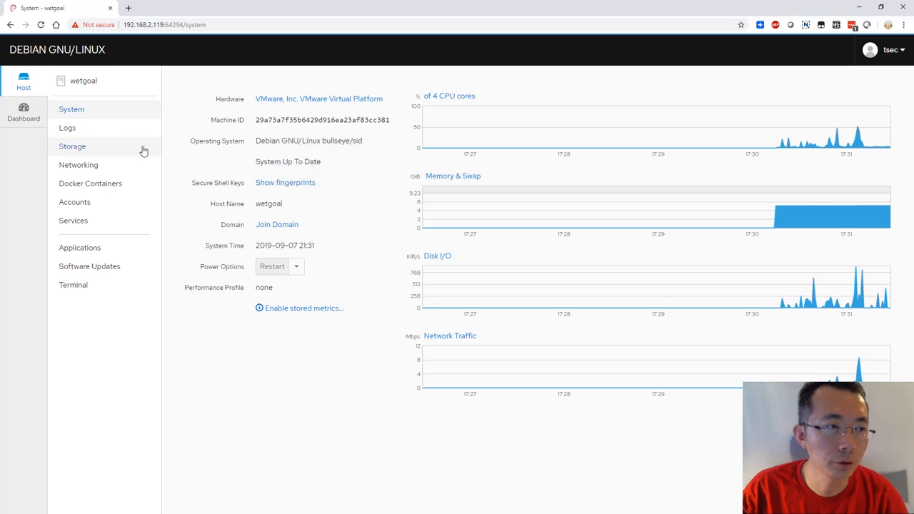
mouse_move(125, 143)
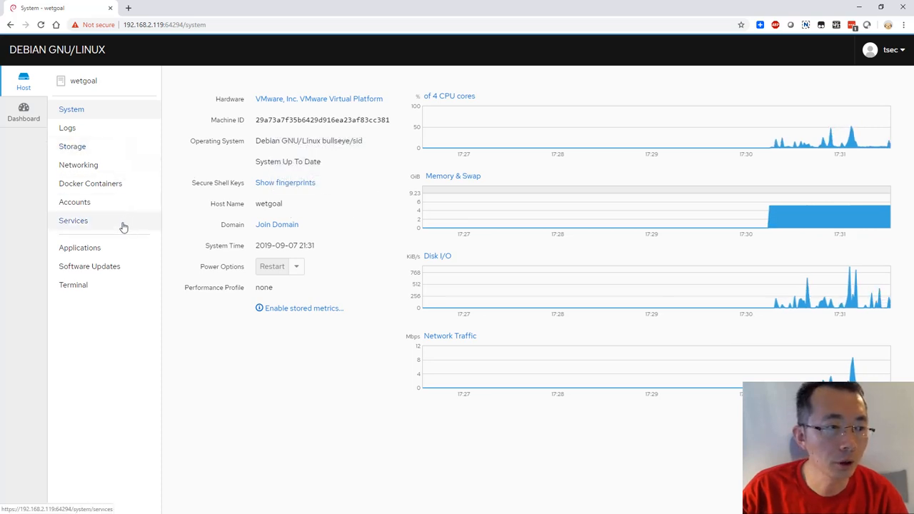
- Check the Docker Containers page, then bring up a shell terminal for tsec@wetgoal
left_click(90, 183)
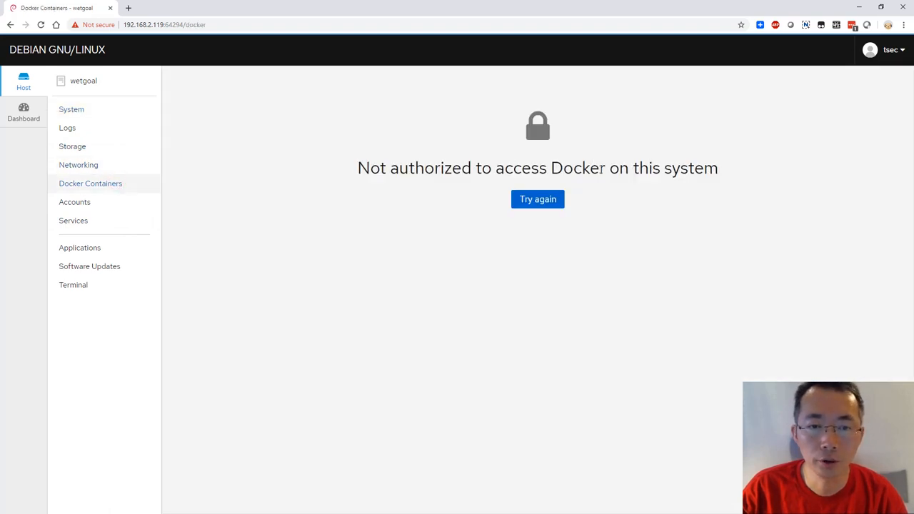
left_click(73, 284)
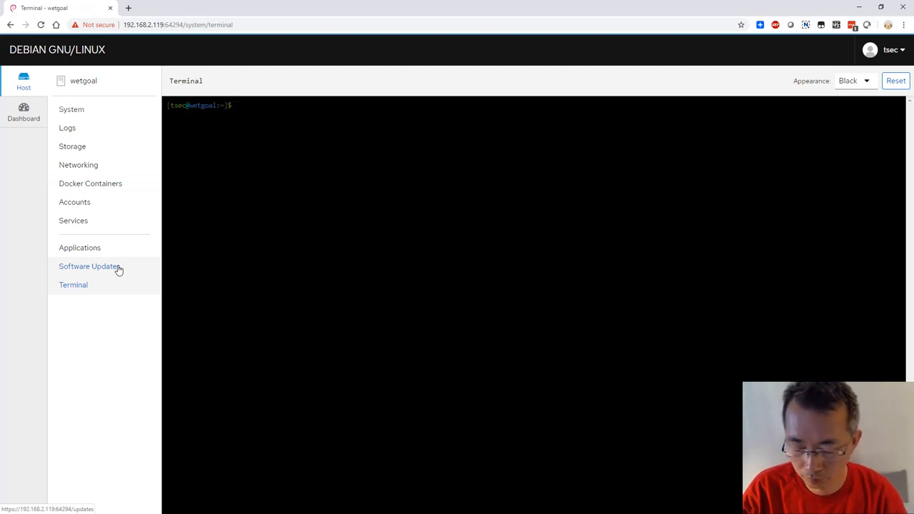
- Run top in the terminal to list processes, then check Software Updates
type("top")
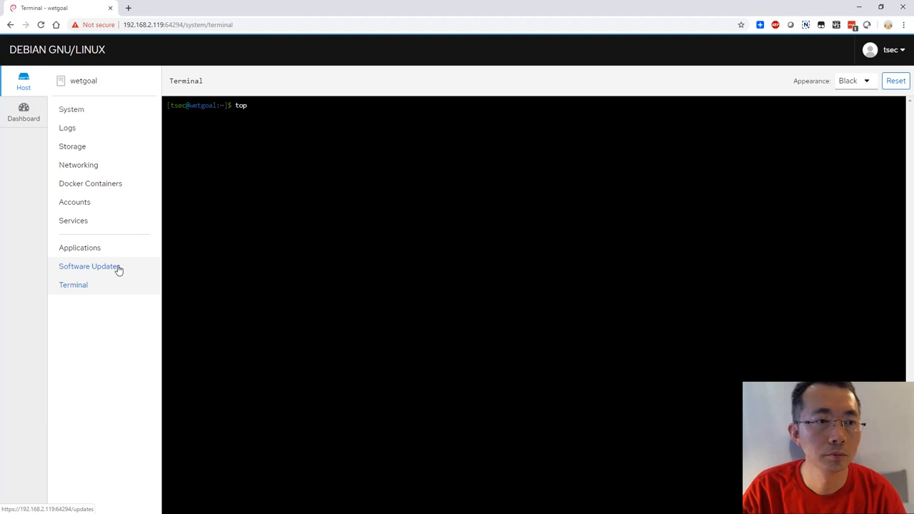
key("Return")
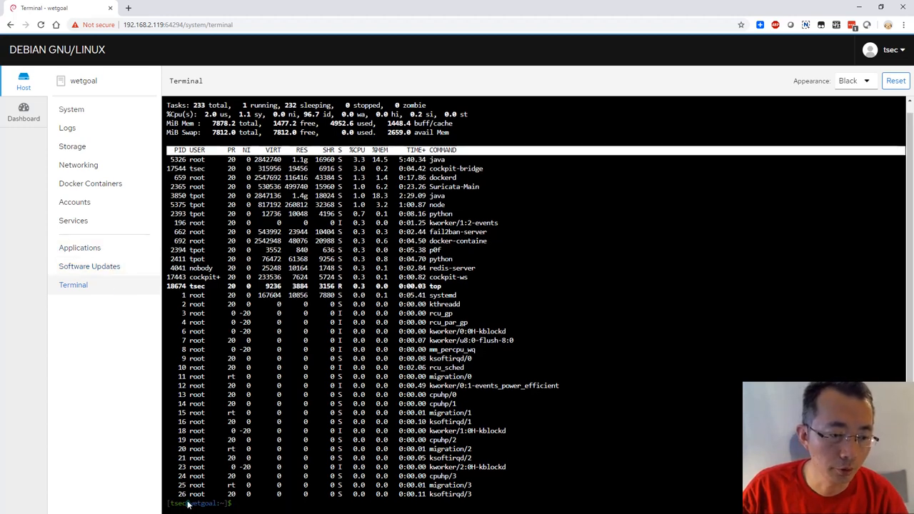
left_click(89, 266)
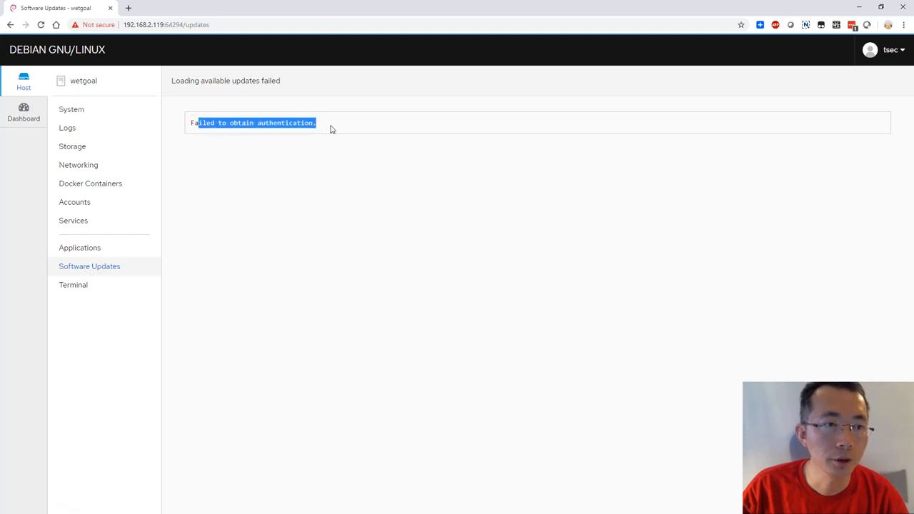
- Review Applications and Services, then go to the T-Pot web interface at 192.168.2.119:64297
left_click(80, 247)
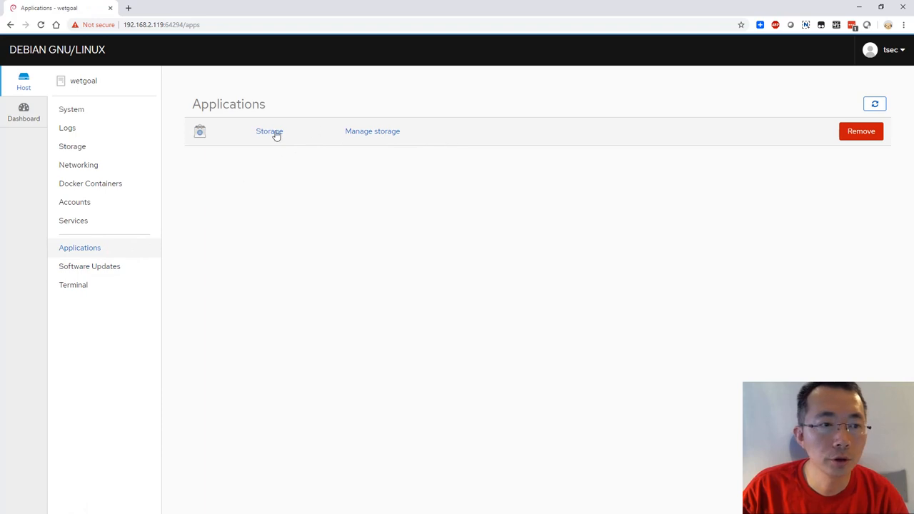
mouse_move(74, 220)
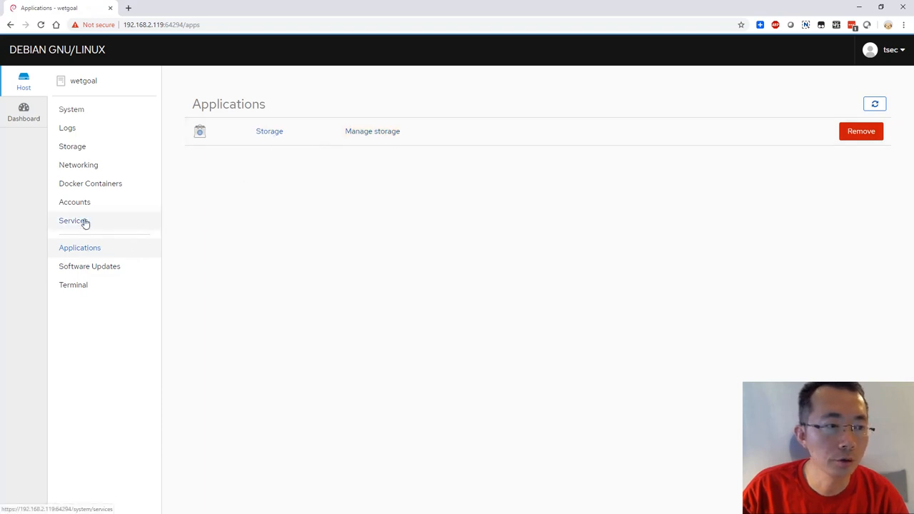
left_click(71, 220)
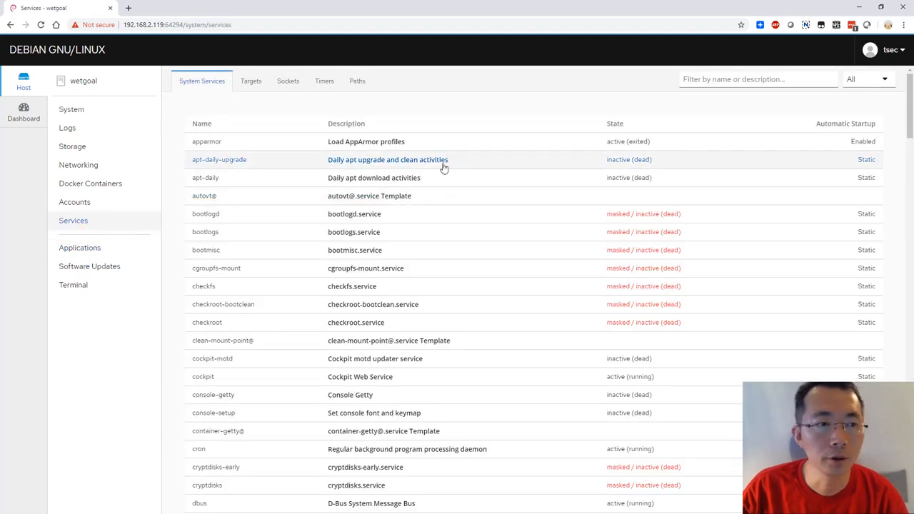
mouse_move(368, 94)
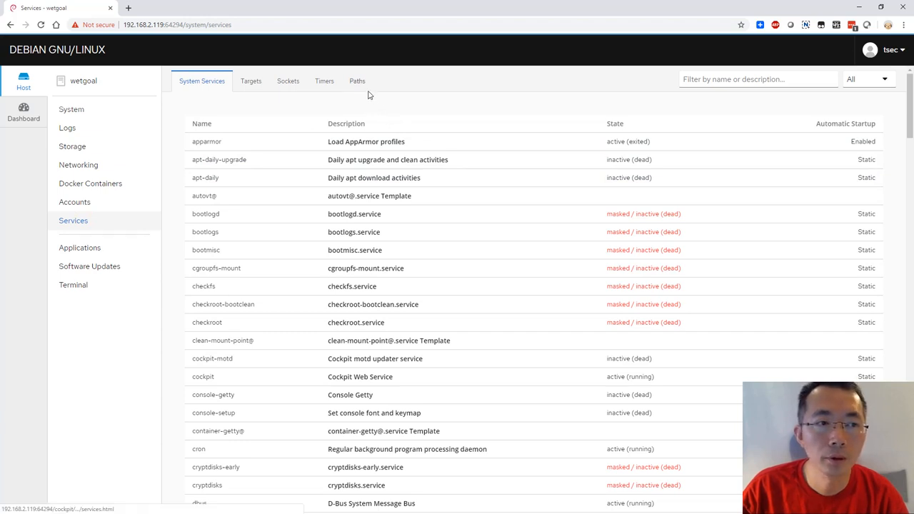
mouse_move(300, 146)
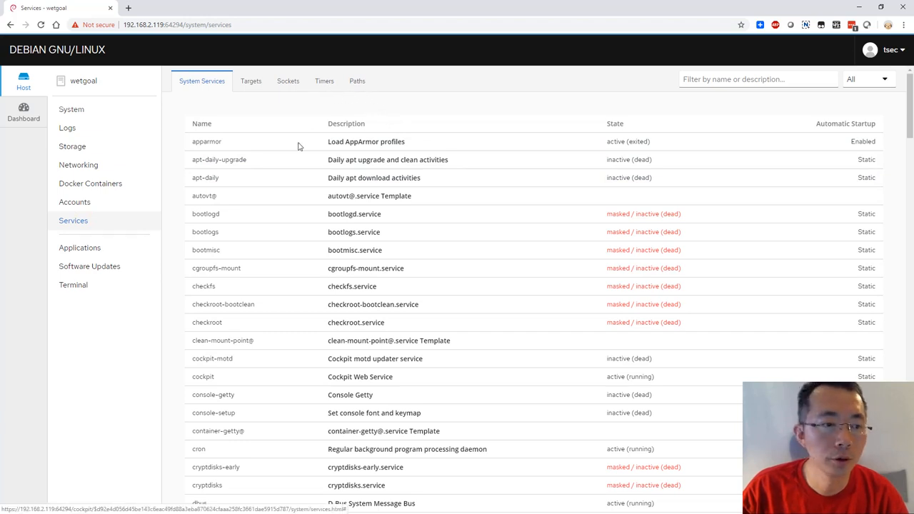
mouse_move(83, 79)
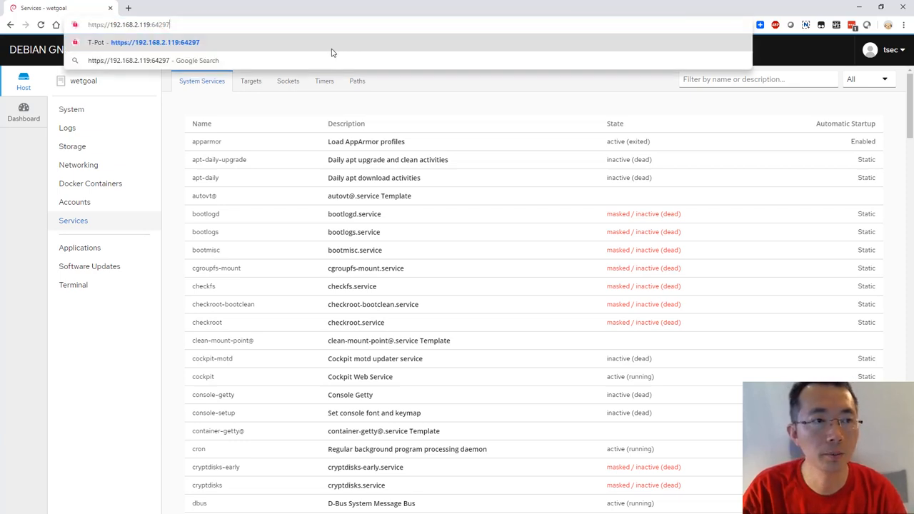
left_click(154, 43)
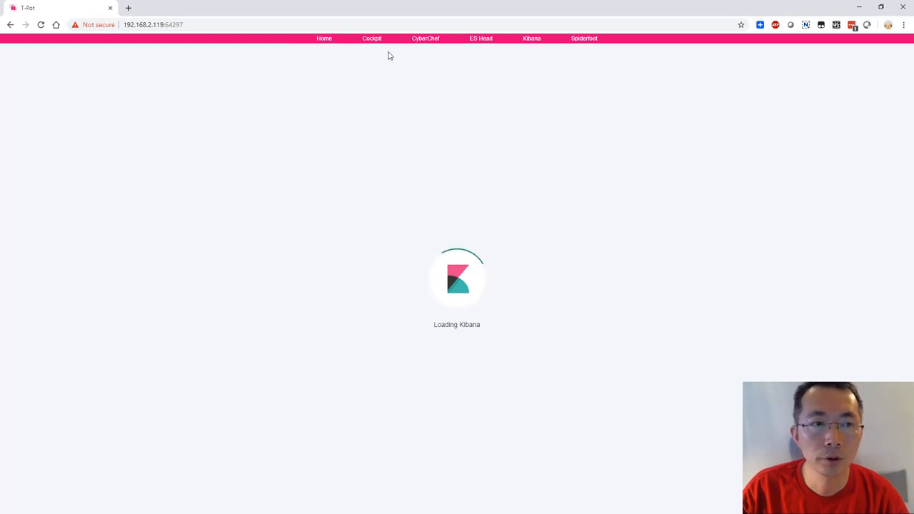
- Wait on the T-Pot landing page while Kibana loads
left_click(322, 38)
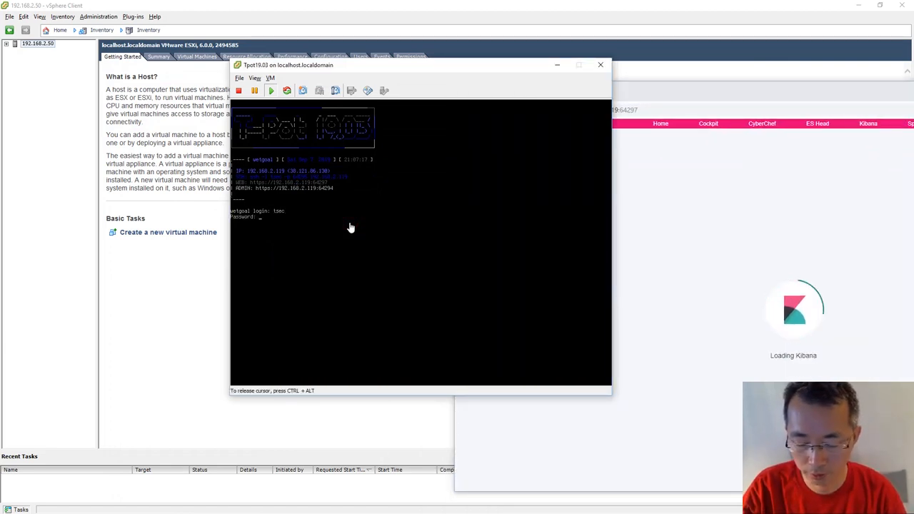
- Attempt a root console login, see it rejected, then submit the tsec username
key("Return")
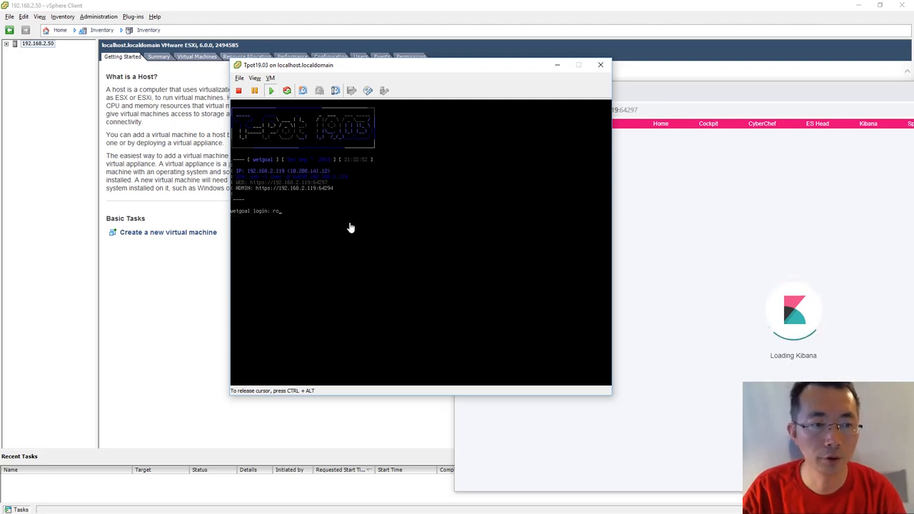
key("Return")
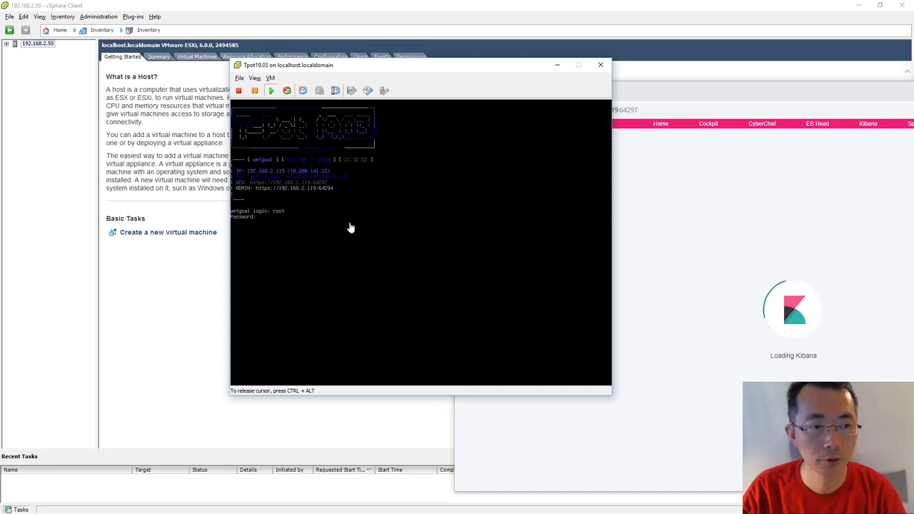
key("Return")
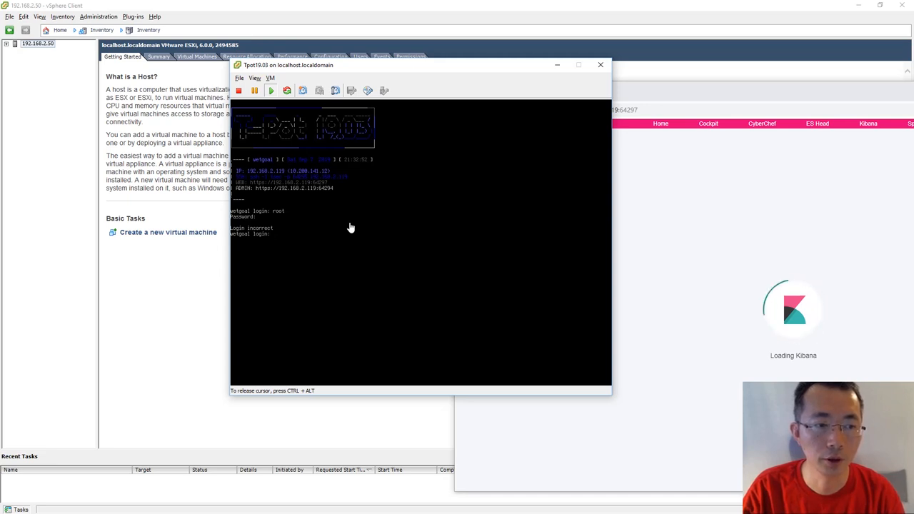
type("tsec")
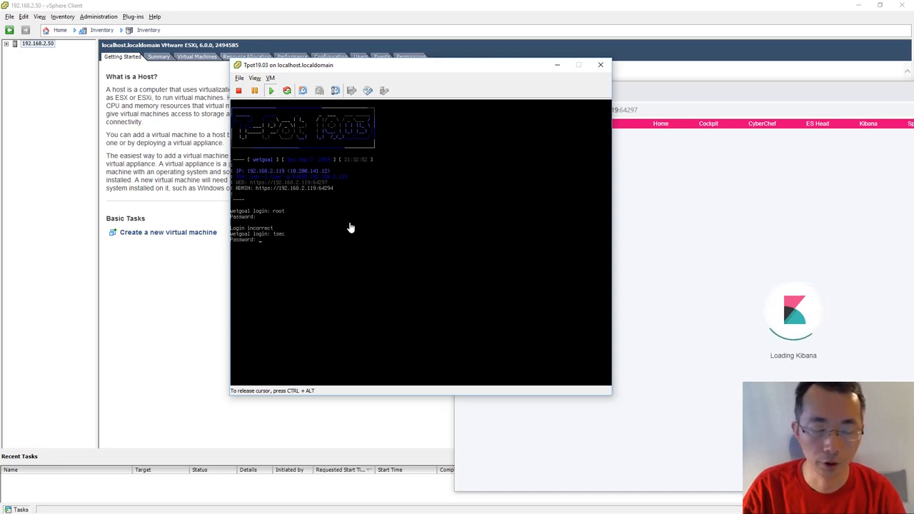
key("Return")
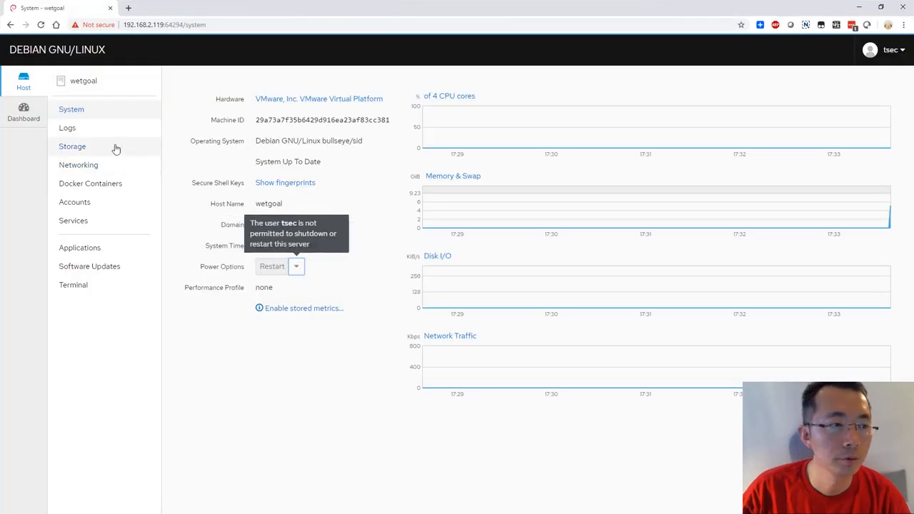
- Show the root account in Cockpit's Accounts, then return to the T-Pot web landing page
left_click(75, 202)
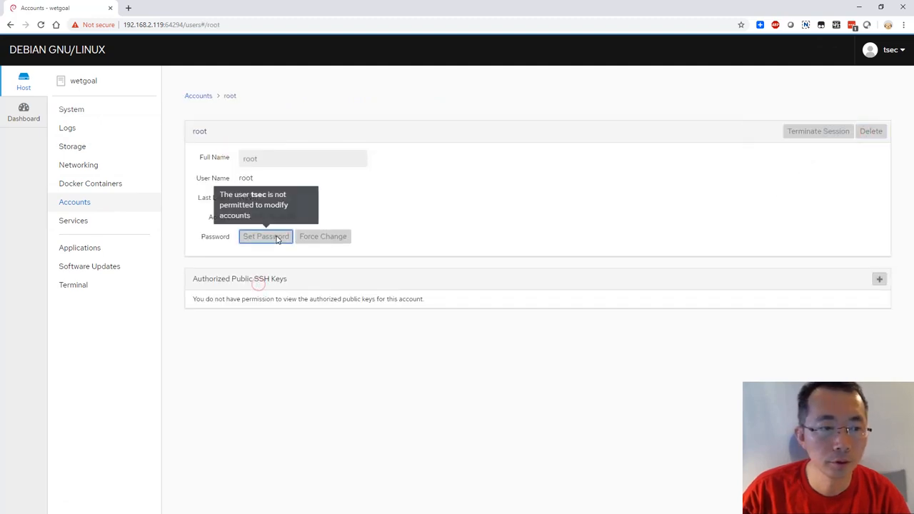
mouse_move(322, 237)
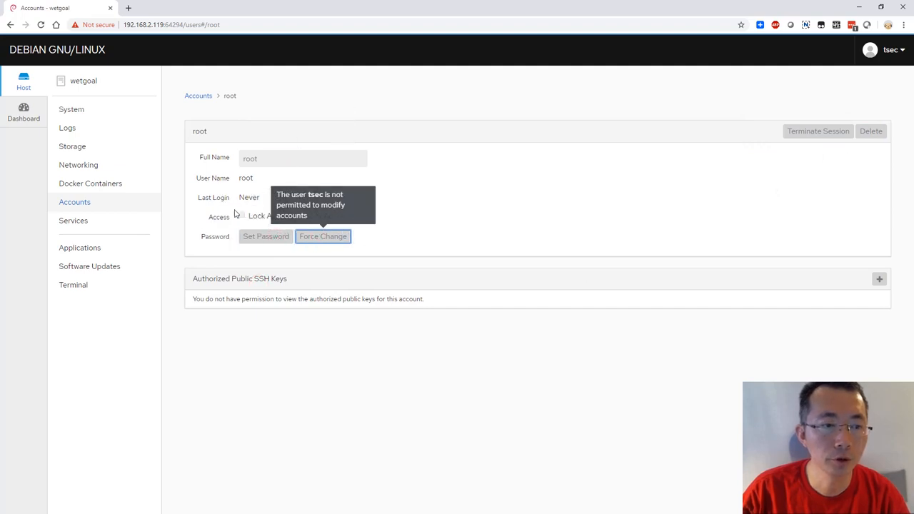
mouse_move(296, 104)
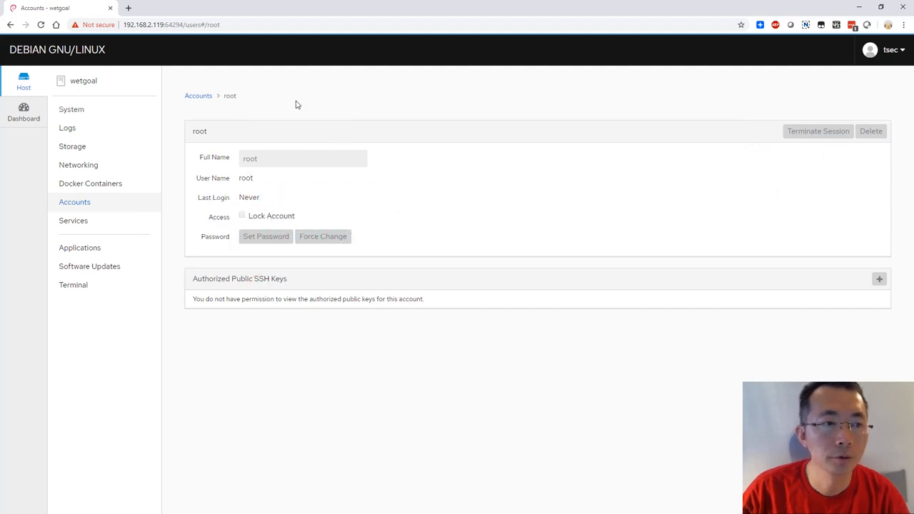
left_click(171, 25)
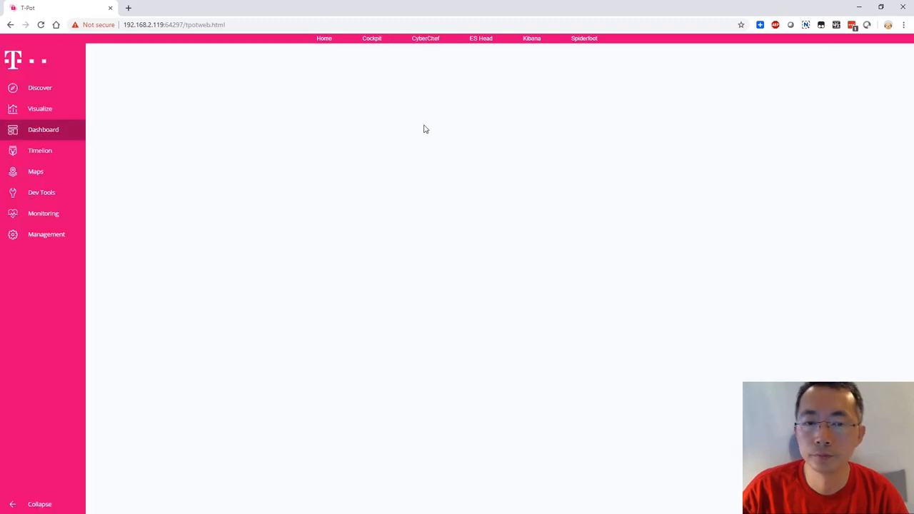
- Load the saved T-Pot attack dashboard and refresh its honeypot panels
left_click(43, 128)
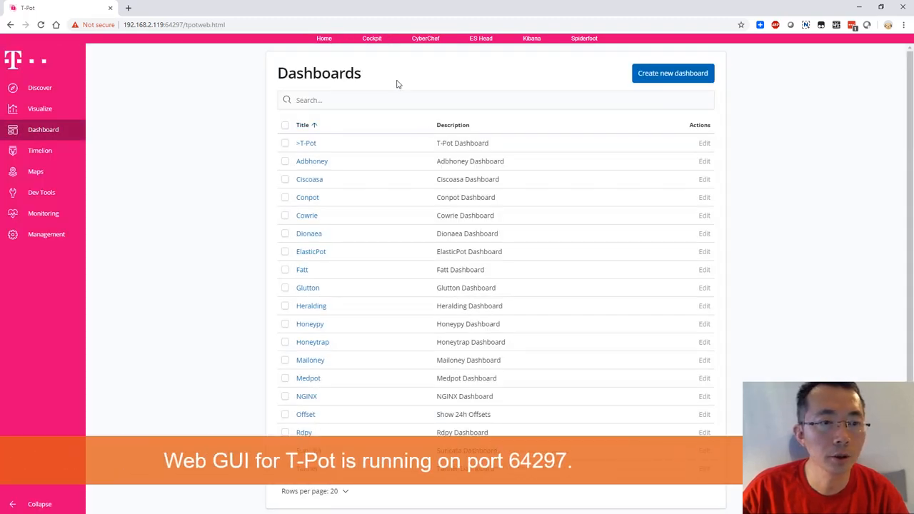
mouse_move(93, 140)
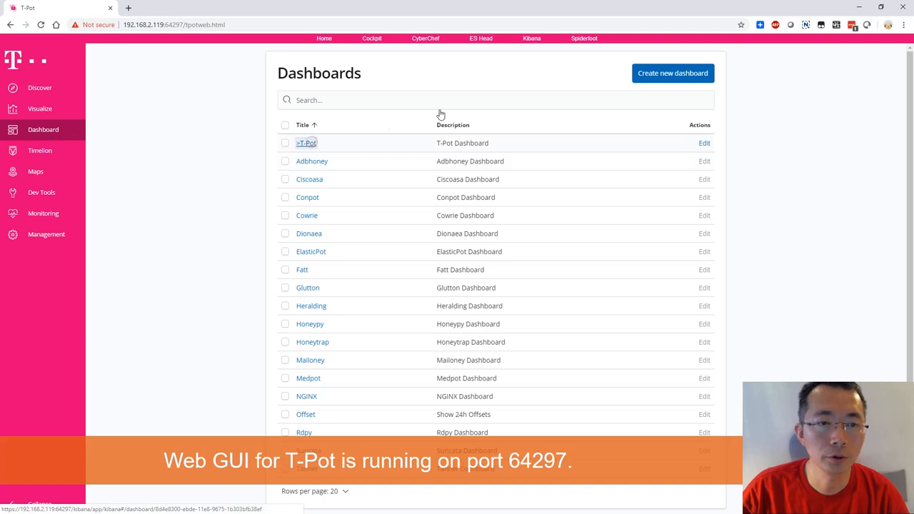
left_click(305, 143)
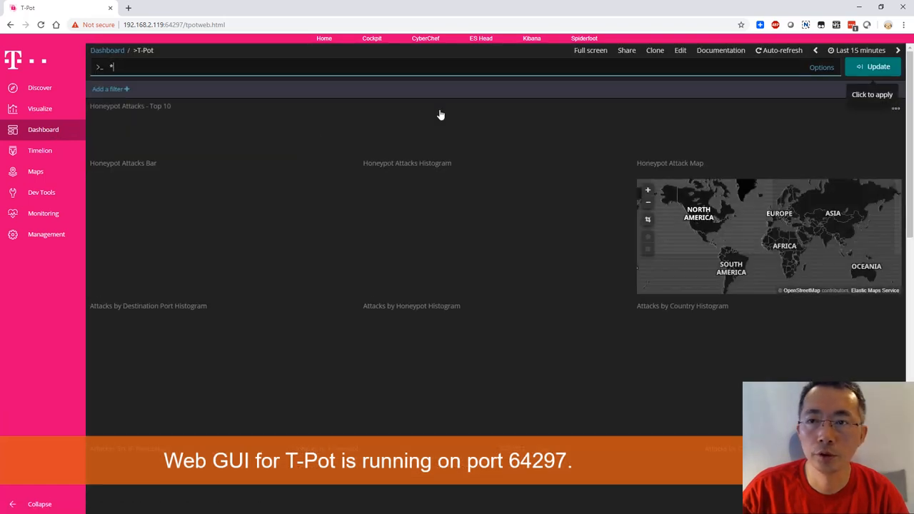
left_click(872, 67)
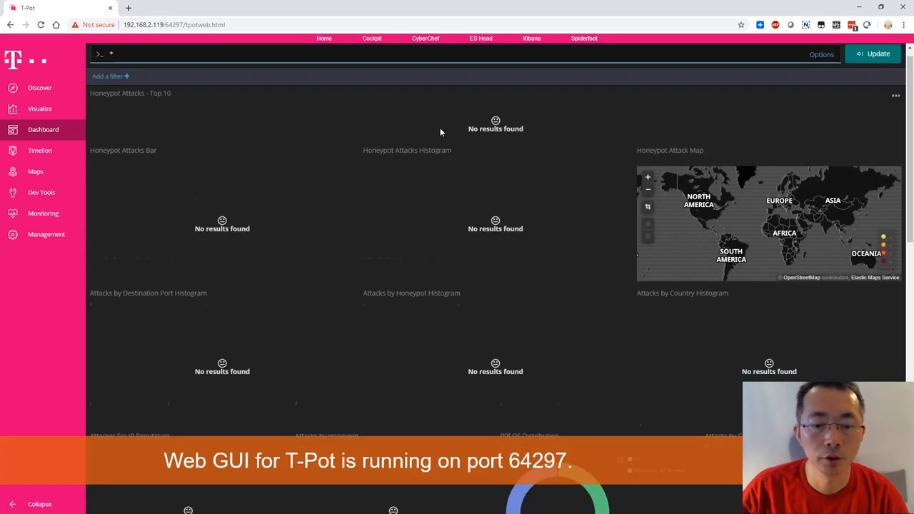
scroll("down", 3)
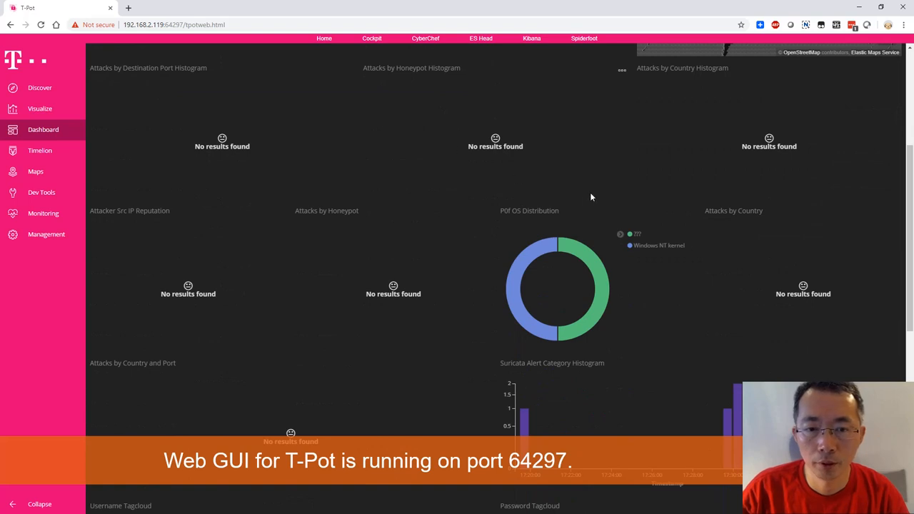
mouse_move(664, 257)
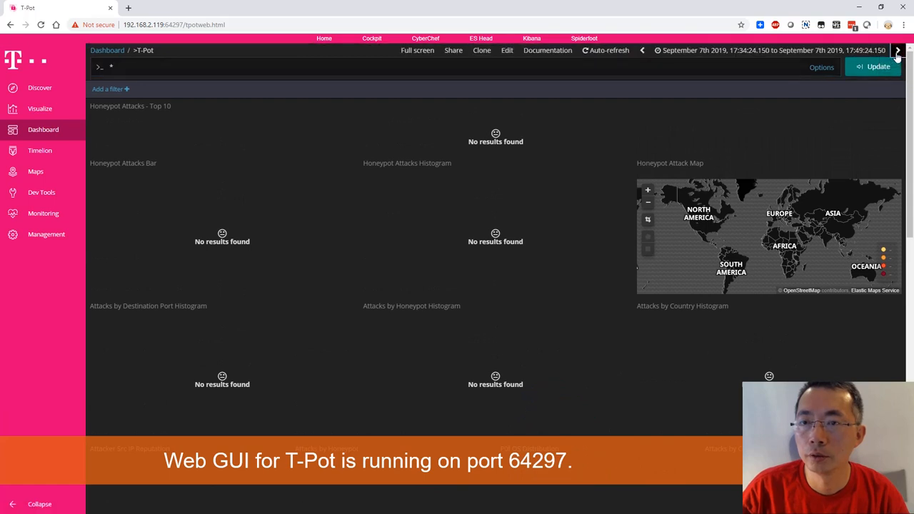
- Shift the time window back 15 minutes to 17:19–17:34 and bring up the range picker
left_click(643, 50)
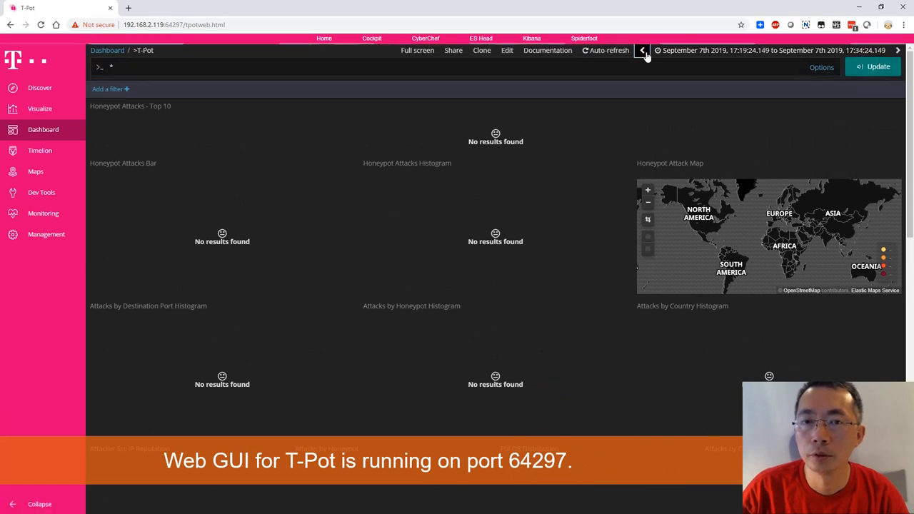
left_click(771, 50)
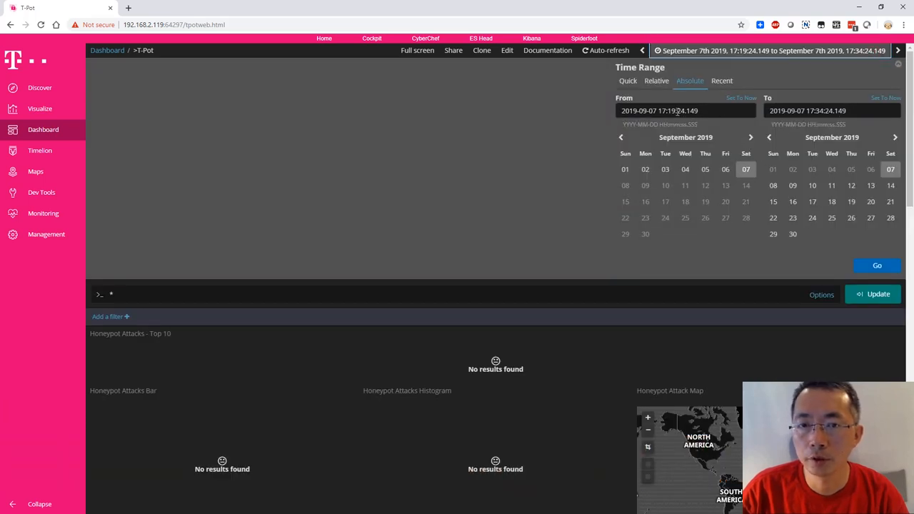
left_click(671, 112)
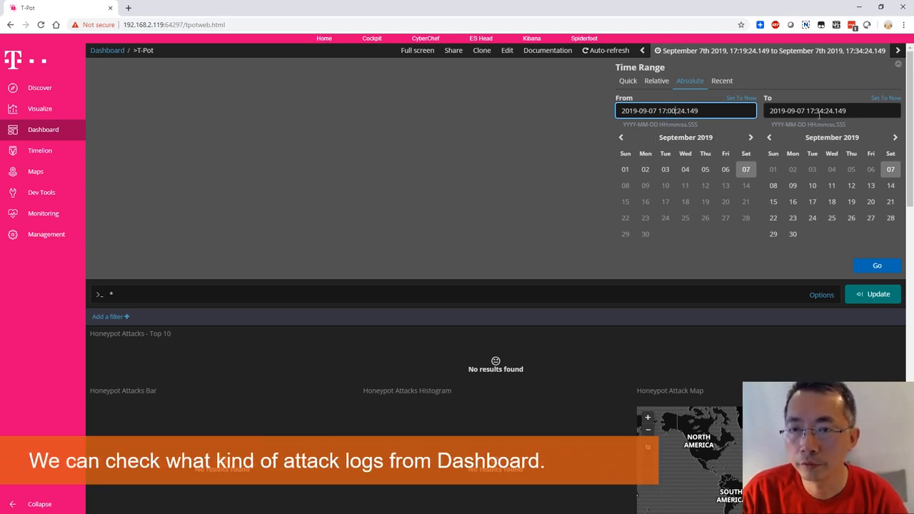
left_click(831, 111)
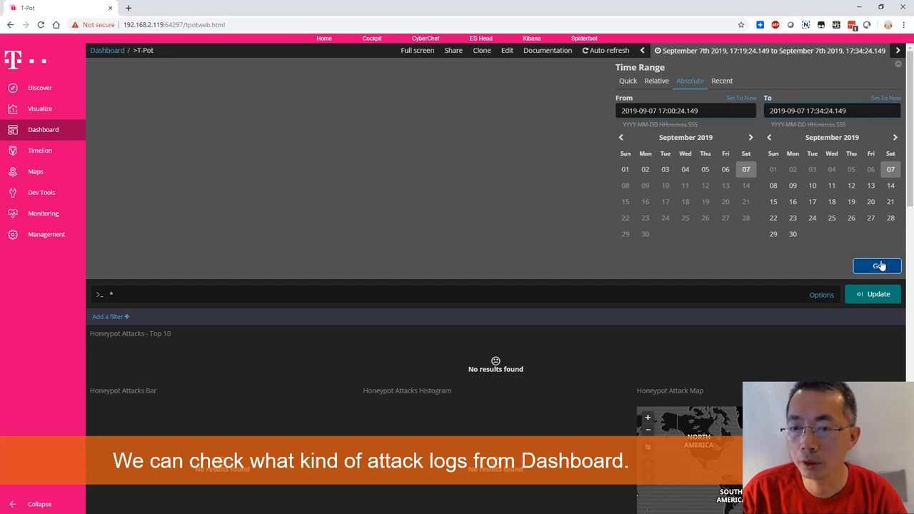
left_click(877, 266)
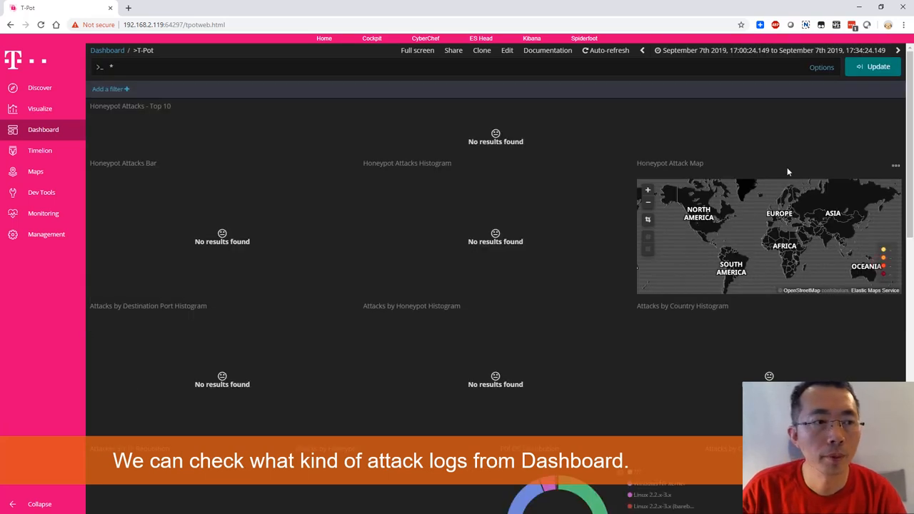
mouse_move(783, 163)
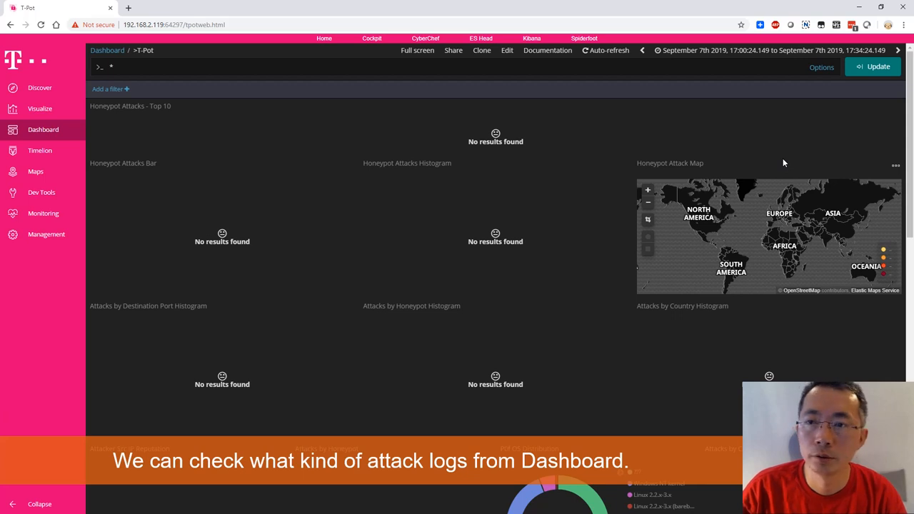
scroll("down", 3)
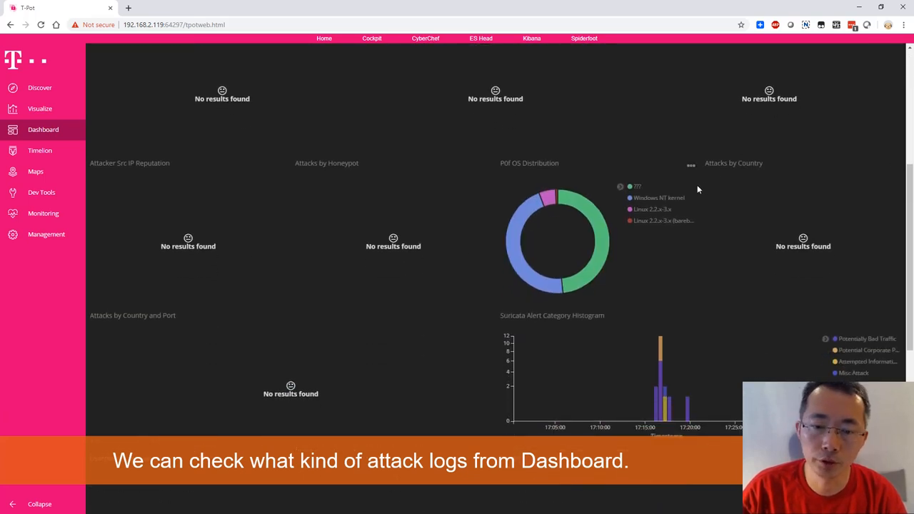
mouse_move(708, 232)
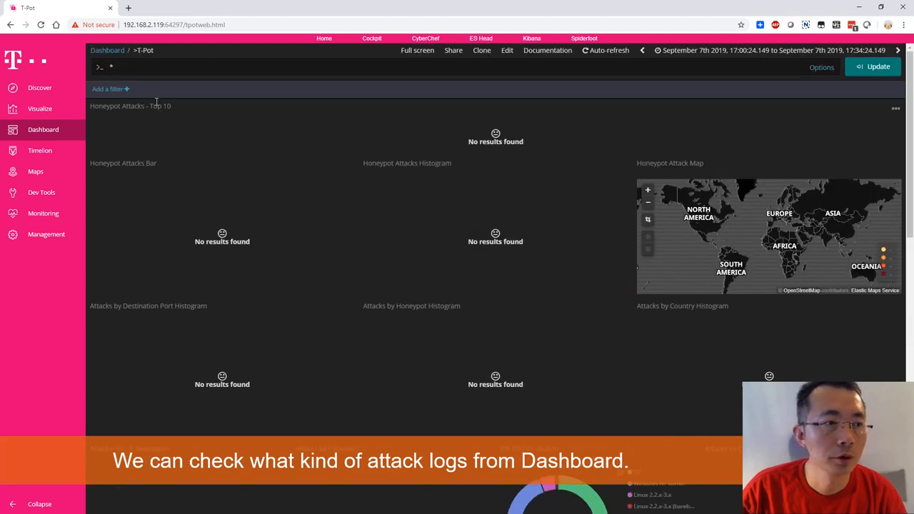
scroll("down", 3)
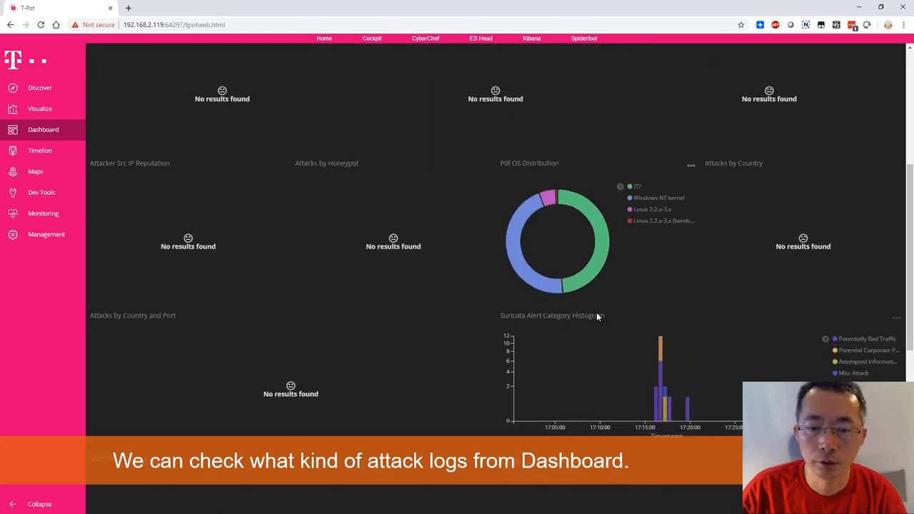
scroll("down", 3)
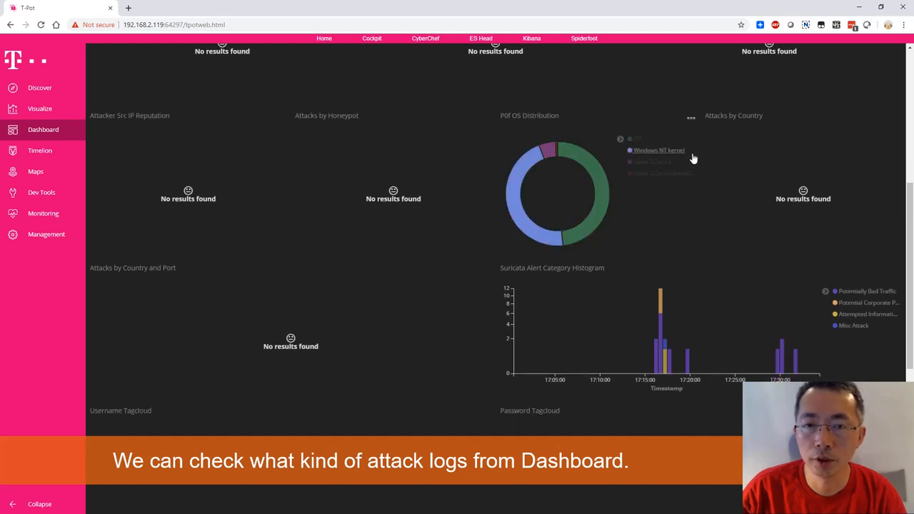
mouse_move(271, 208)
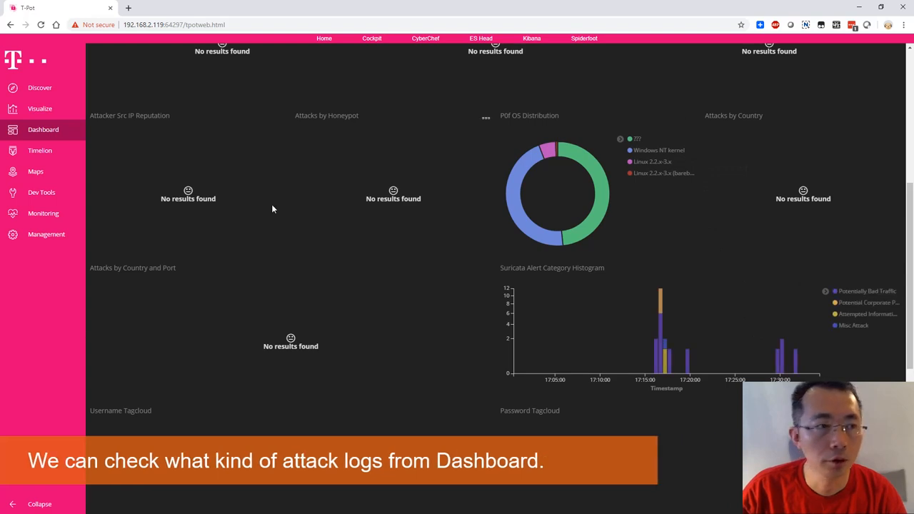
mouse_move(40, 88)
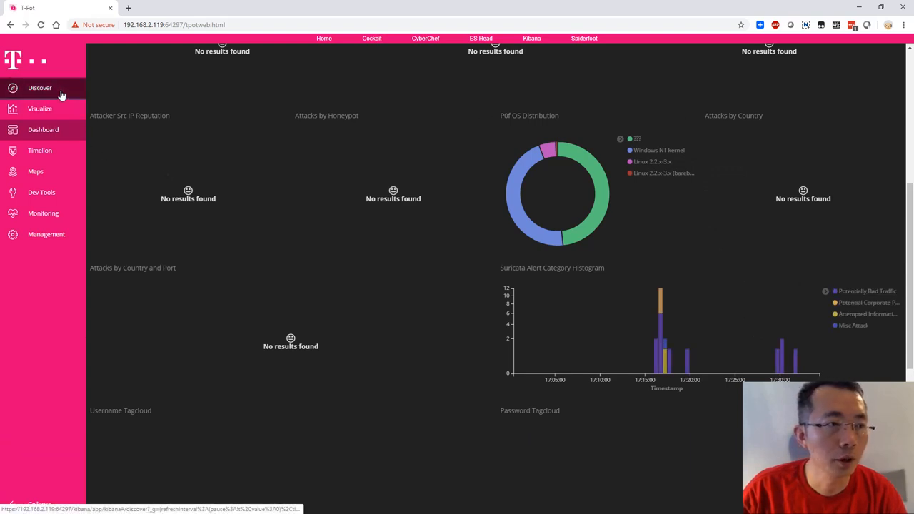
- Browse the Discover log entries, picking out the first src_ip, then go to the saved visualizations list
left_click(40, 87)
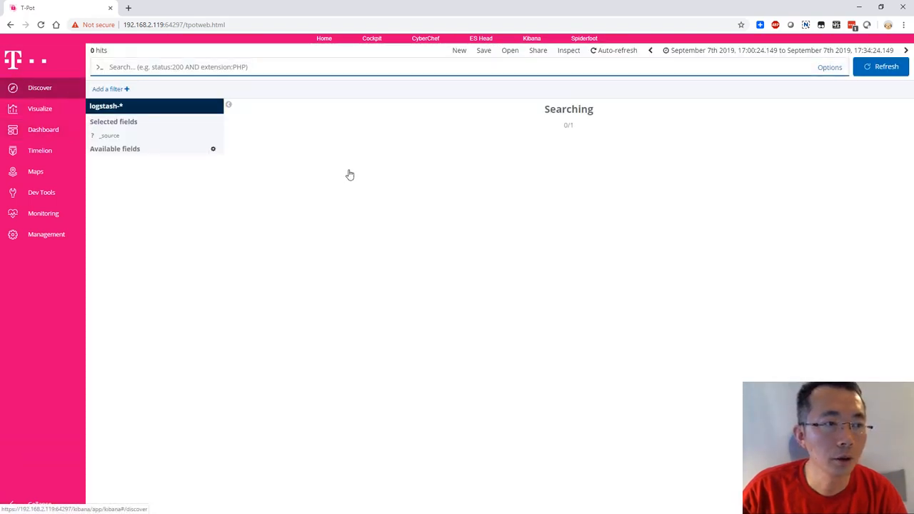
left_click(881, 67)
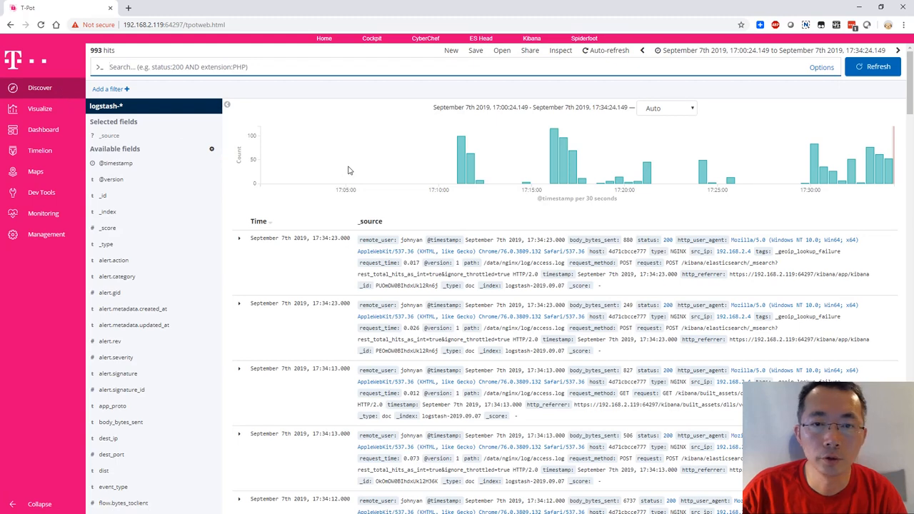
mouse_move(731, 134)
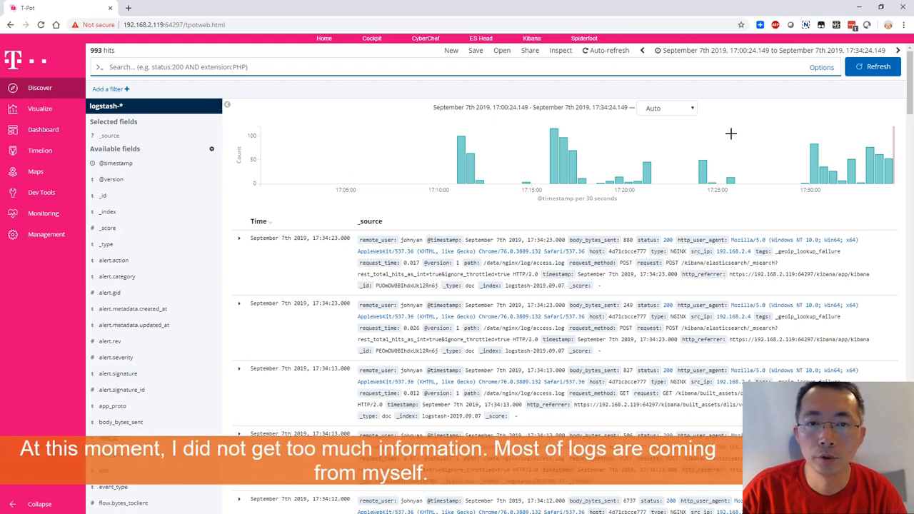
mouse_move(454, 173)
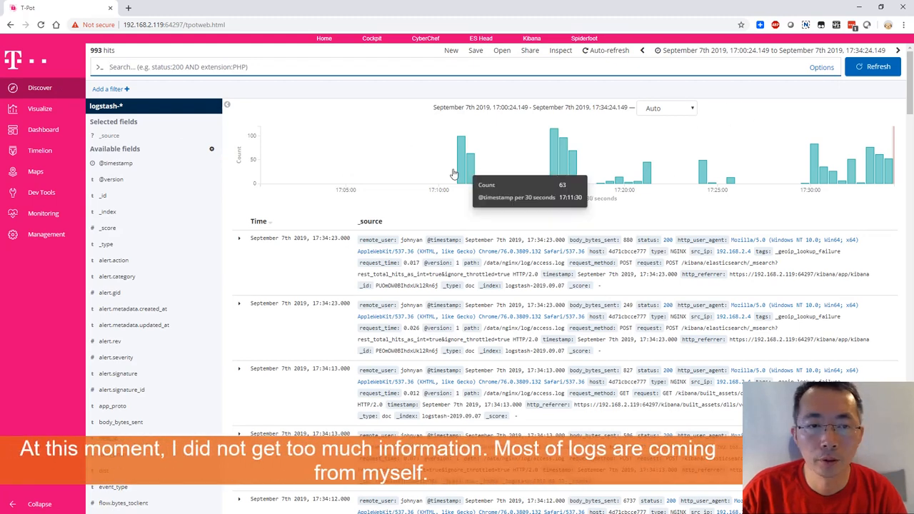
mouse_move(477, 254)
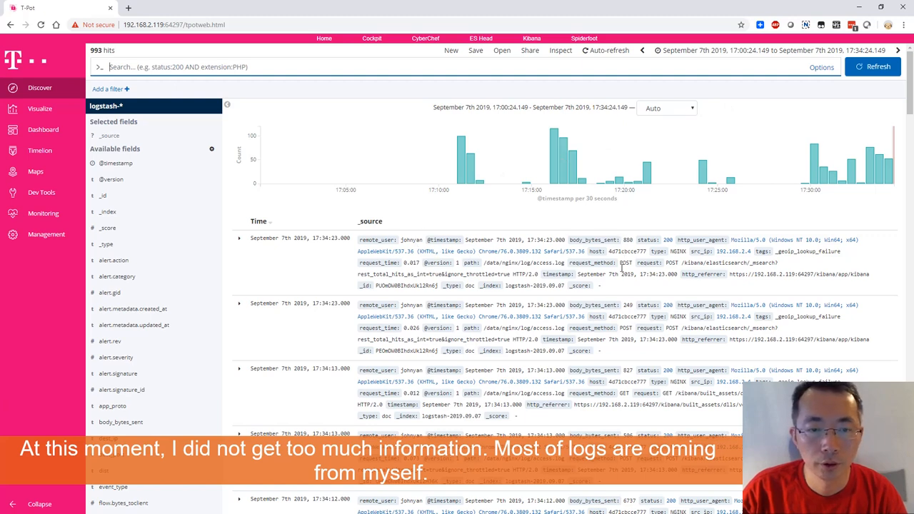
mouse_move(502, 257)
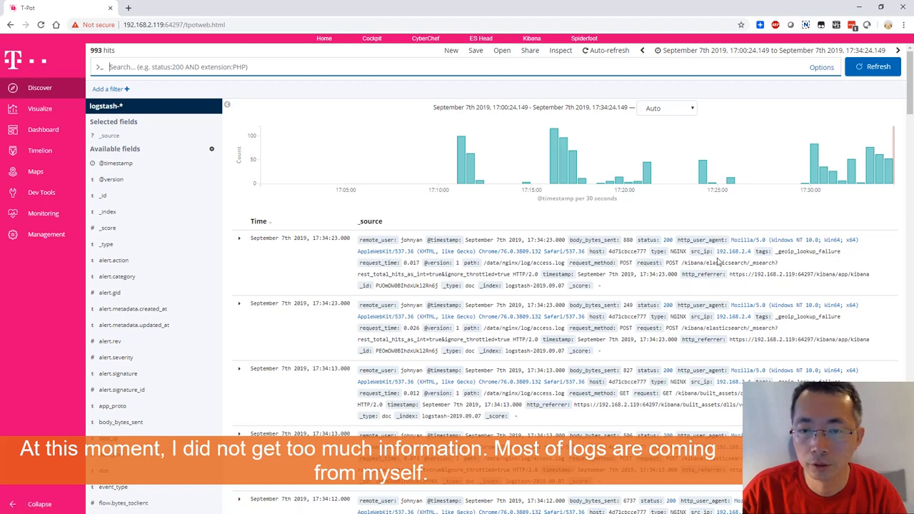
double_click(733, 251)
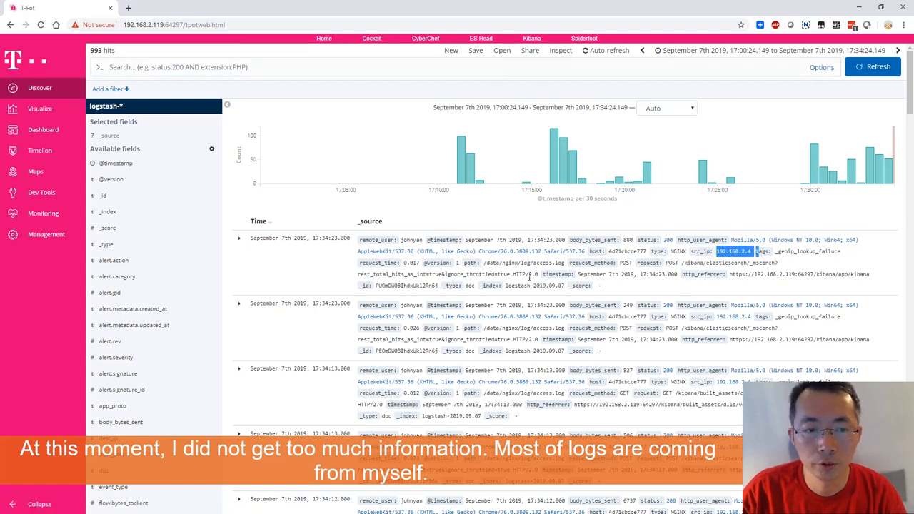
scroll("down", 3)
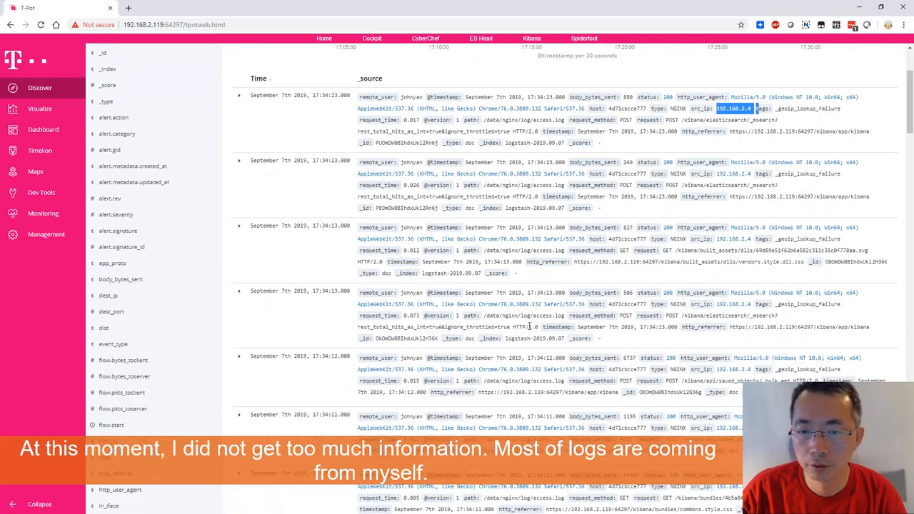
scroll("down", 3)
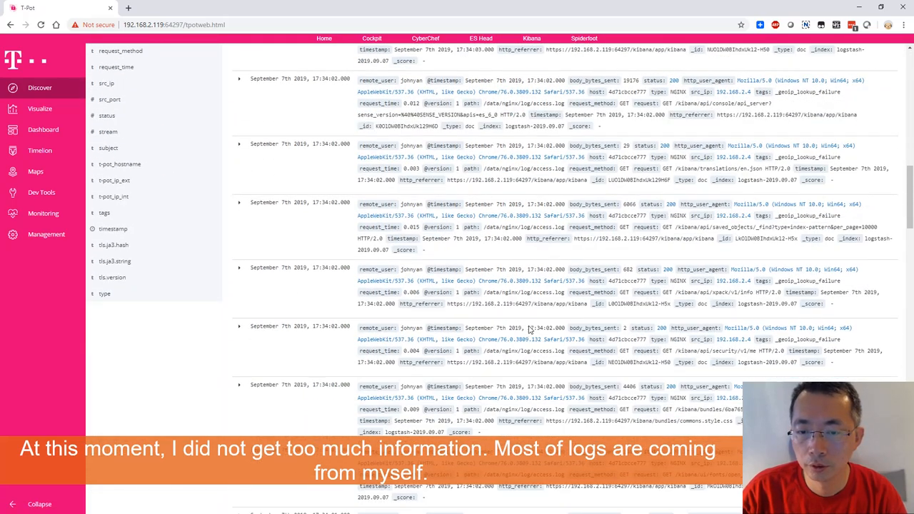
scroll("down", 3)
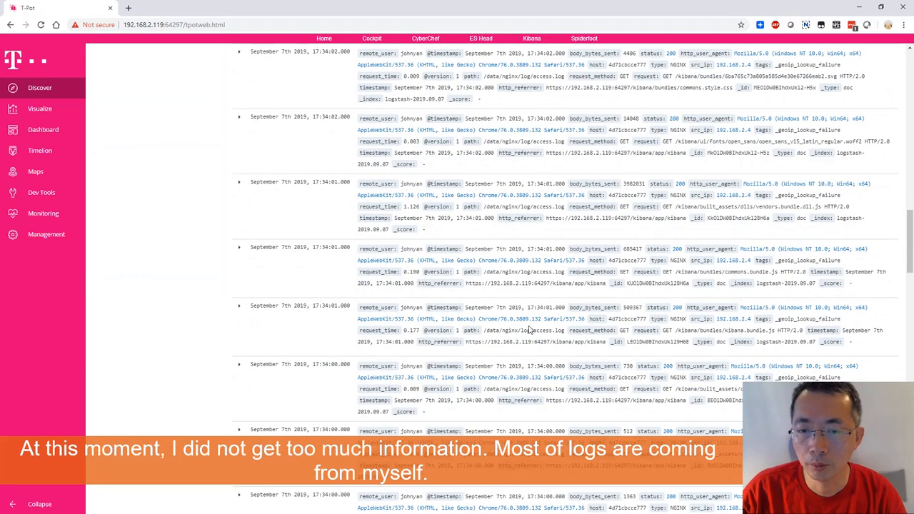
scroll("down", 3)
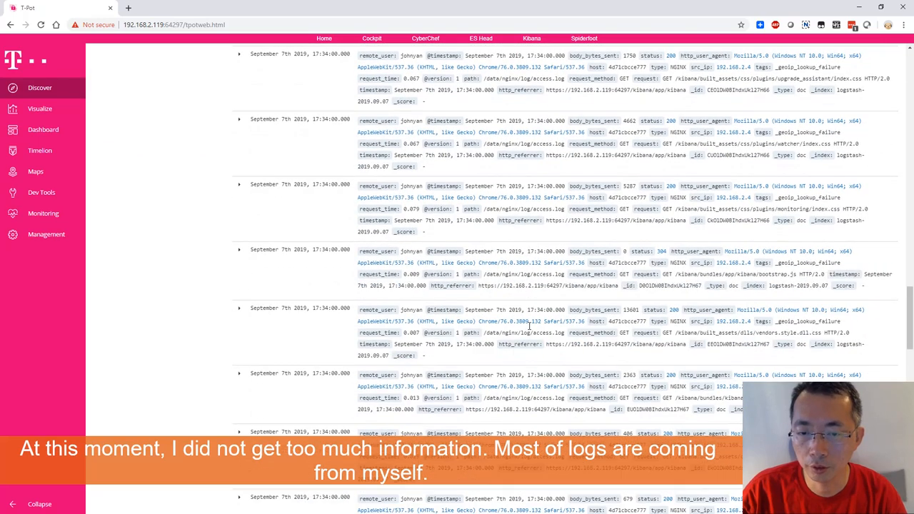
scroll("down", 3)
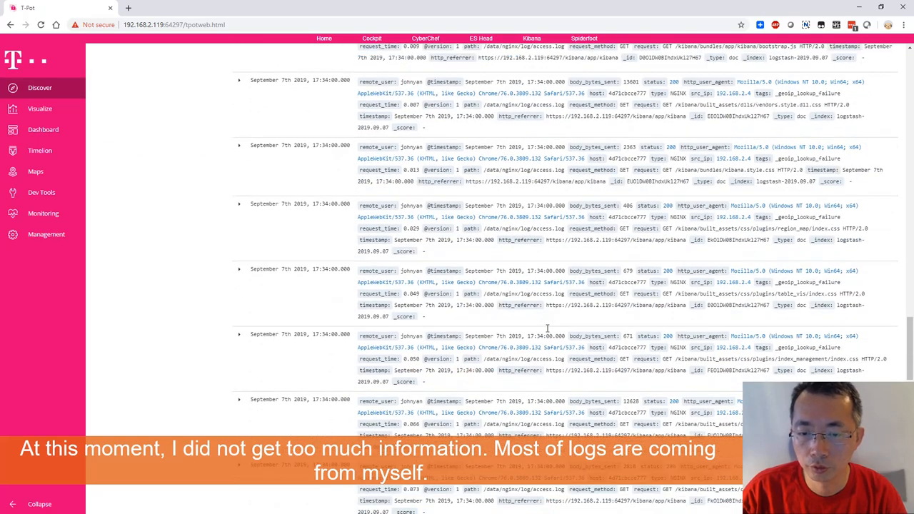
scroll("down", 3)
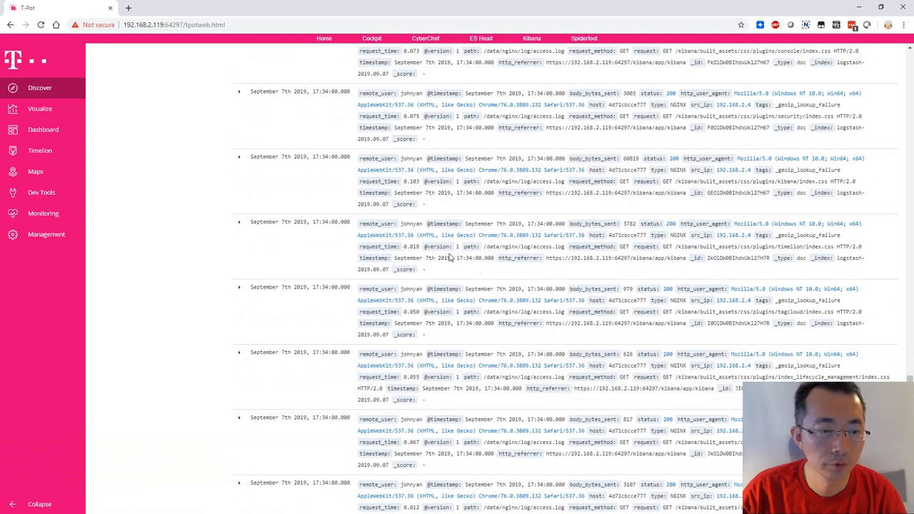
left_click(40, 108)
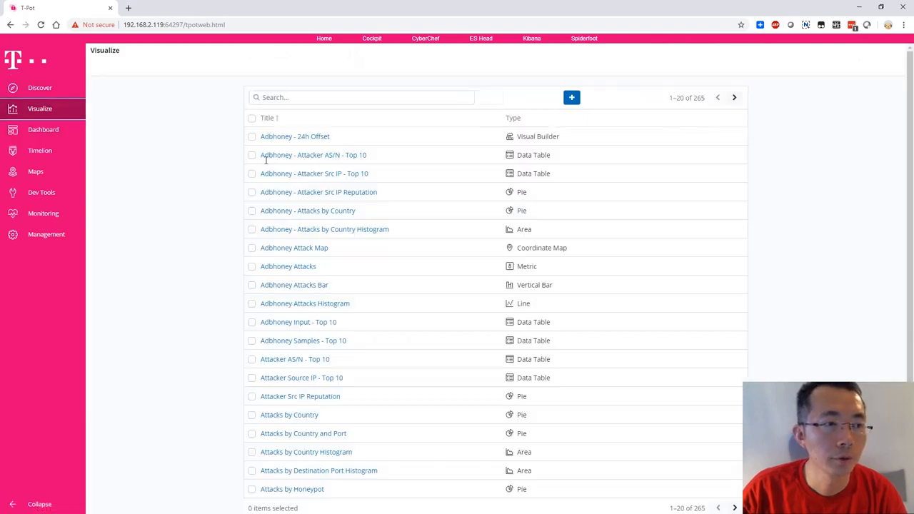
mouse_move(312, 145)
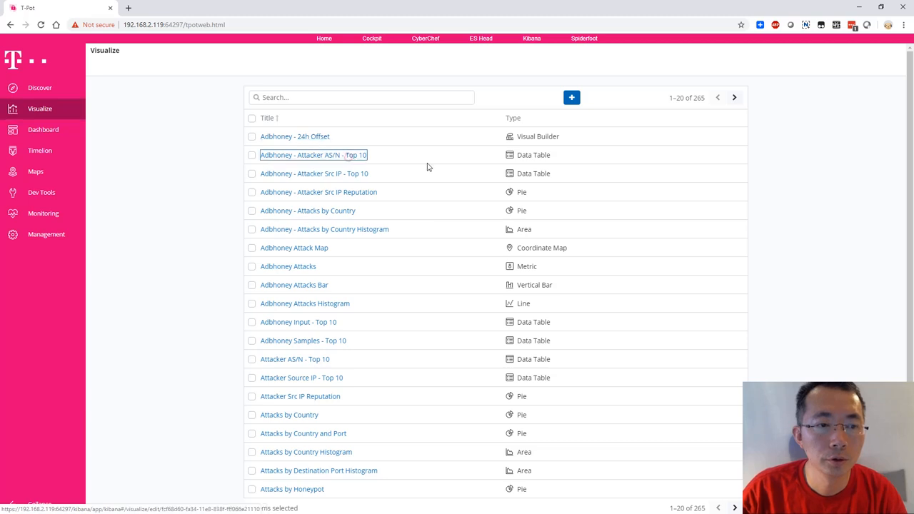
- View the 'Adbhoney - Attacker AS/N - Top 10' visualization and the T-Pot dashboard, then move to Timelion
left_click(313, 154)
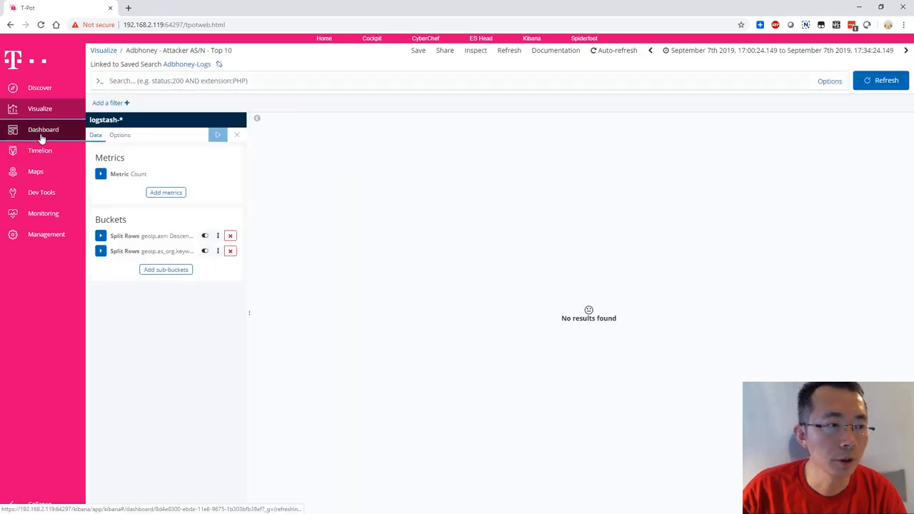
left_click(43, 128)
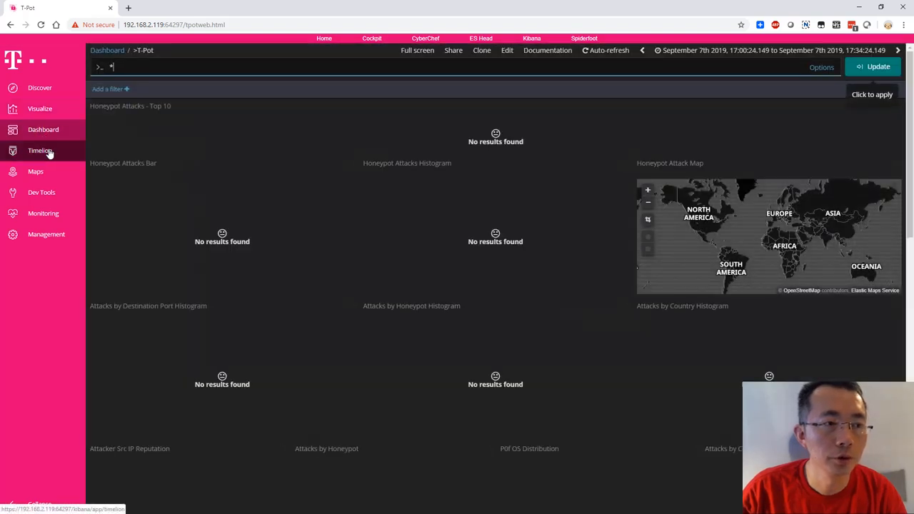
left_click(40, 151)
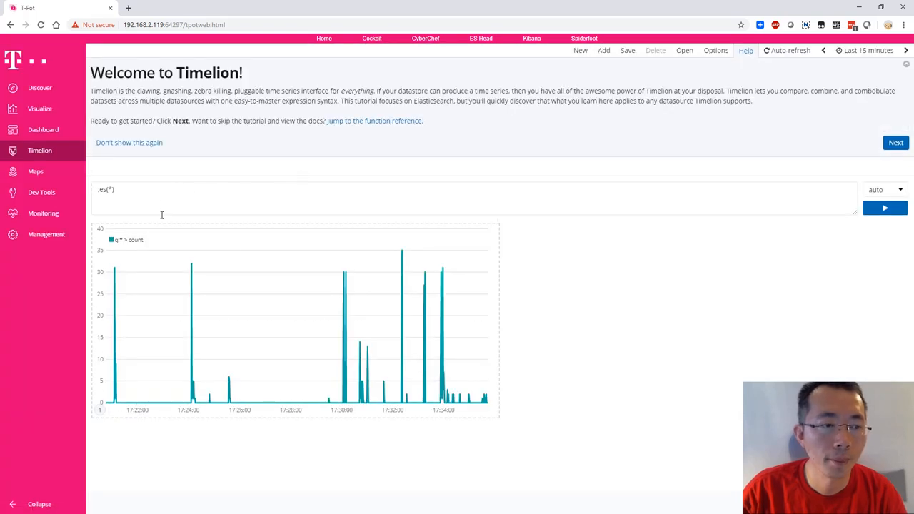
mouse_move(443, 272)
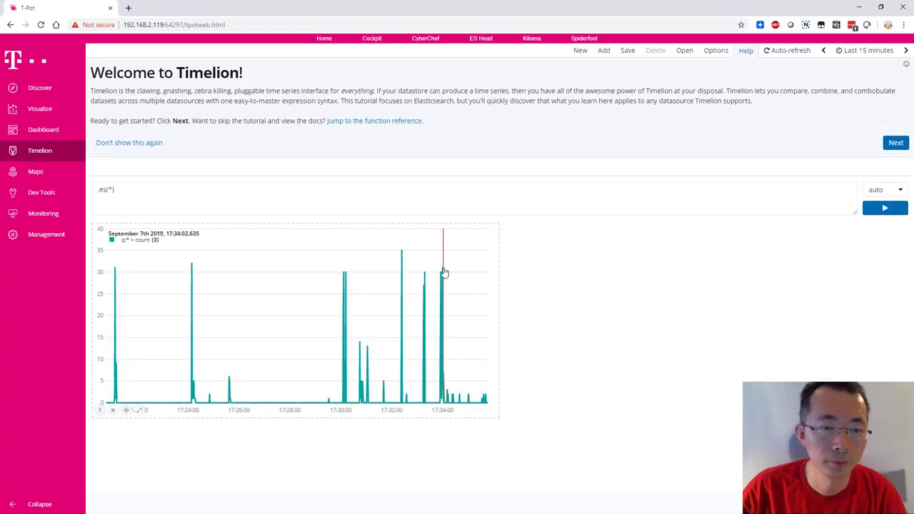
mouse_move(113, 249)
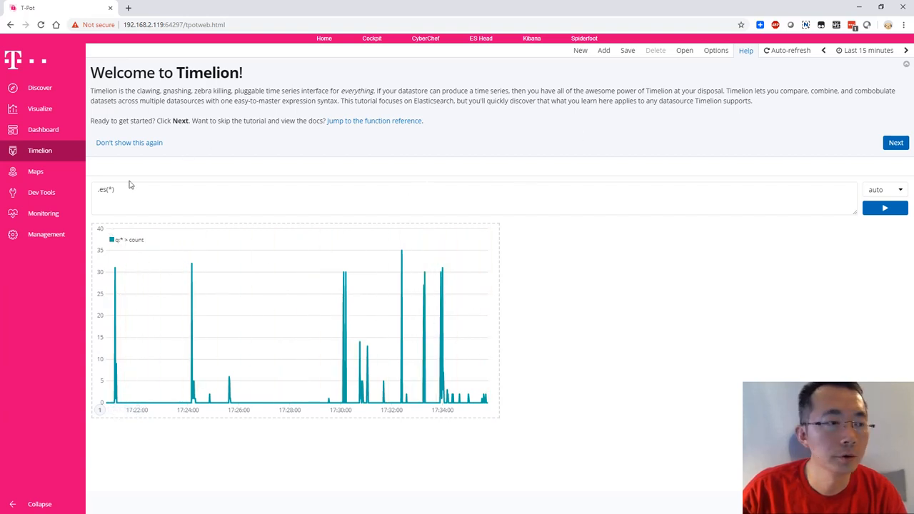
- View the Maps world map page, then go to the cluster Monitoring page
left_click(36, 172)
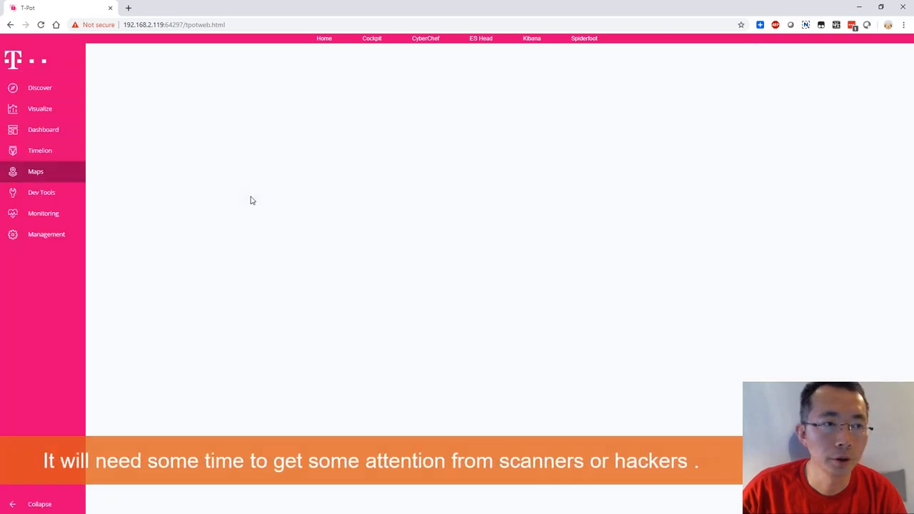
left_click(36, 172)
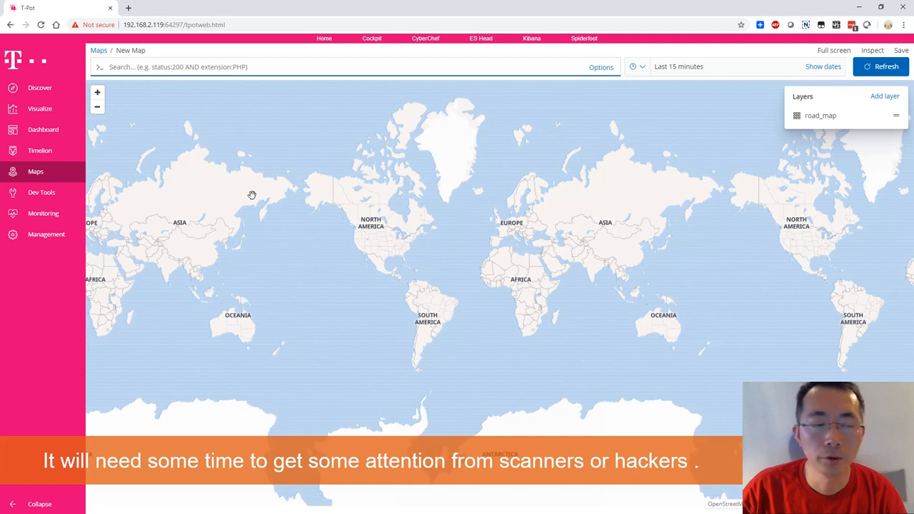
mouse_move(43, 213)
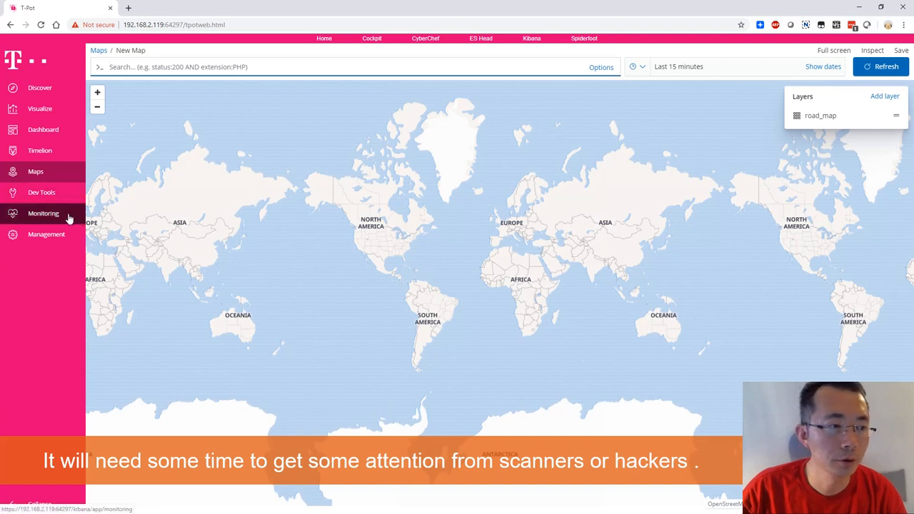
left_click(43, 213)
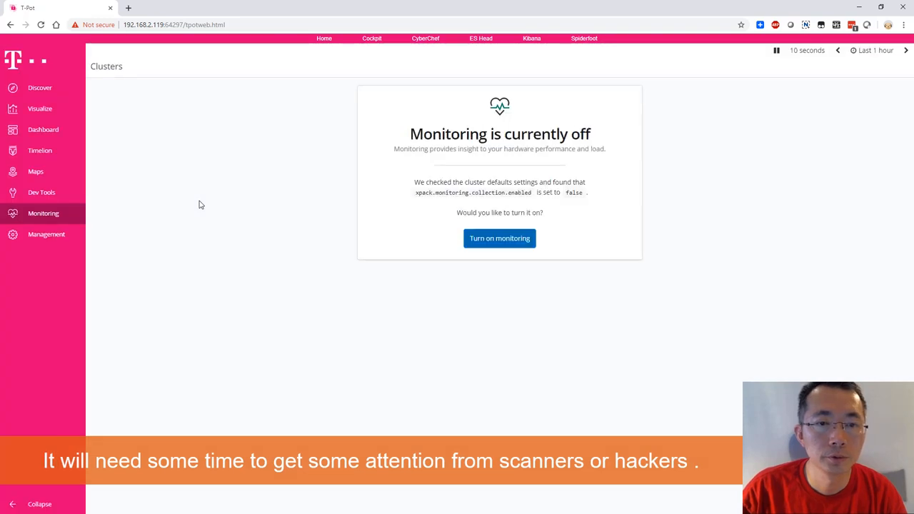
mouse_move(380, 220)
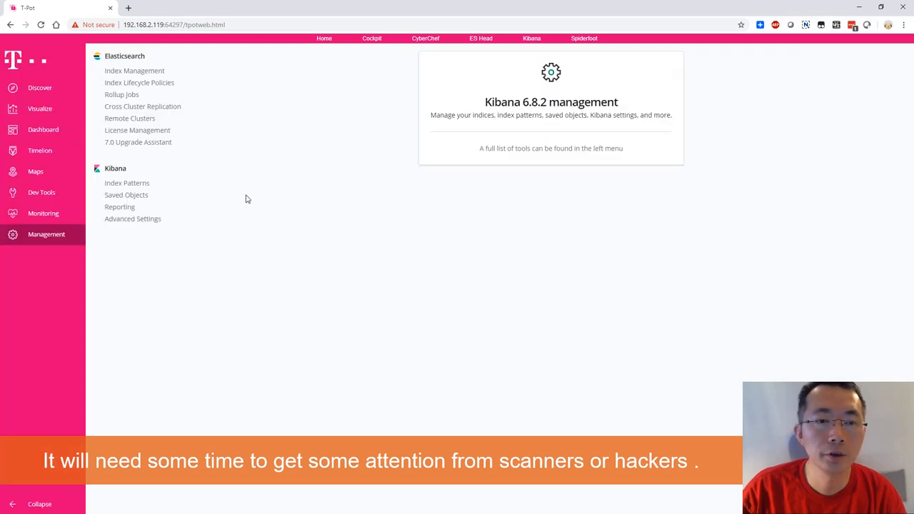
mouse_move(210, 74)
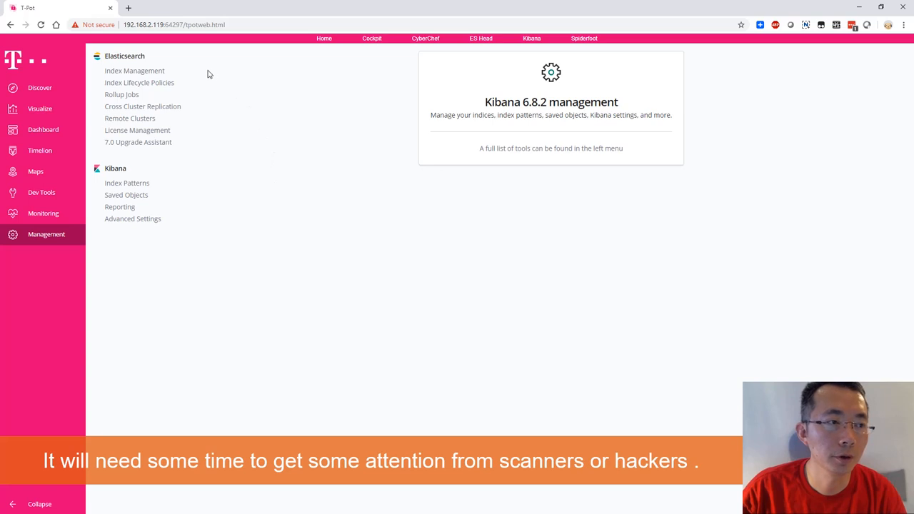
mouse_move(130, 118)
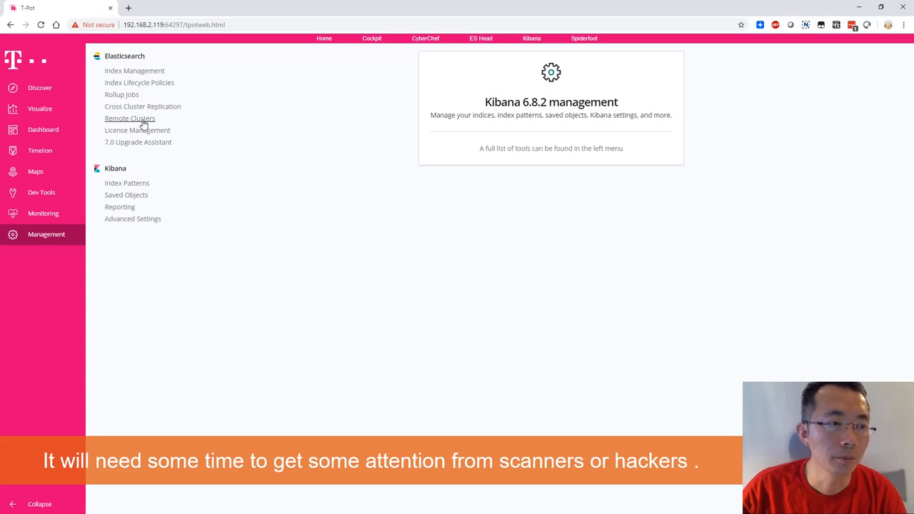
mouse_move(143, 160)
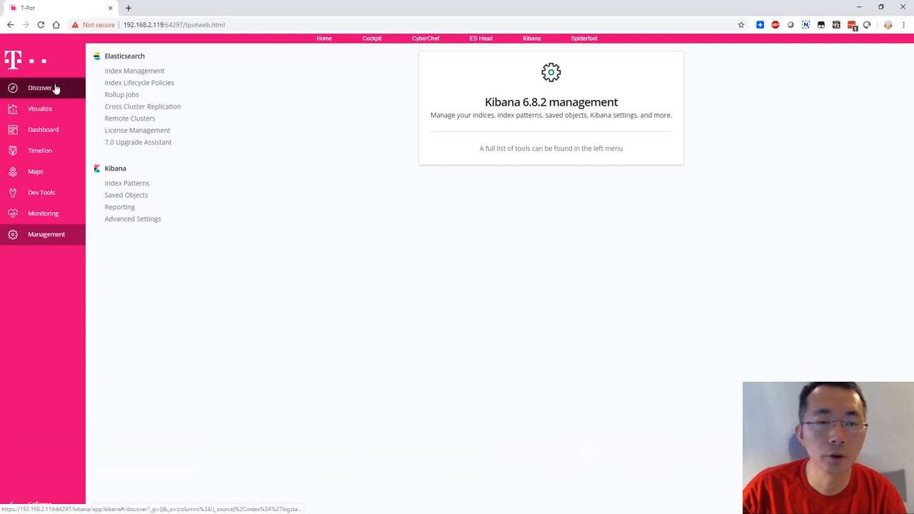
mouse_move(198, 111)
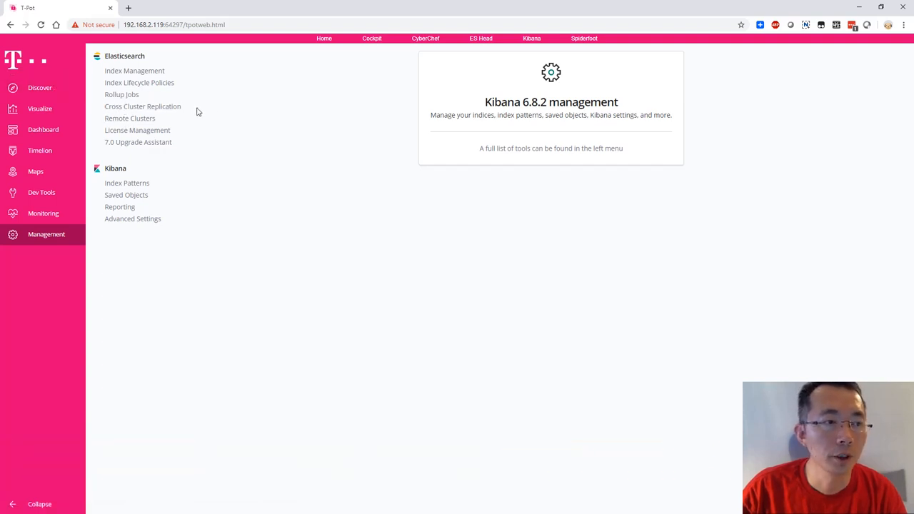
- Return to Discover and refresh the logstash-* results to 644 hits from the last 15 minutes
left_click(40, 87)
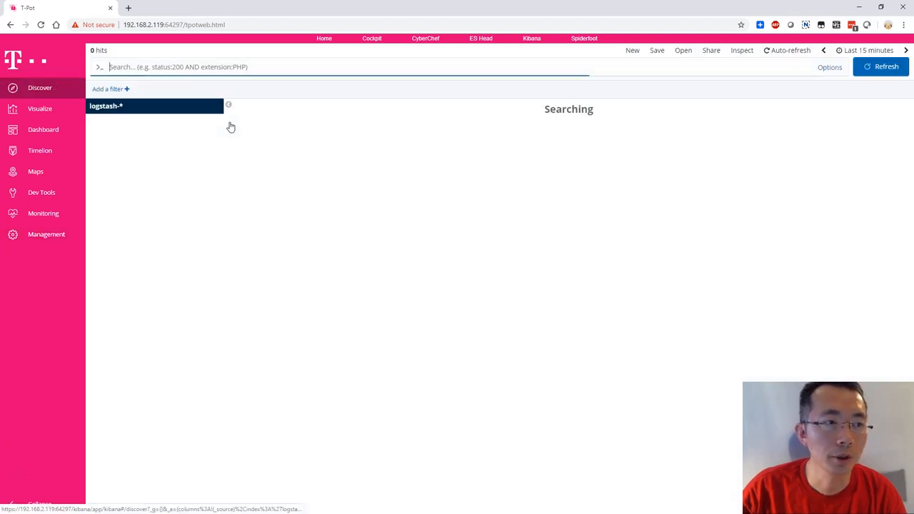
left_click(885, 67)
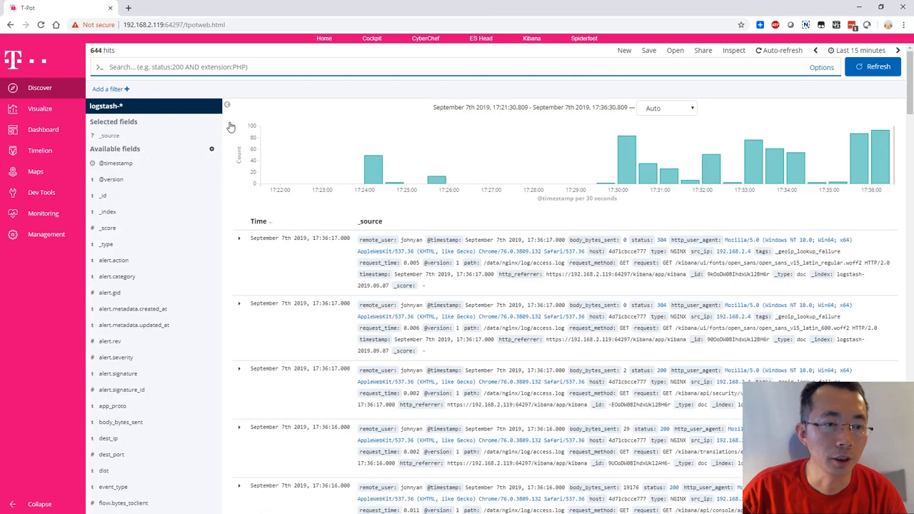
mouse_move(252, 134)
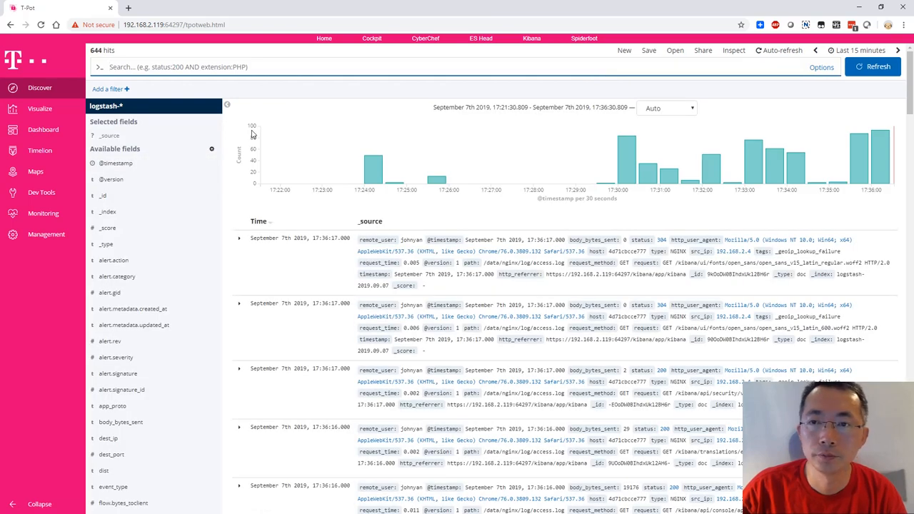